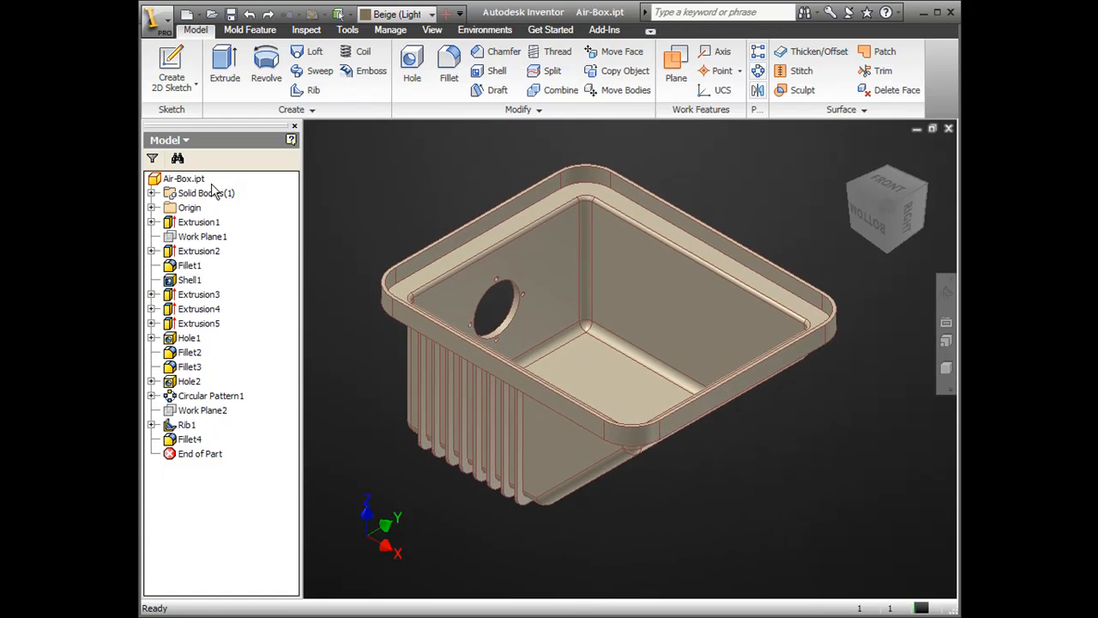
- Update Air-Box.ipt's physical iProperties and copy its volume, 563925.455 mm^3
{"action": "left_click", "coordinate": [186, 178]}
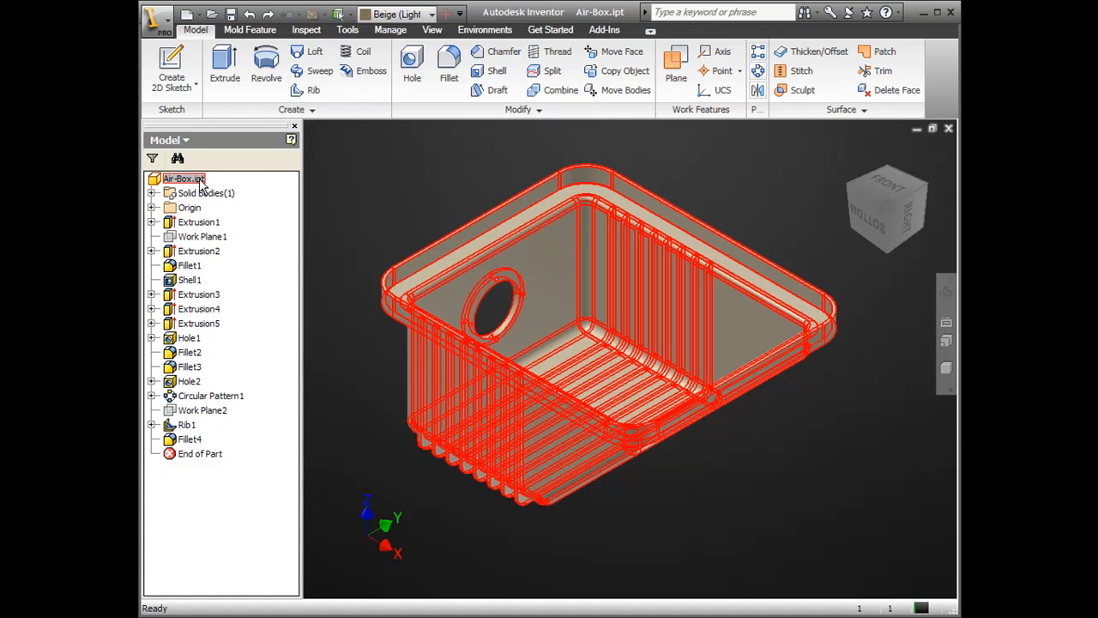
{"action": "right_click", "coordinate": [184, 178]}
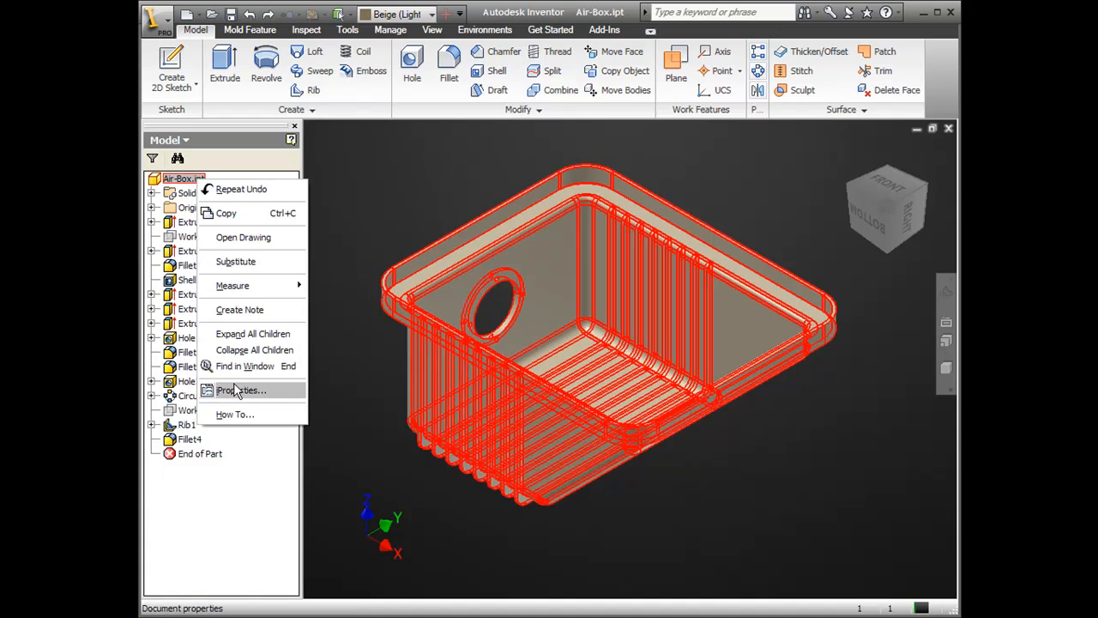
{"action": "left_click", "coordinate": [242, 392]}
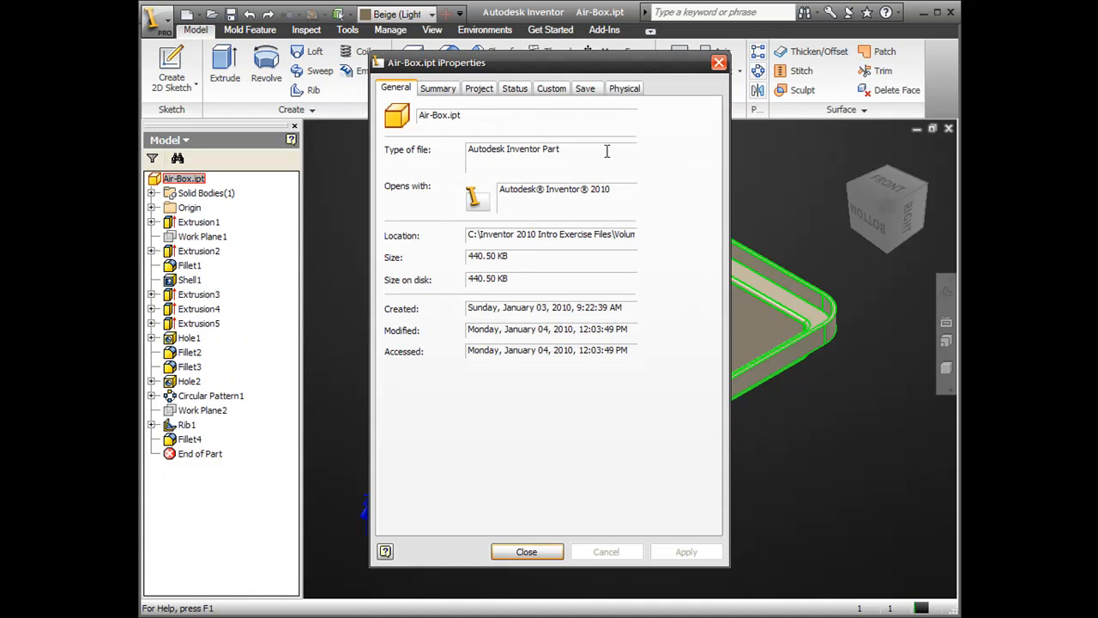
{"action": "left_click", "coordinate": [625, 87]}
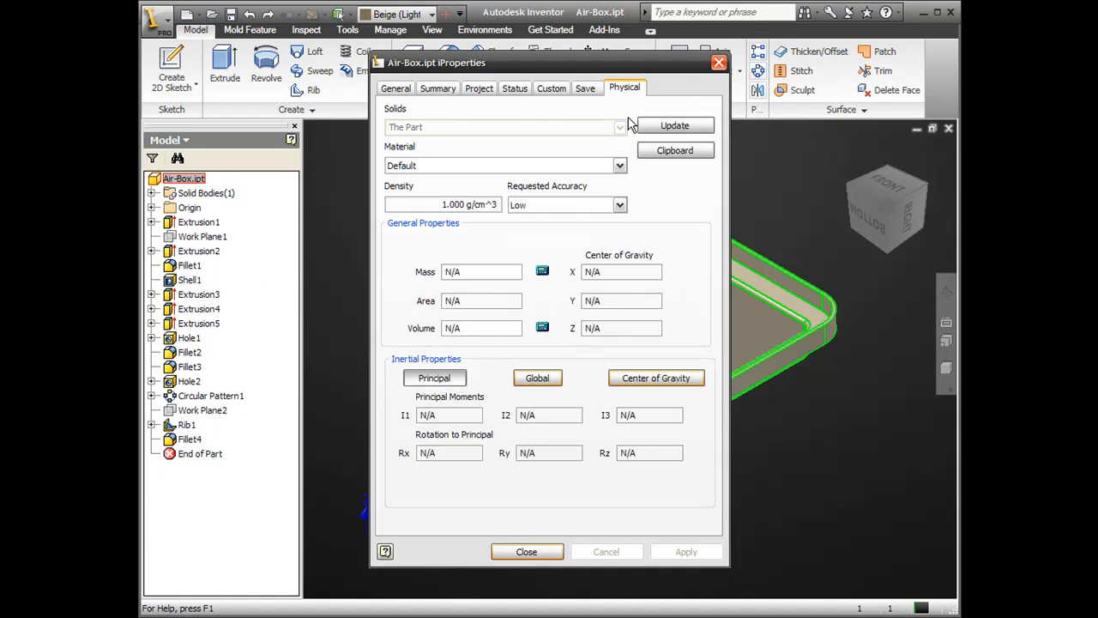
{"action": "left_click", "coordinate": [675, 126]}
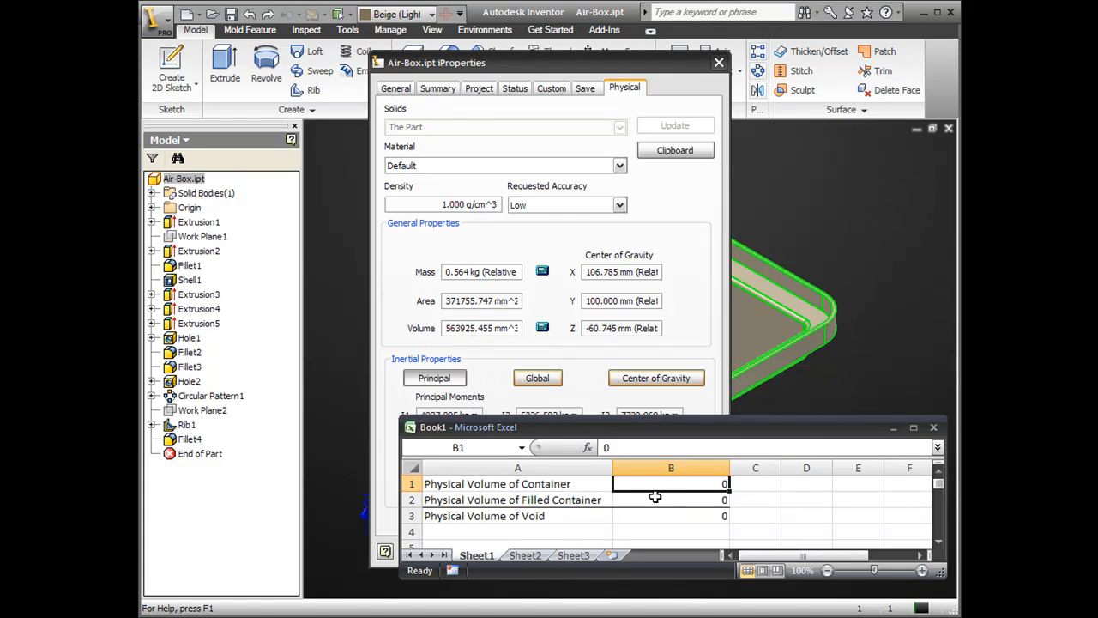
{"action": "right_click", "coordinate": [655, 497]}
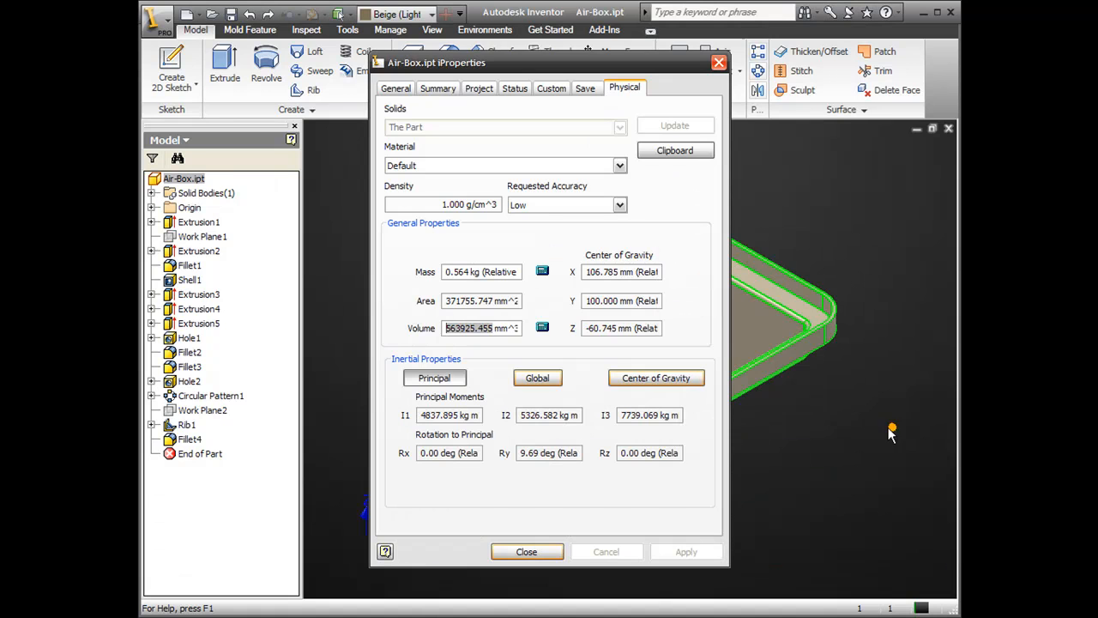
{"action": "left_click", "coordinate": [525, 552]}
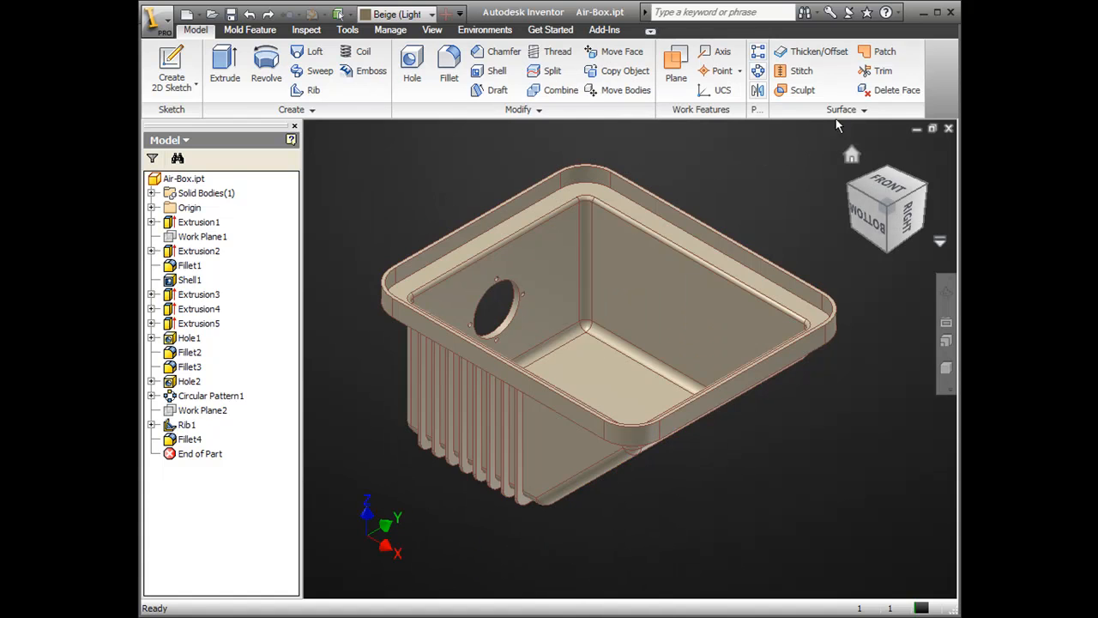
- Add boundary patches over the large side hole and each small screw hole
{"action": "left_click", "coordinate": [885, 52]}
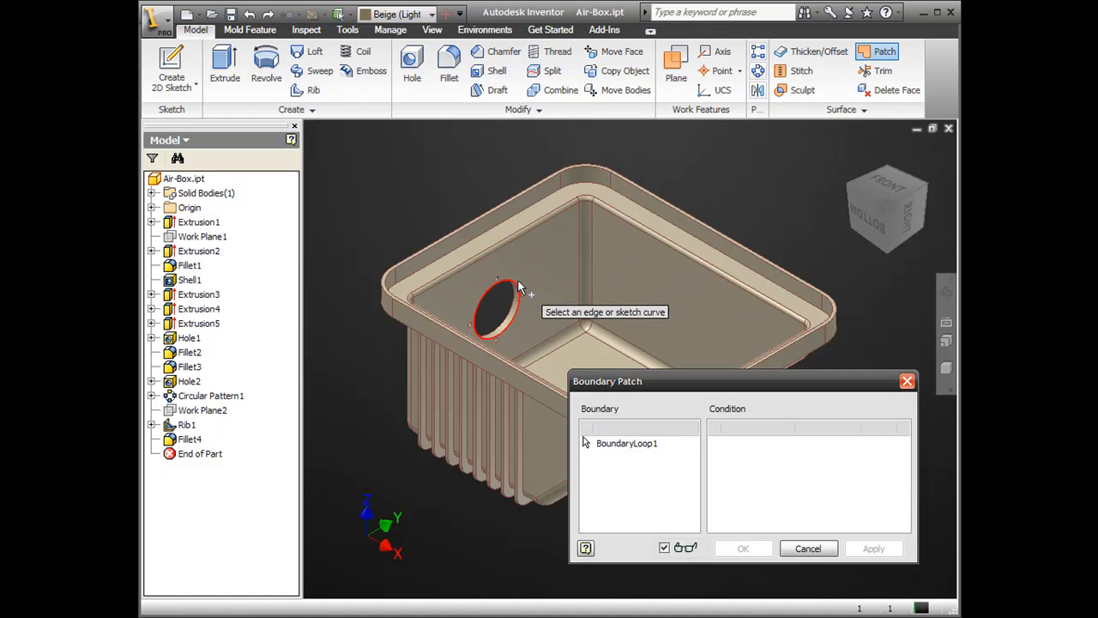
{"action": "left_click", "coordinate": [498, 291]}
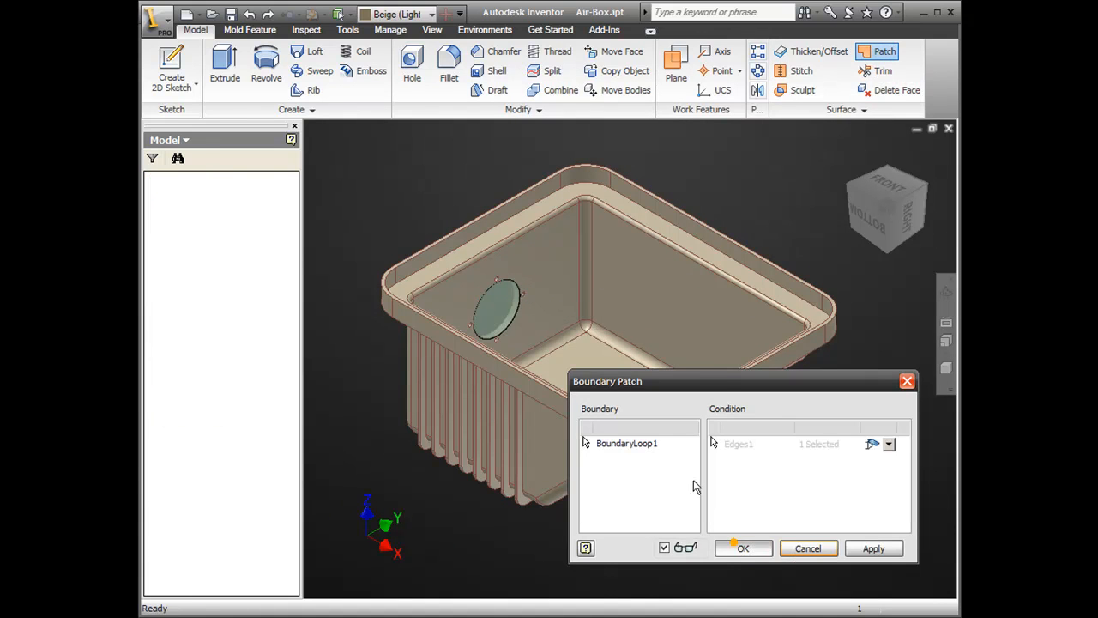
{"action": "left_click", "coordinate": [743, 549]}
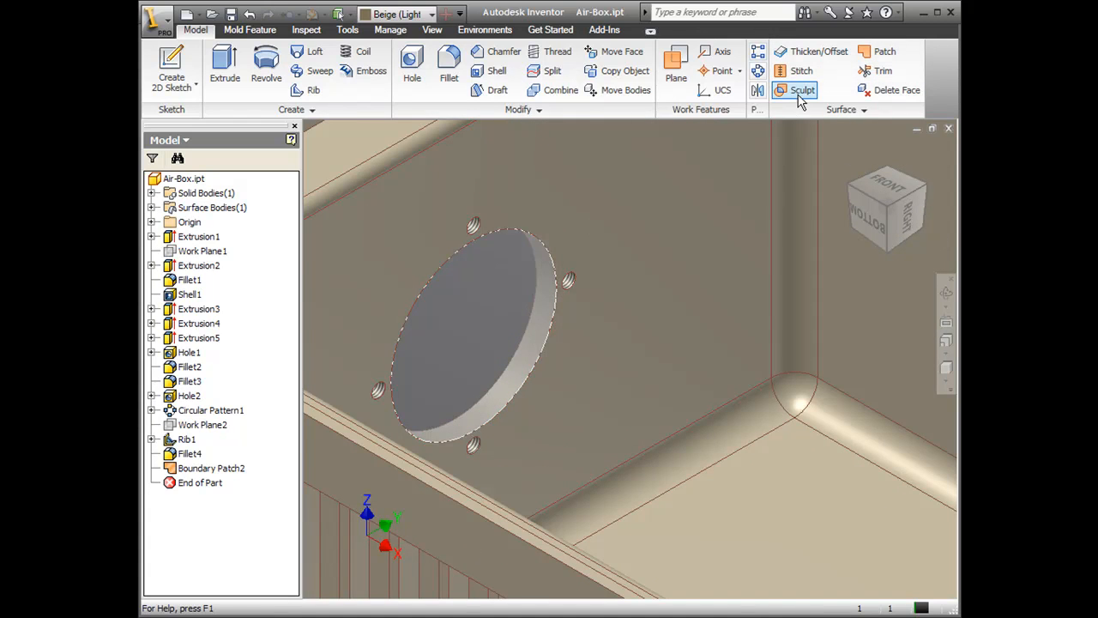
{"action": "left_click", "coordinate": [885, 51]}
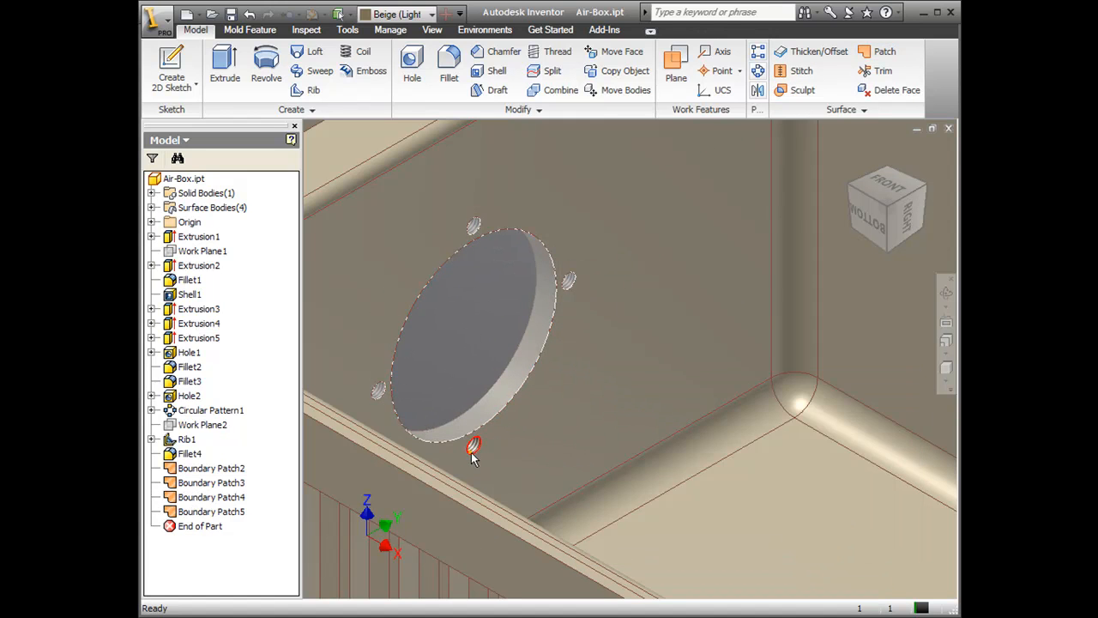
{"action": "left_click", "coordinate": [885, 51]}
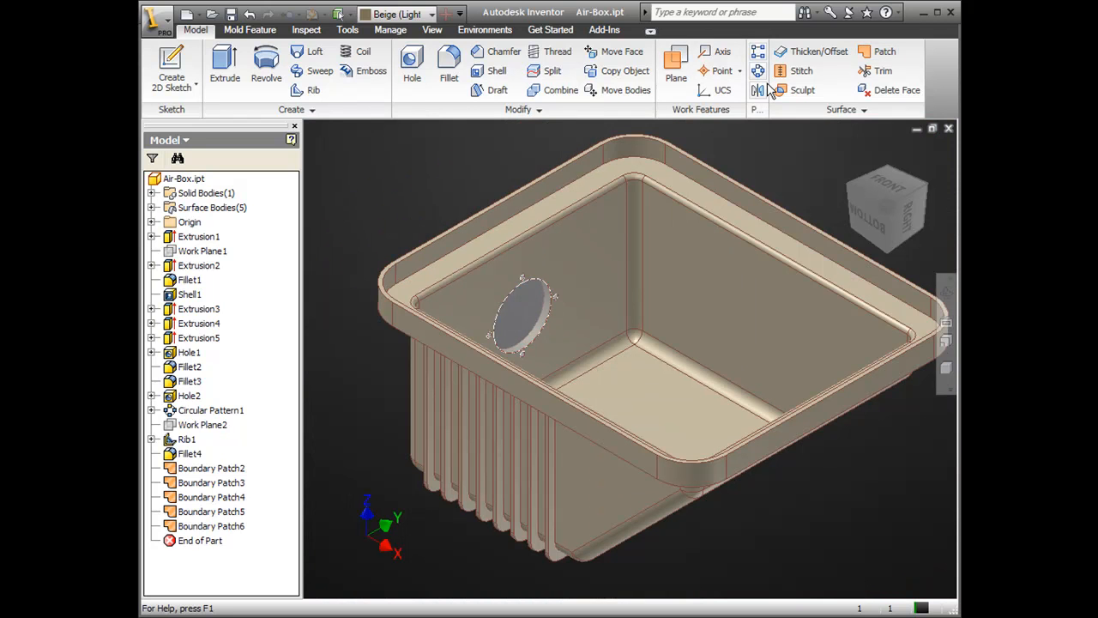
- Add a boundary patch across the top rim edge loop to cap the open top
{"action": "left_click", "coordinate": [885, 51]}
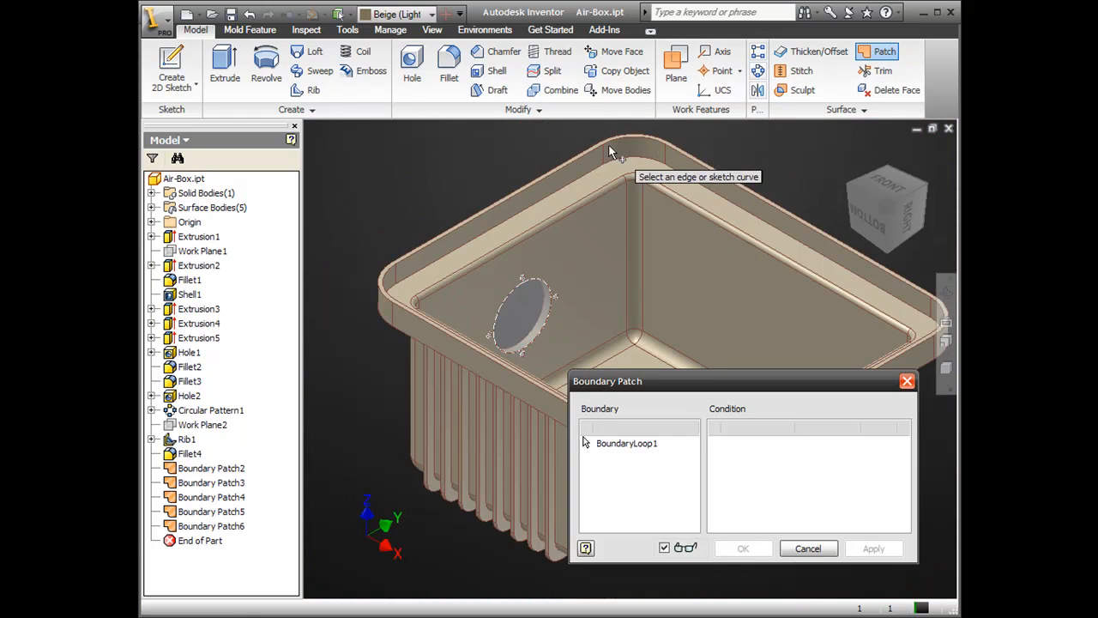
{"action": "left_click", "coordinate": [611, 141]}
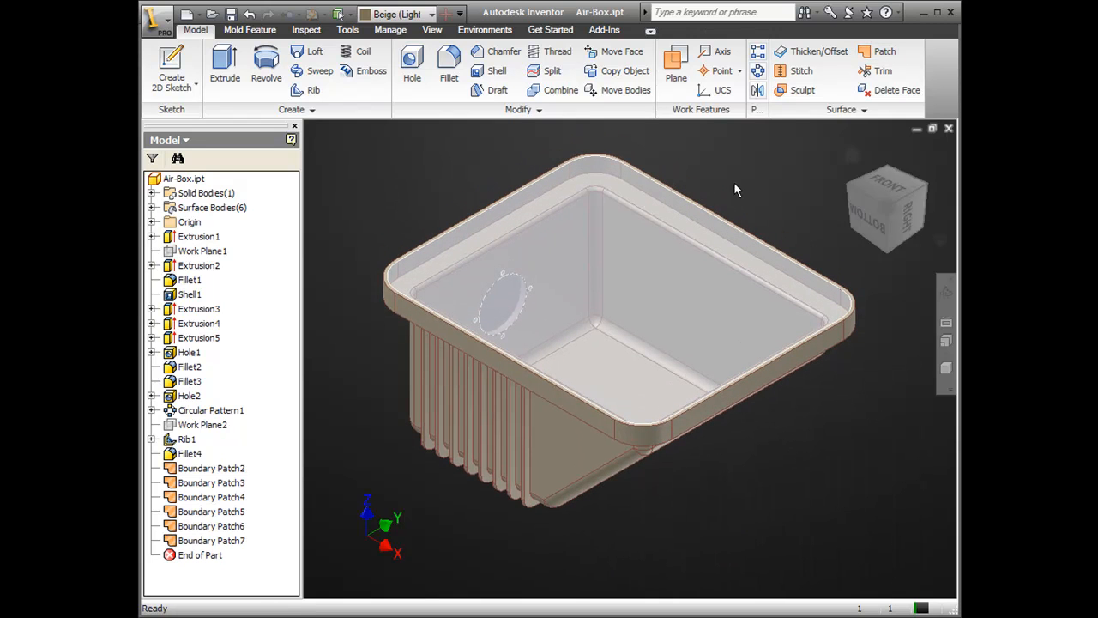
{"action": "mouse_move", "coordinate": [803, 90]}
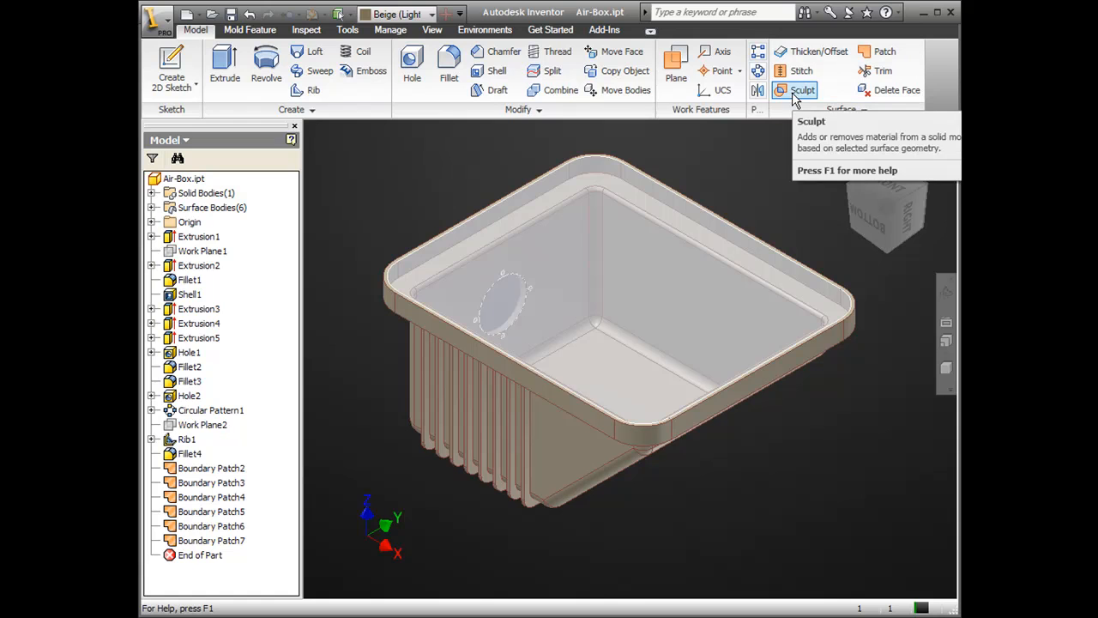
- Sculpt the boundary patch surfaces into a single solid filled block
{"action": "left_click", "coordinate": [801, 90]}
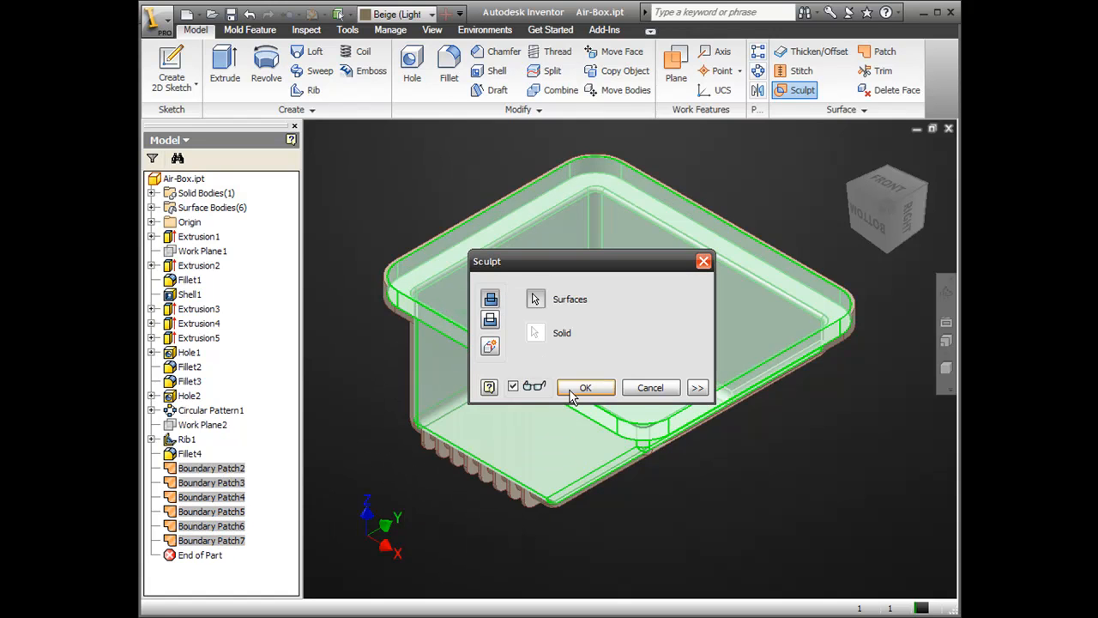
{"action": "left_click", "coordinate": [585, 388]}
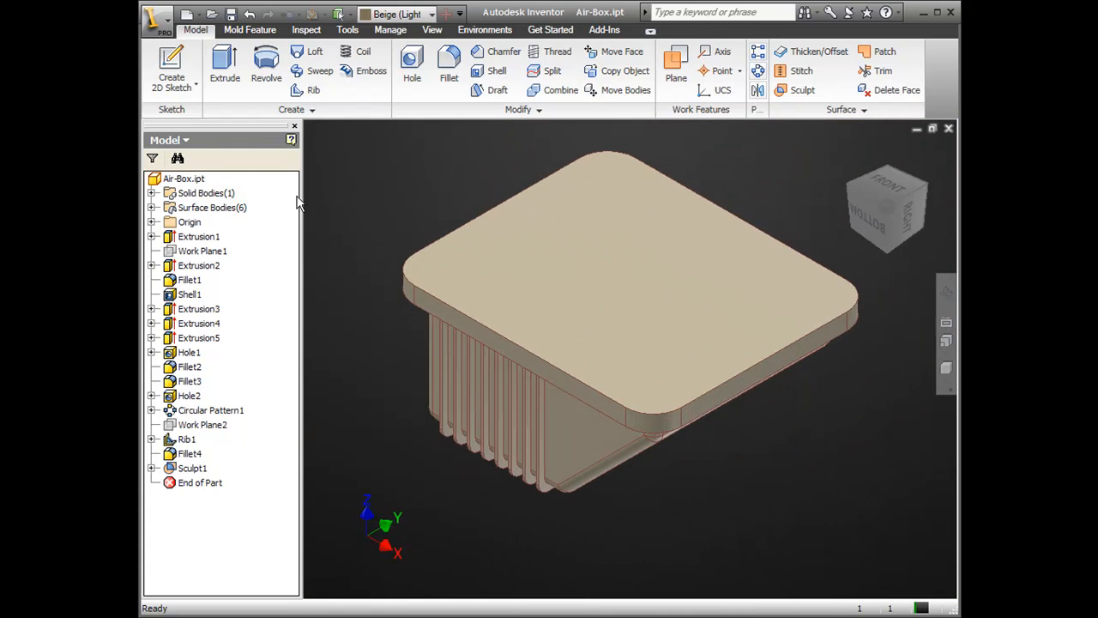
- Copy the filled container's volume, 6380519.152 mm^3, from iProperties into Excel cell B2
{"action": "right_click", "coordinate": [182, 176]}
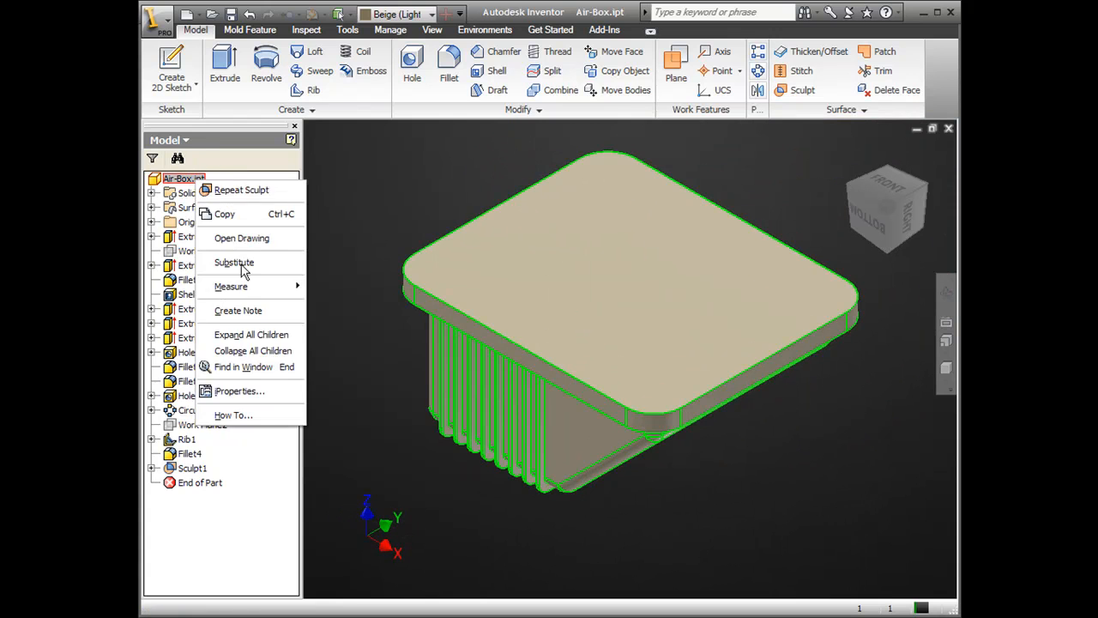
{"action": "left_click", "coordinate": [241, 391]}
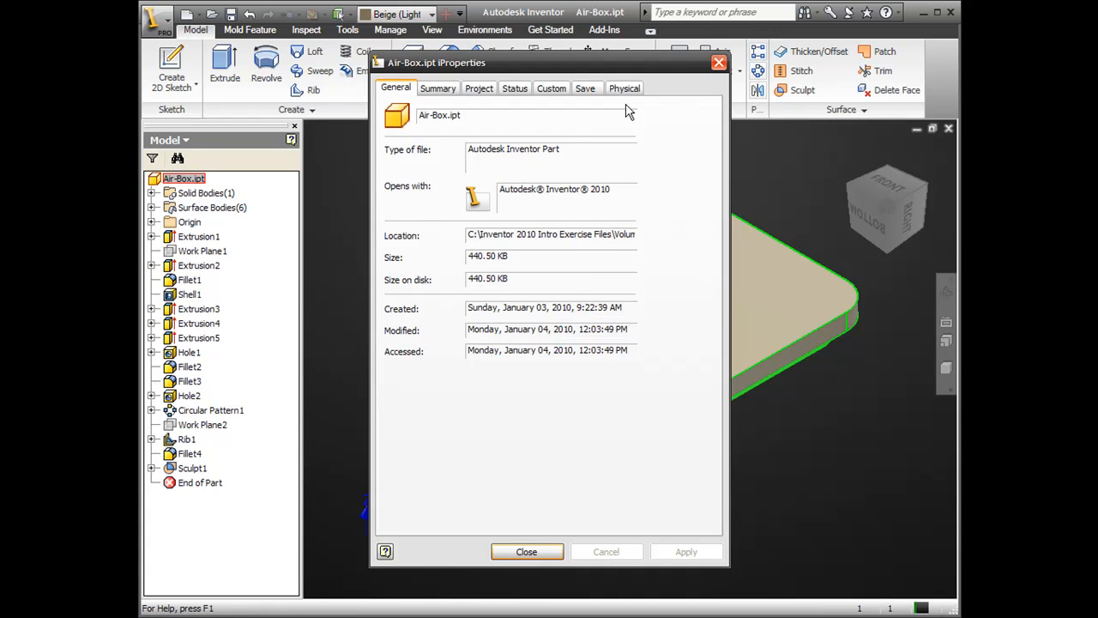
{"action": "left_click", "coordinate": [625, 87]}
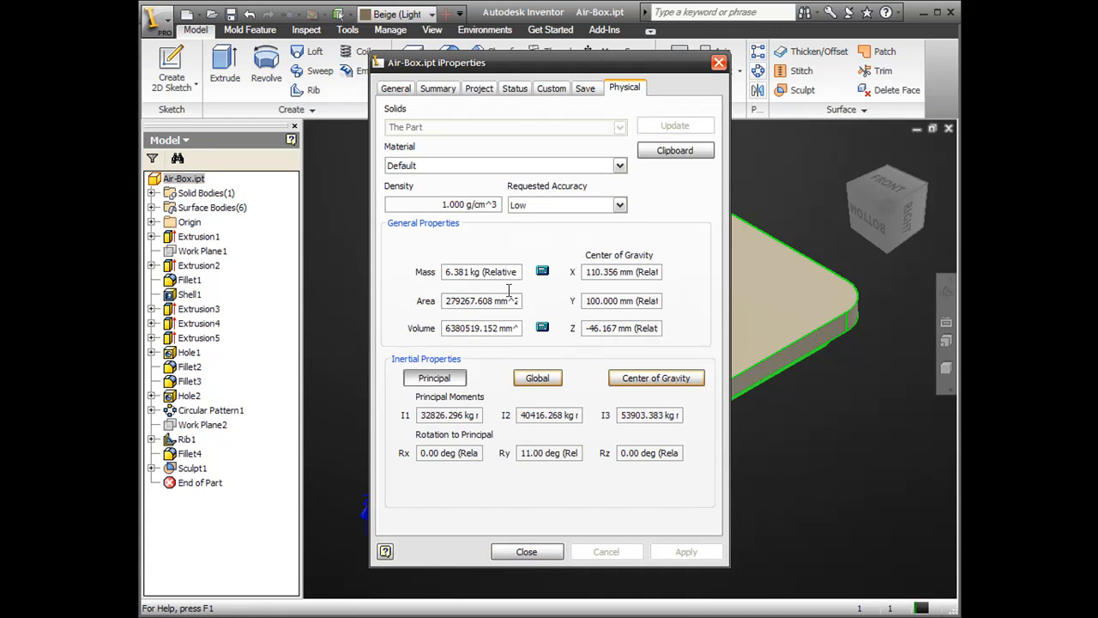
{"action": "triple_click", "coordinate": [481, 328]}
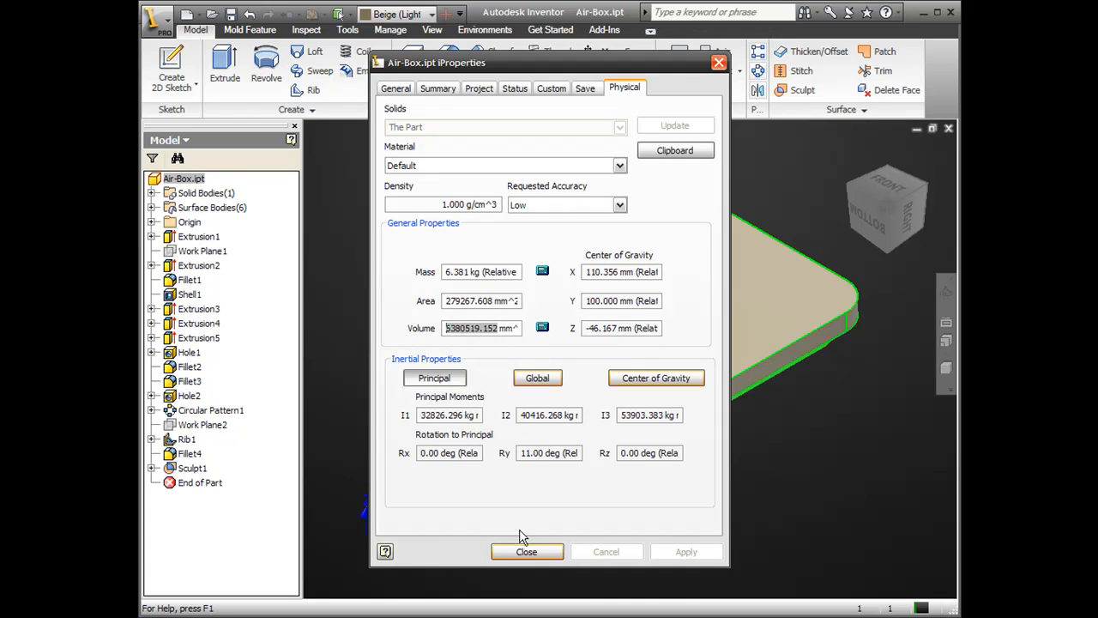
{"action": "left_click", "coordinate": [527, 553]}
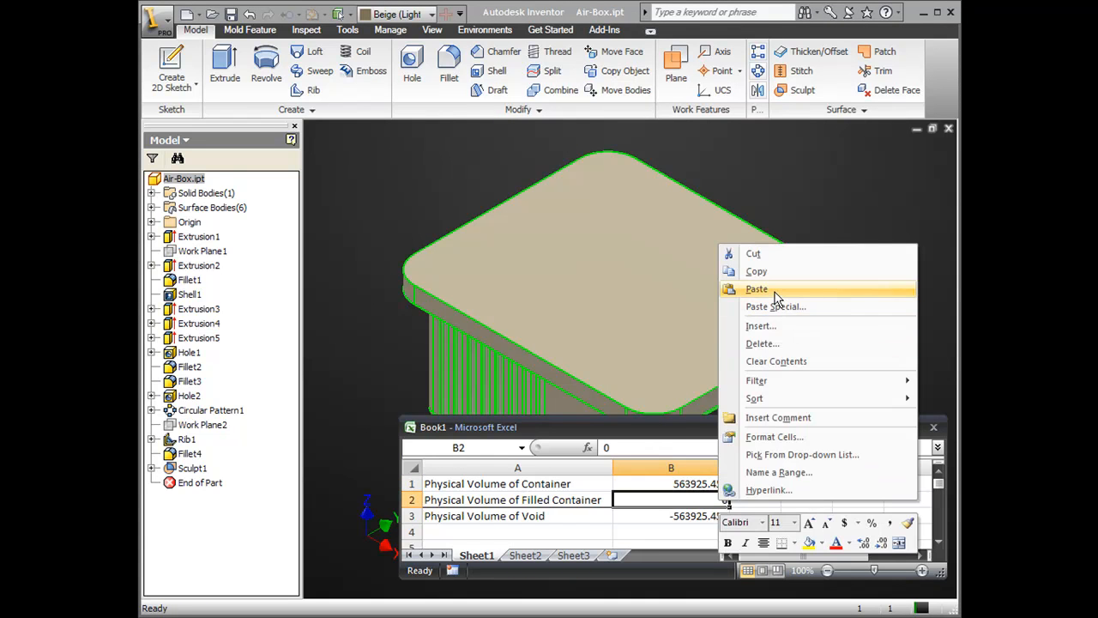
{"action": "left_click", "coordinate": [756, 289]}
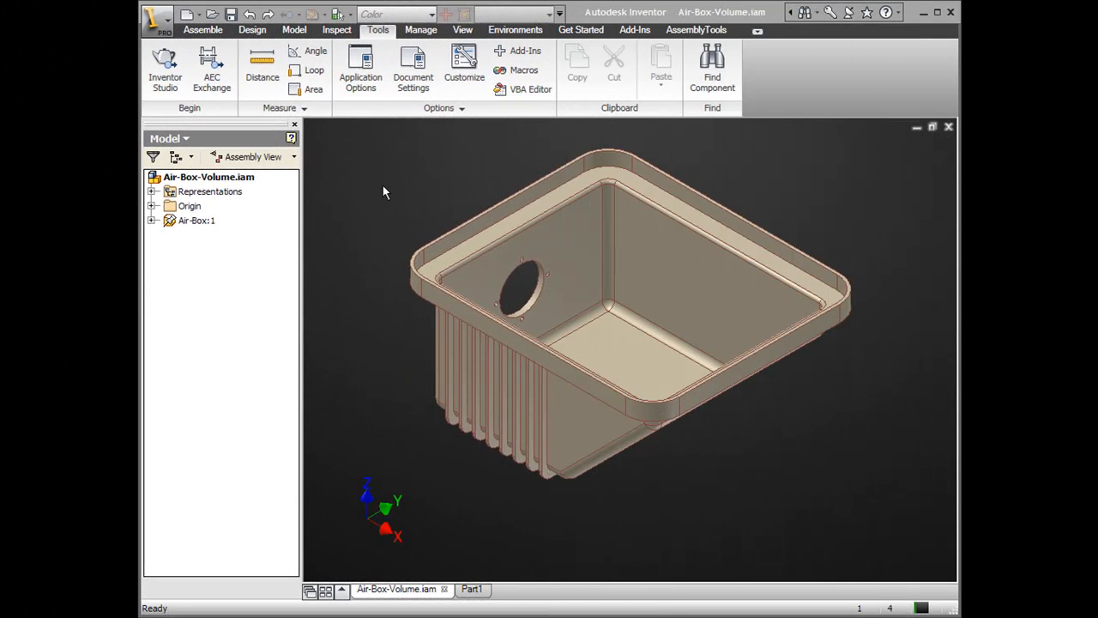
- Select the top-level Air-Box-Volume assembly and show the Assemble ribbon tools
{"action": "left_click", "coordinate": [195, 220]}
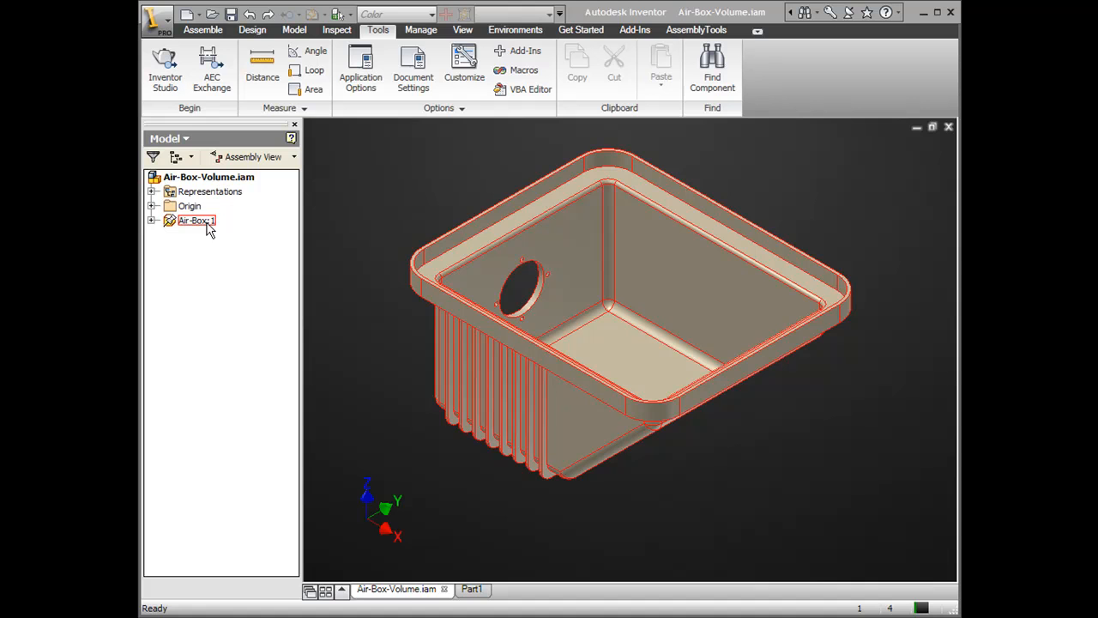
{"action": "left_click", "coordinate": [210, 175]}
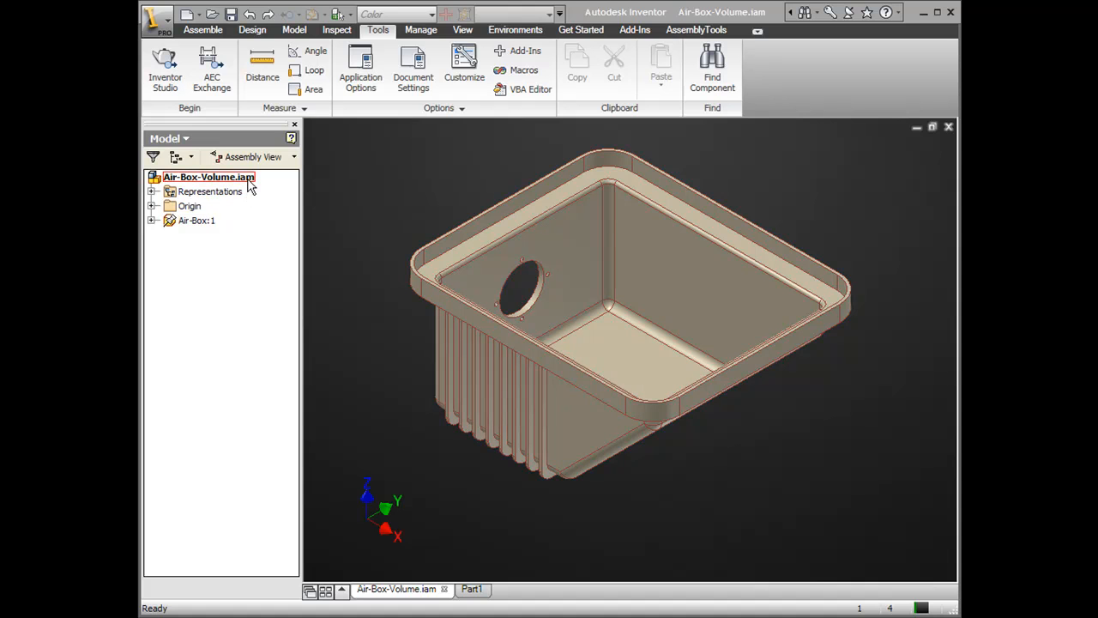
{"action": "left_click", "coordinate": [203, 29]}
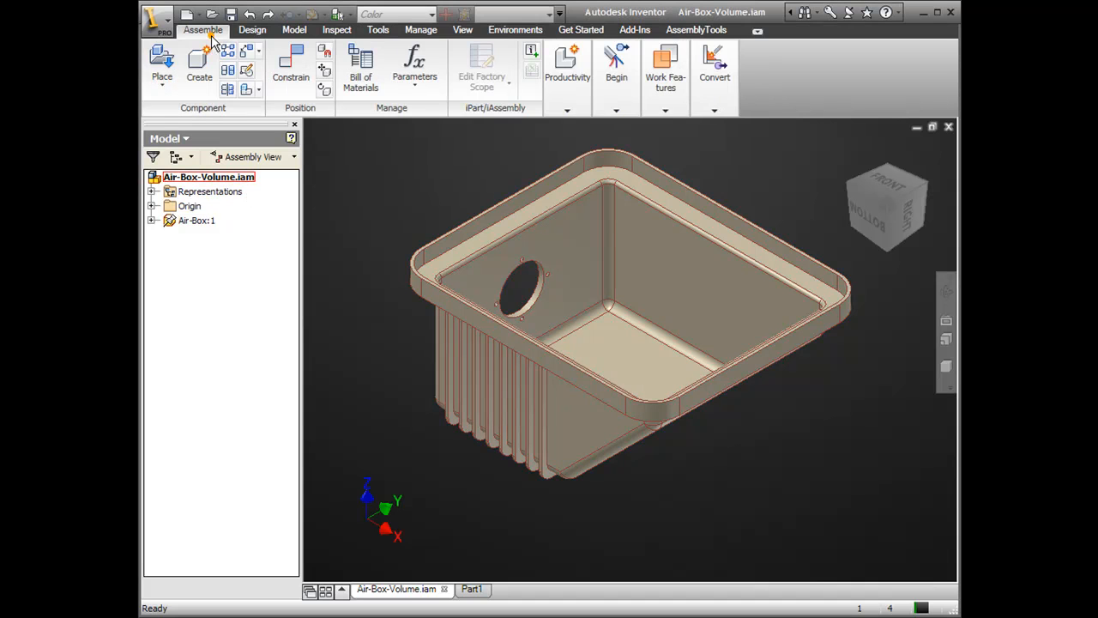
{"action": "mouse_move", "coordinate": [343, 168]}
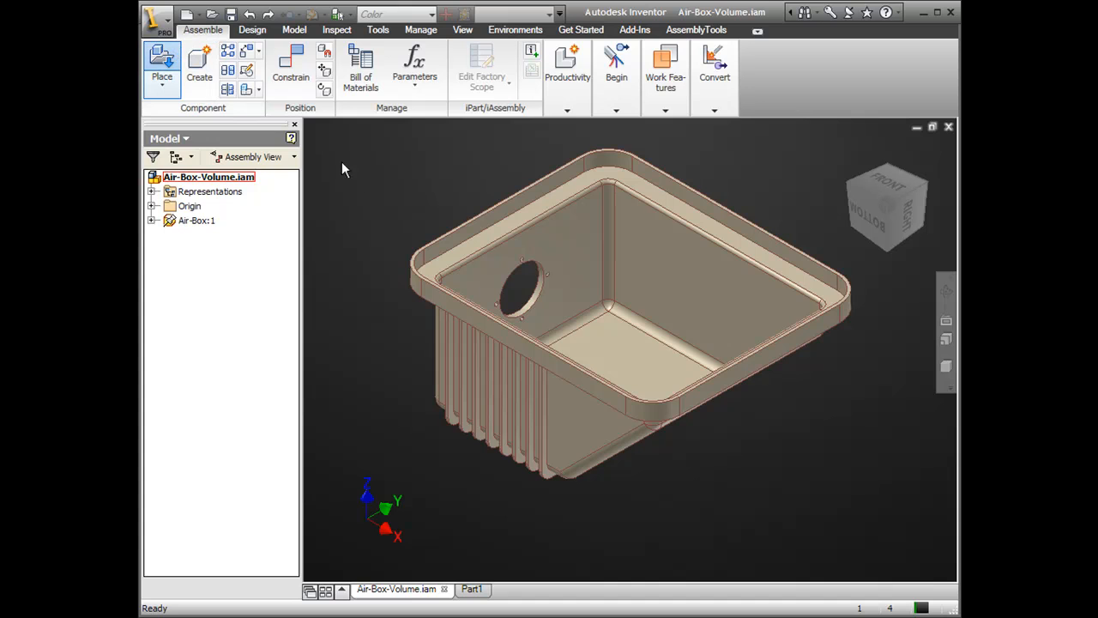
- Place one copy of Air-Box-Asem.ipt into the assembly
{"action": "left_click", "coordinate": [162, 65]}
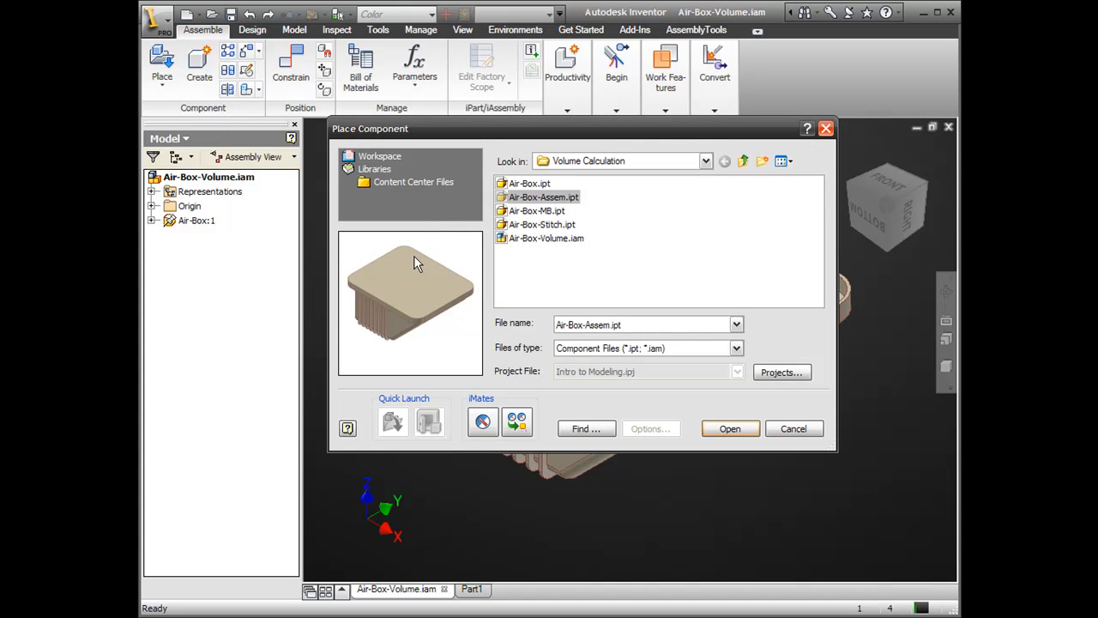
{"action": "mouse_move", "coordinate": [394, 304]}
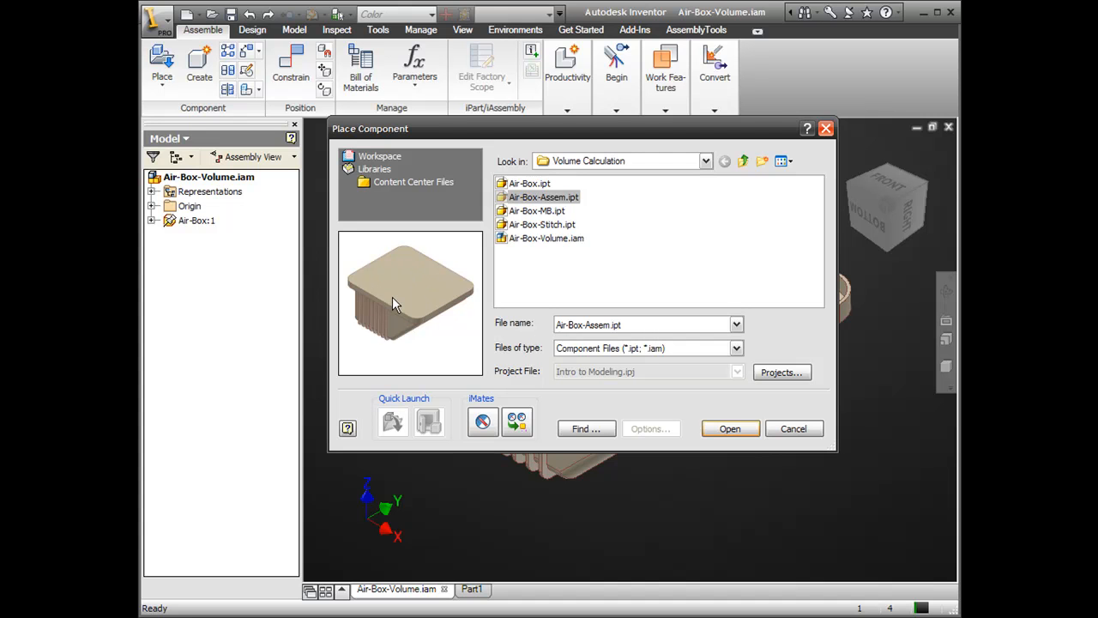
{"action": "mouse_move", "coordinate": [731, 429]}
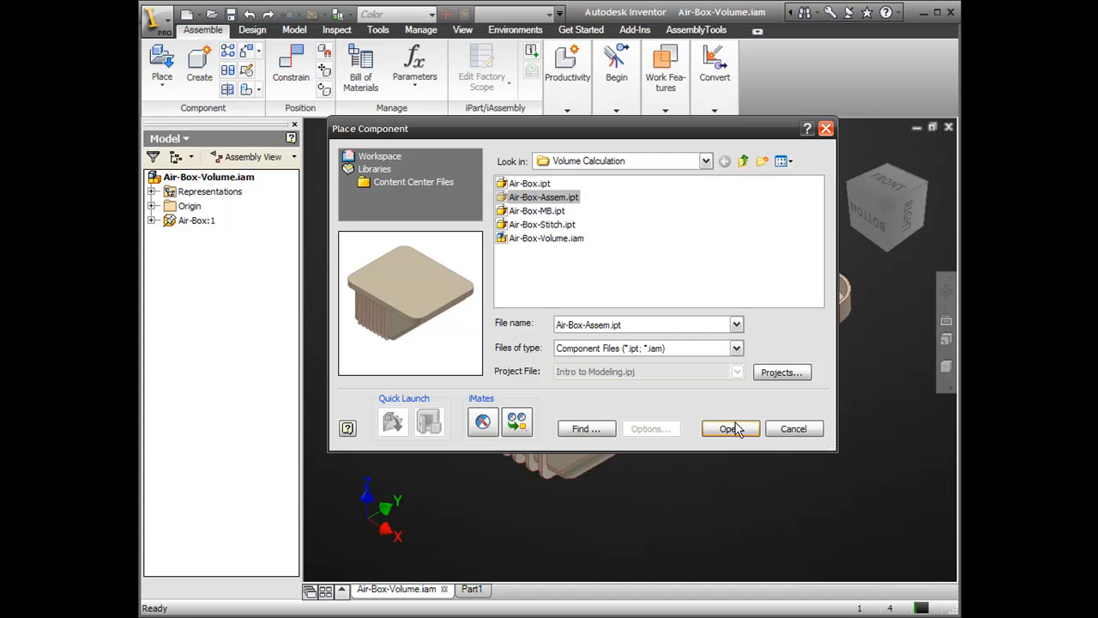
{"action": "left_click", "coordinate": [731, 429]}
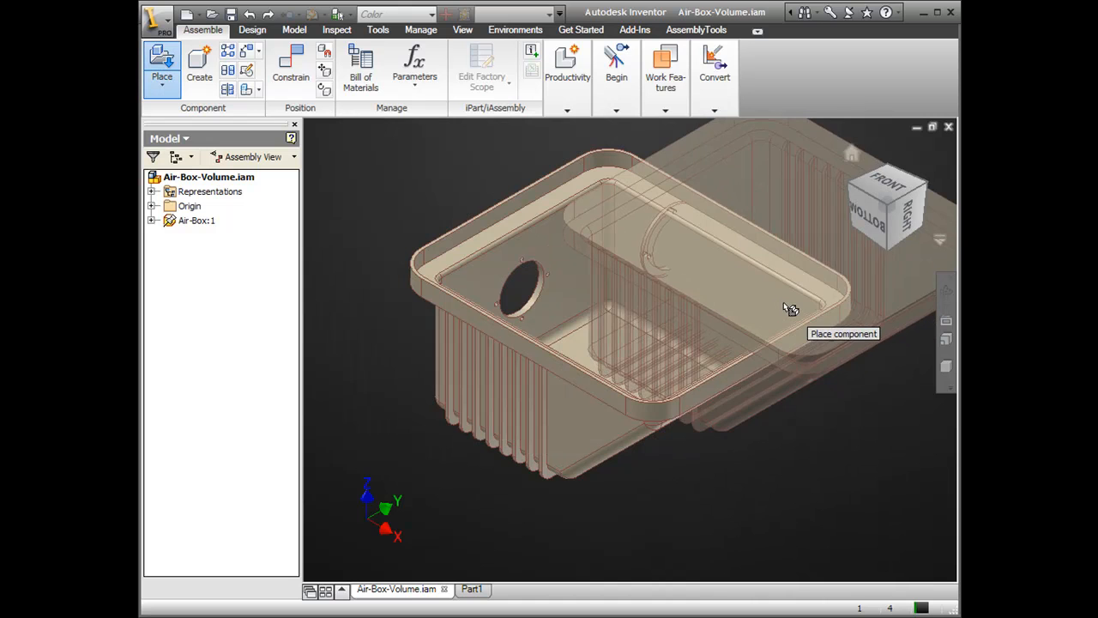
{"action": "right_click", "coordinate": [718, 453]}
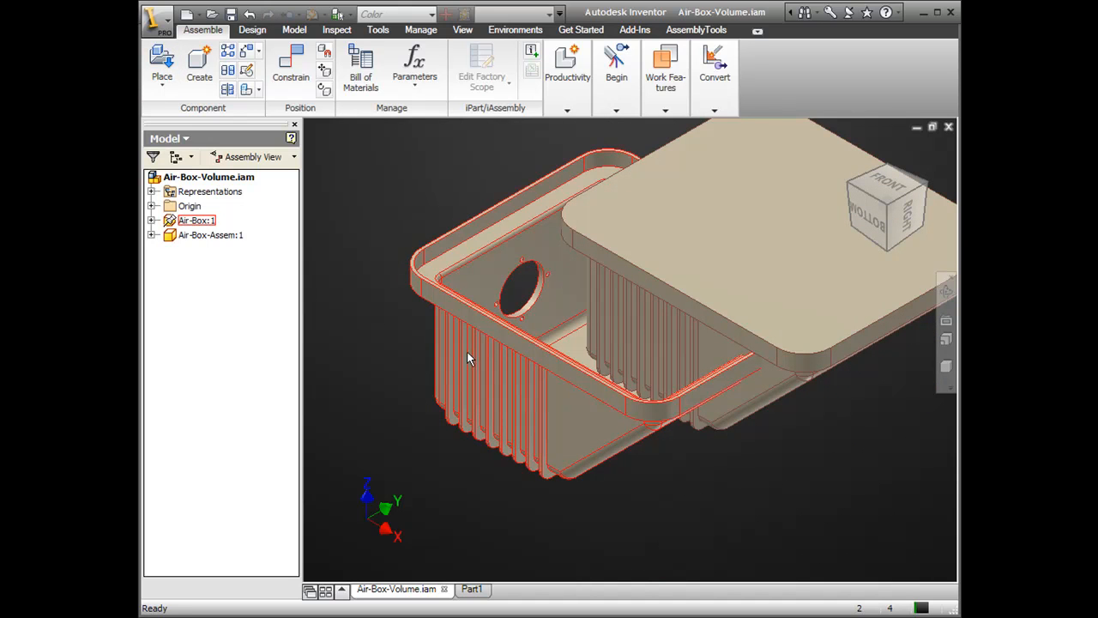
{"action": "left_click", "coordinate": [209, 233]}
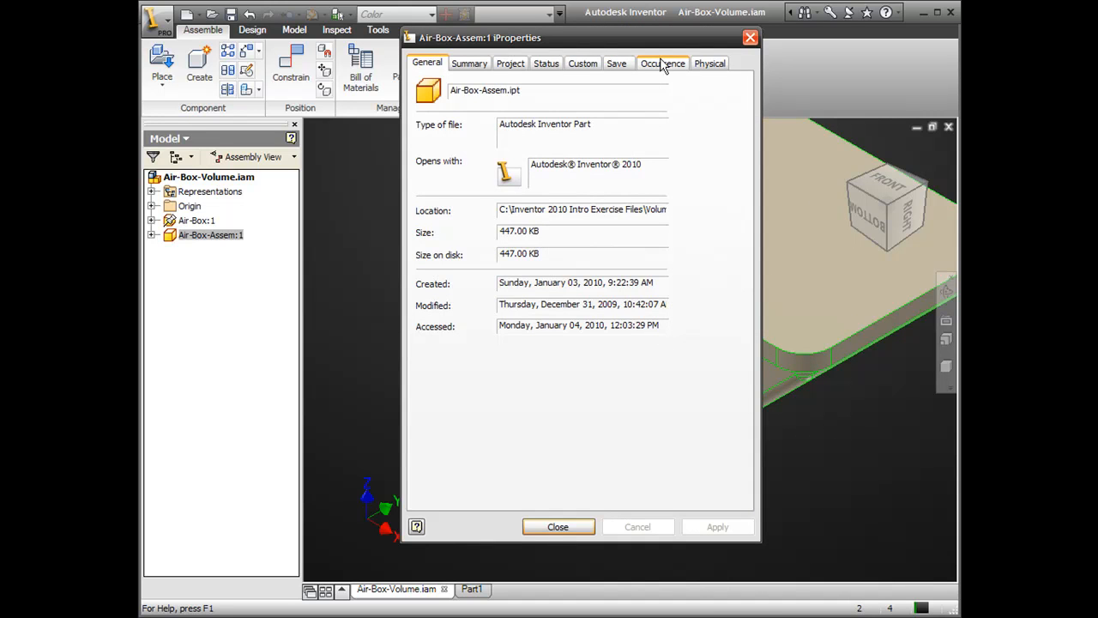
- Zero the component's X, Y and Z occurrence offsets so it sits at the origin
{"action": "left_click", "coordinate": [662, 61]}
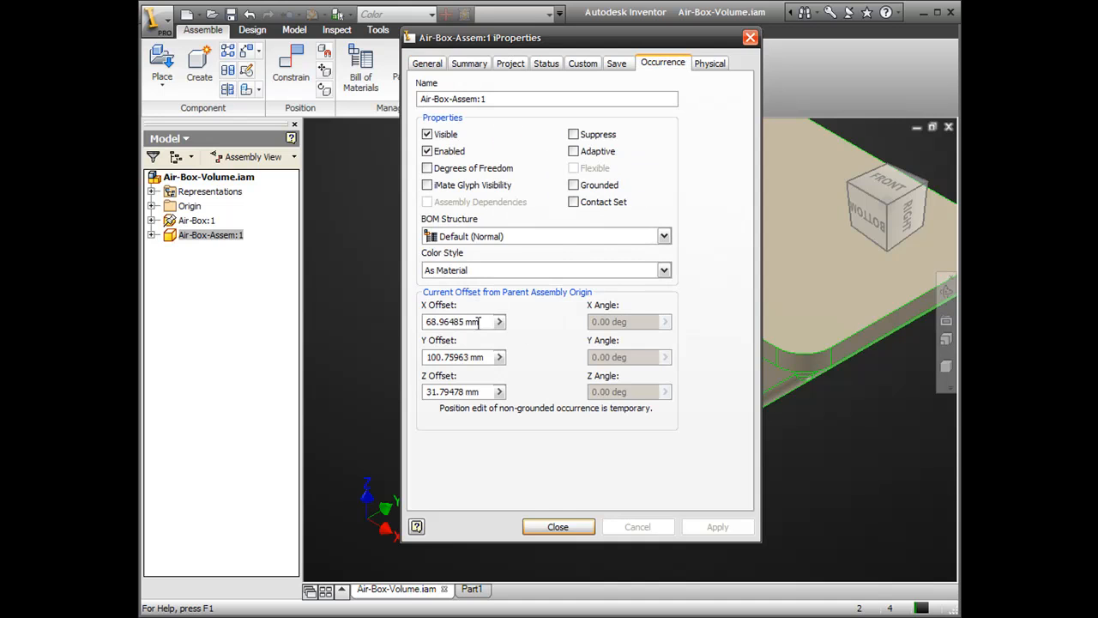
{"action": "triple_click", "coordinate": [463, 321]}
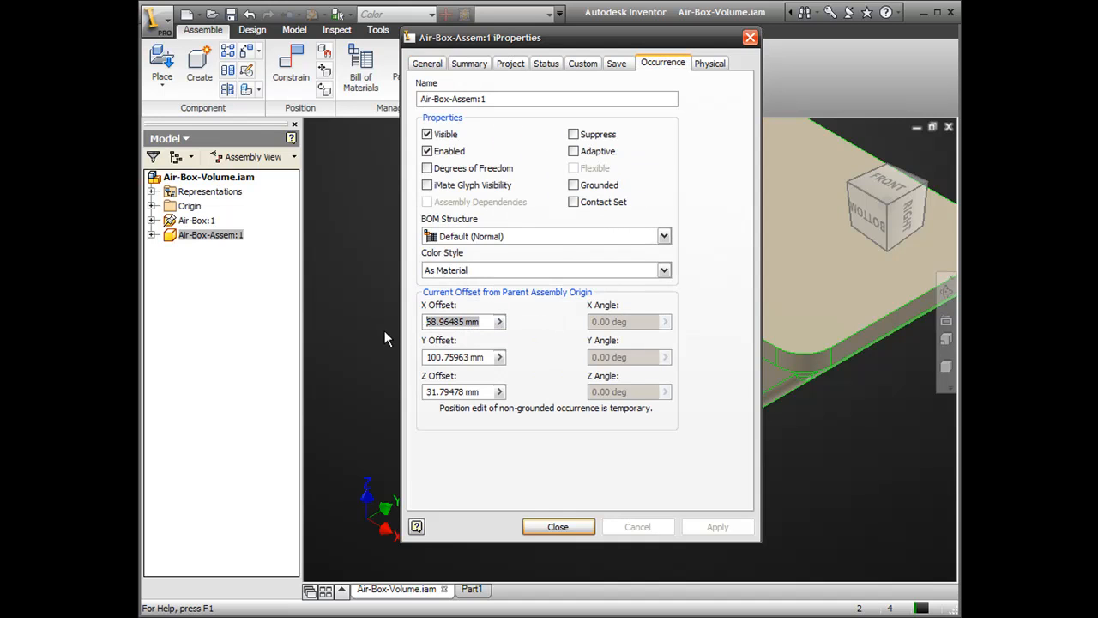
{"action": "type", "text": "0"}
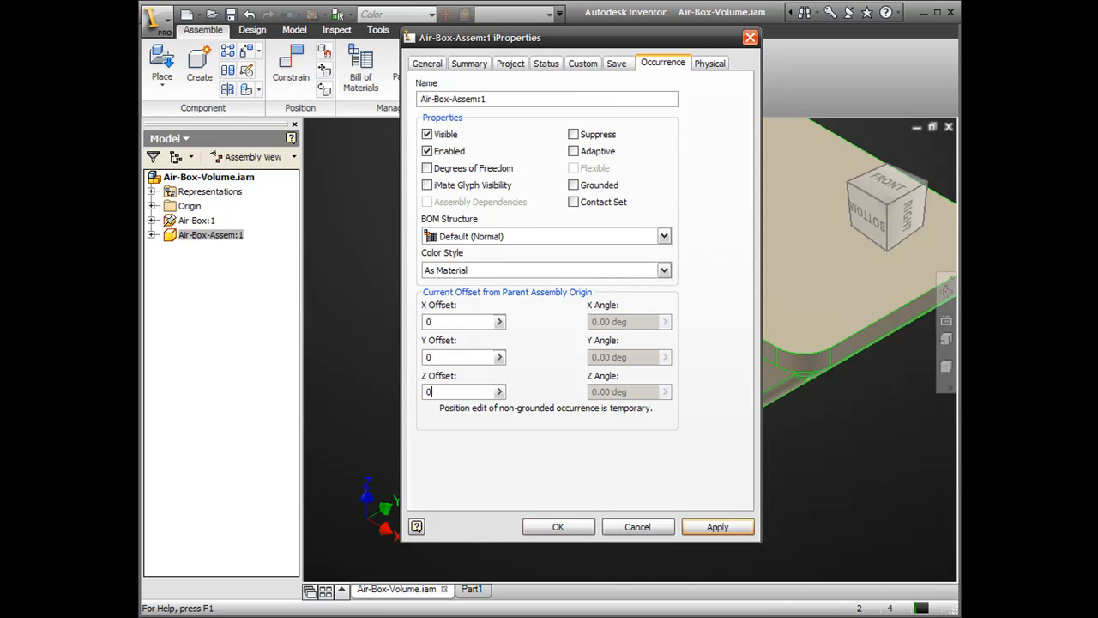
{"action": "mouse_move", "coordinate": [683, 525]}
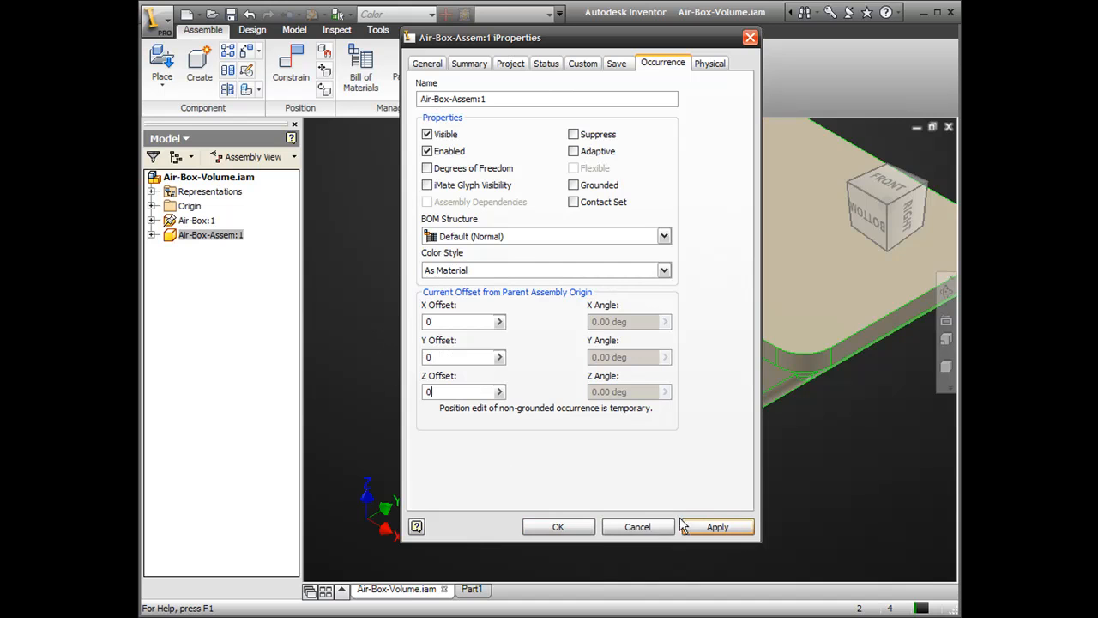
{"action": "left_click", "coordinate": [558, 525]}
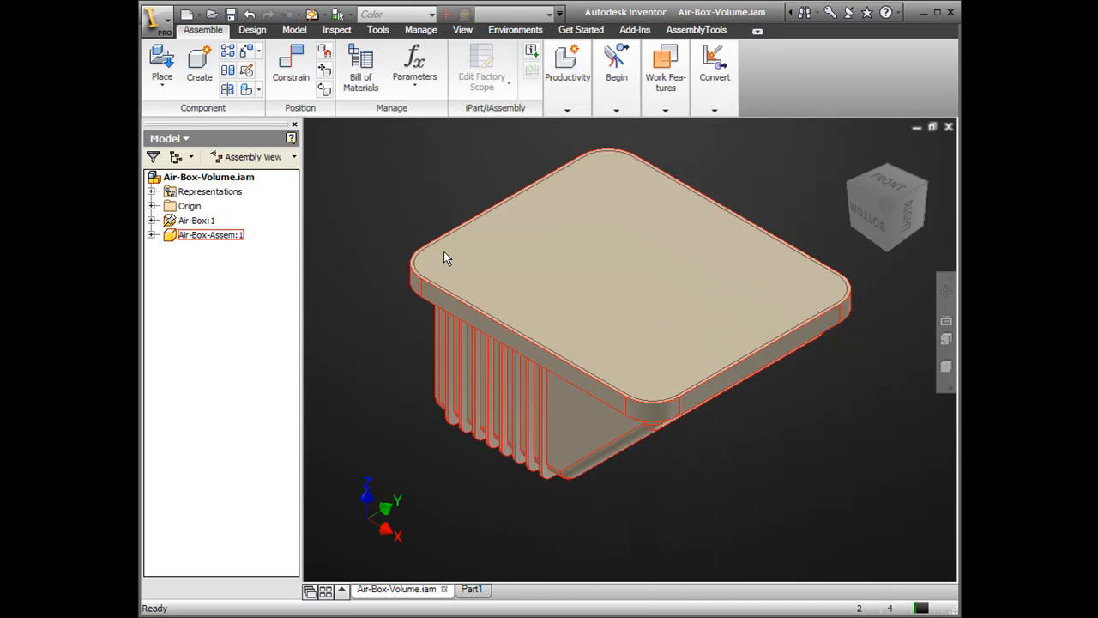
{"action": "left_click", "coordinate": [391, 312]}
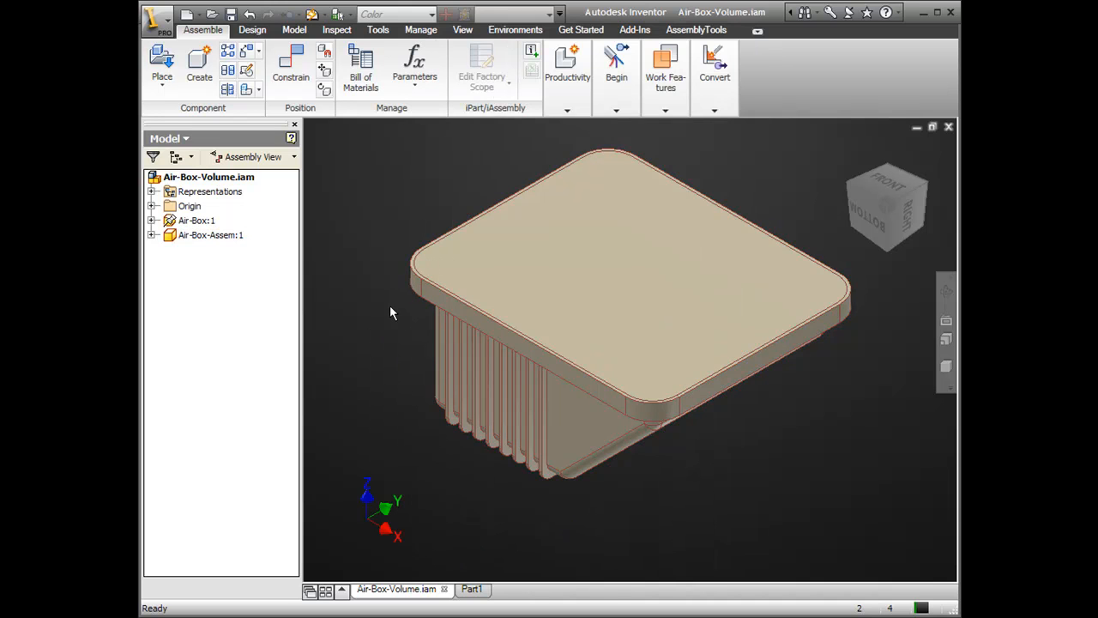
{"action": "mouse_move", "coordinate": [381, 302]}
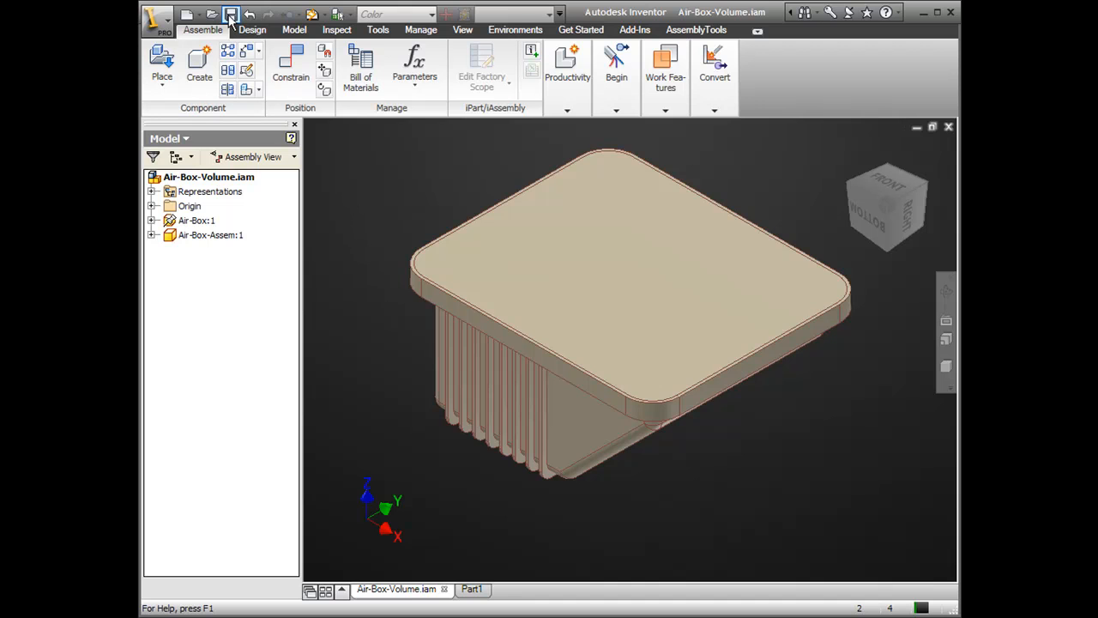
{"action": "mouse_move", "coordinate": [381, 192]}
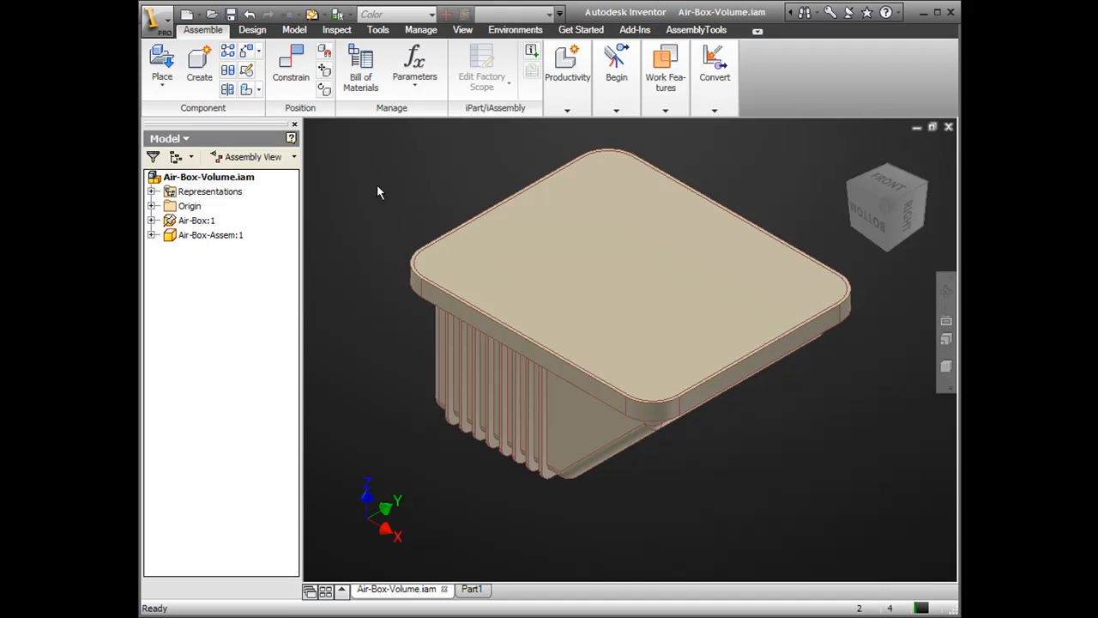
{"action": "mouse_move", "coordinate": [841, 128]}
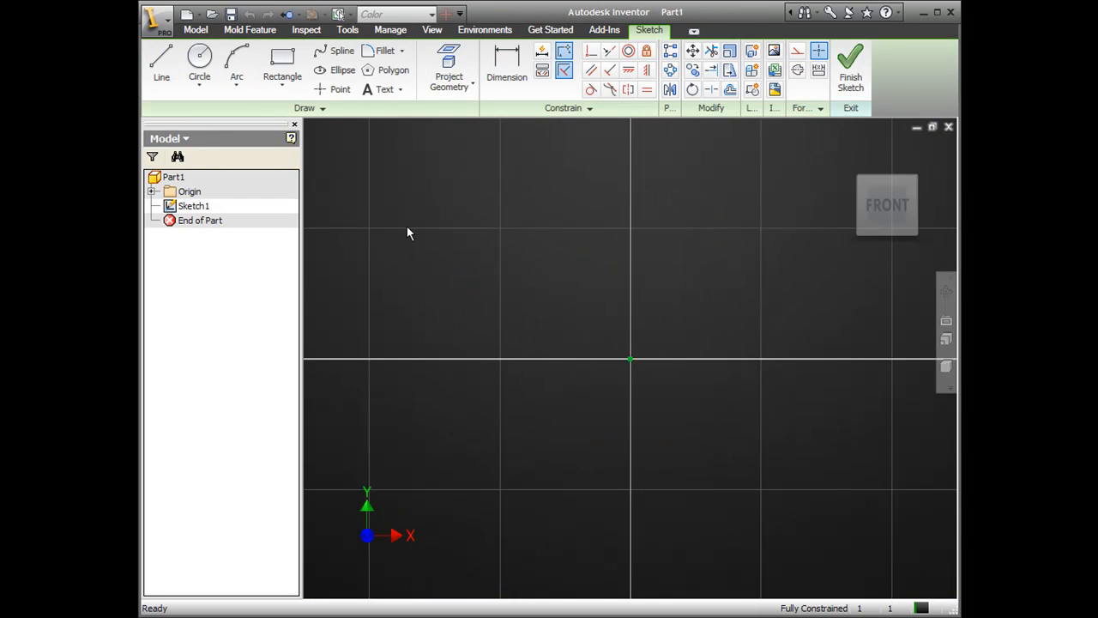
{"action": "mouse_move", "coordinate": [412, 326]}
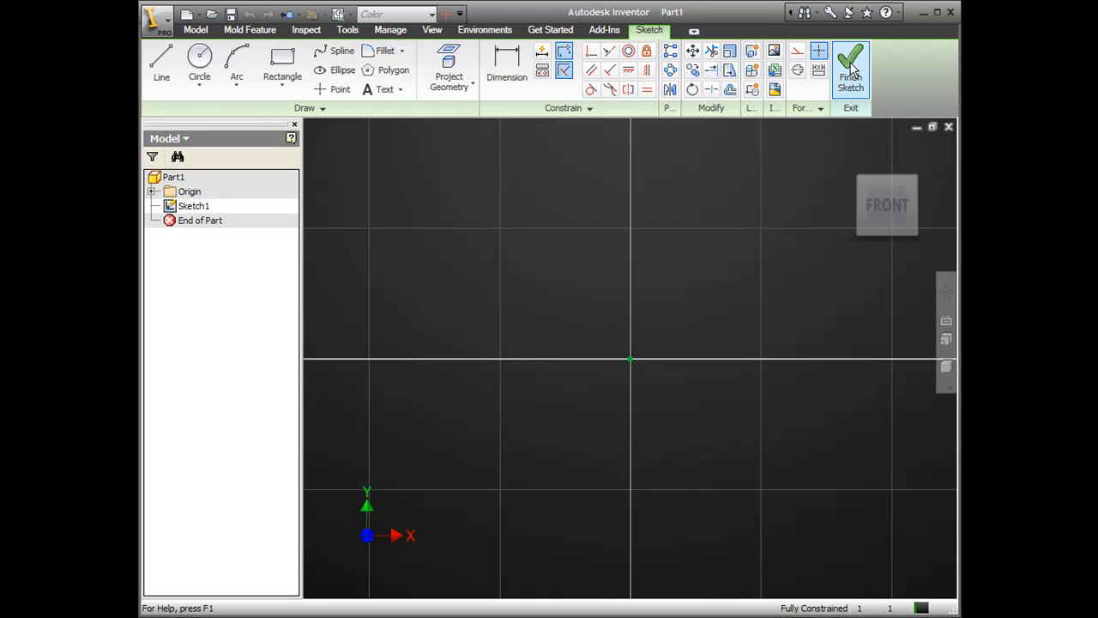
- Finish the empty initial sketch and delete Sketch1 from Part1
{"action": "left_click", "coordinate": [851, 69]}
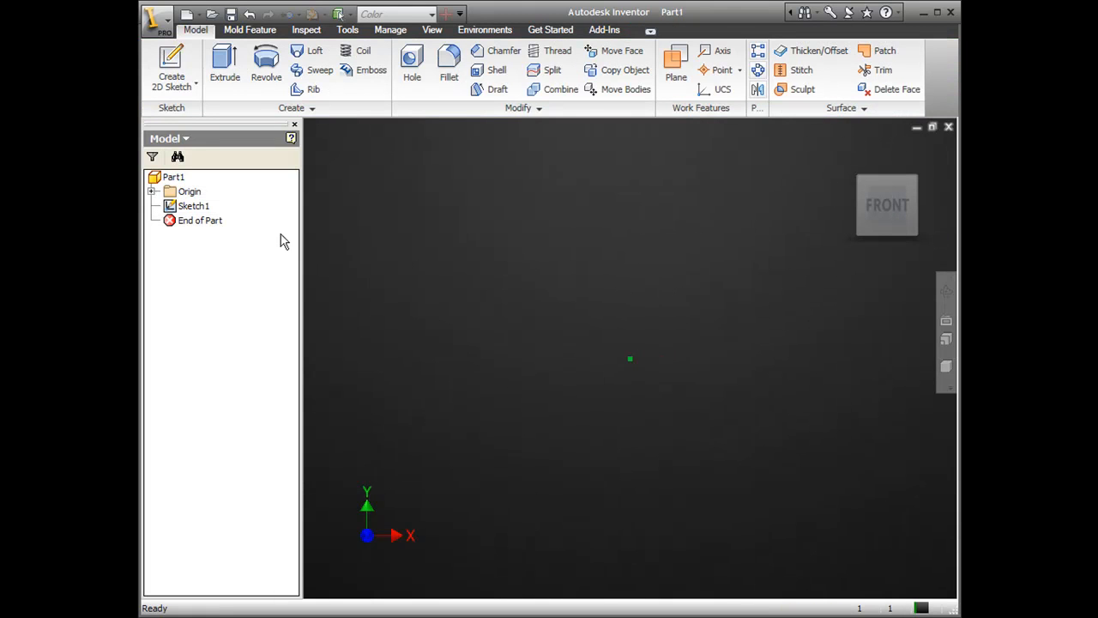
{"action": "right_click", "coordinate": [192, 206]}
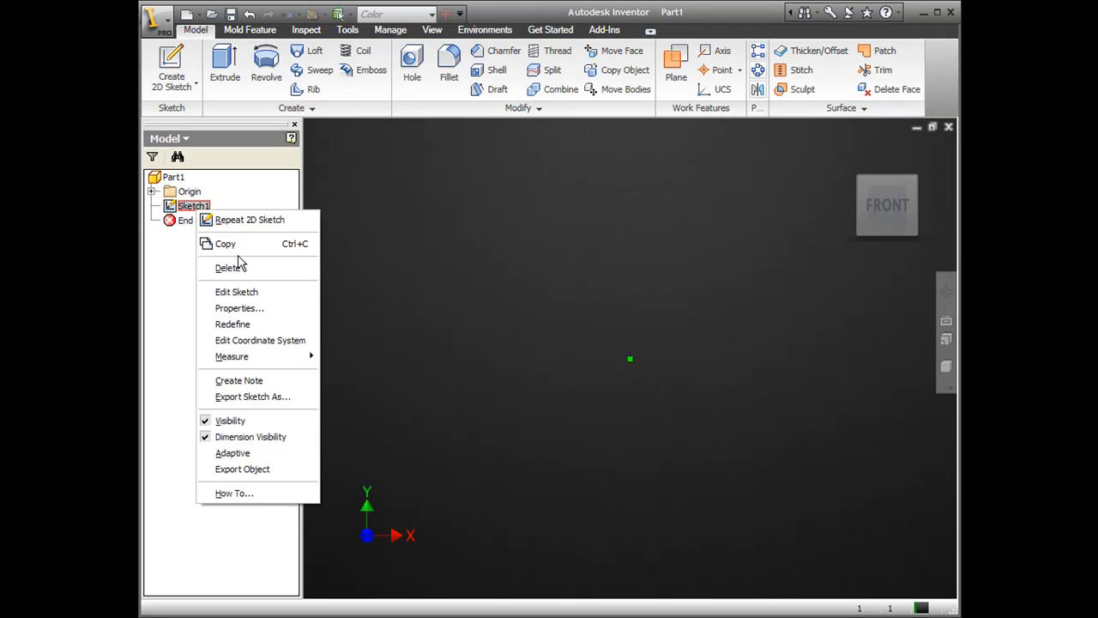
{"action": "left_click", "coordinate": [230, 268]}
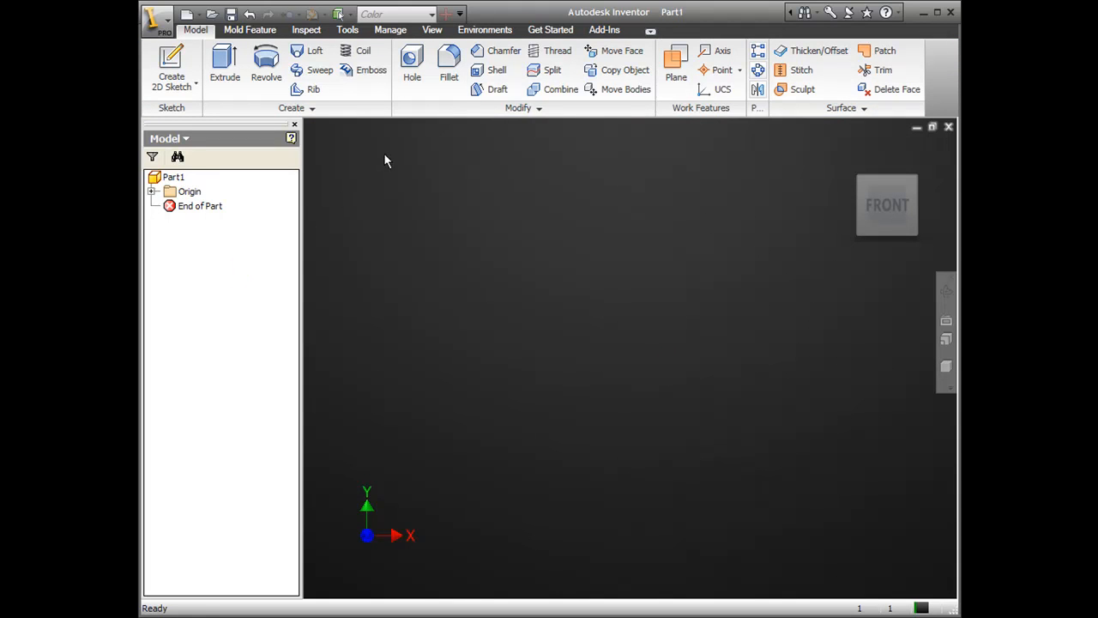
- Start Derive from the Manage tools and load Air-Box-Volume.iam into Part1
{"action": "left_click", "coordinate": [391, 29]}
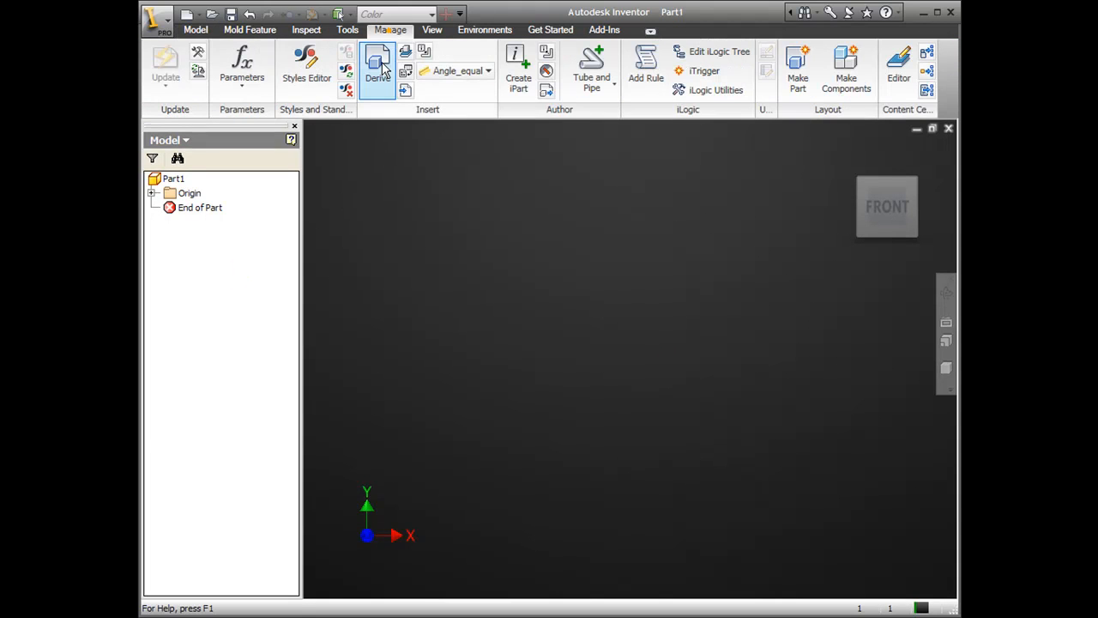
{"action": "mouse_move", "coordinate": [377, 68]}
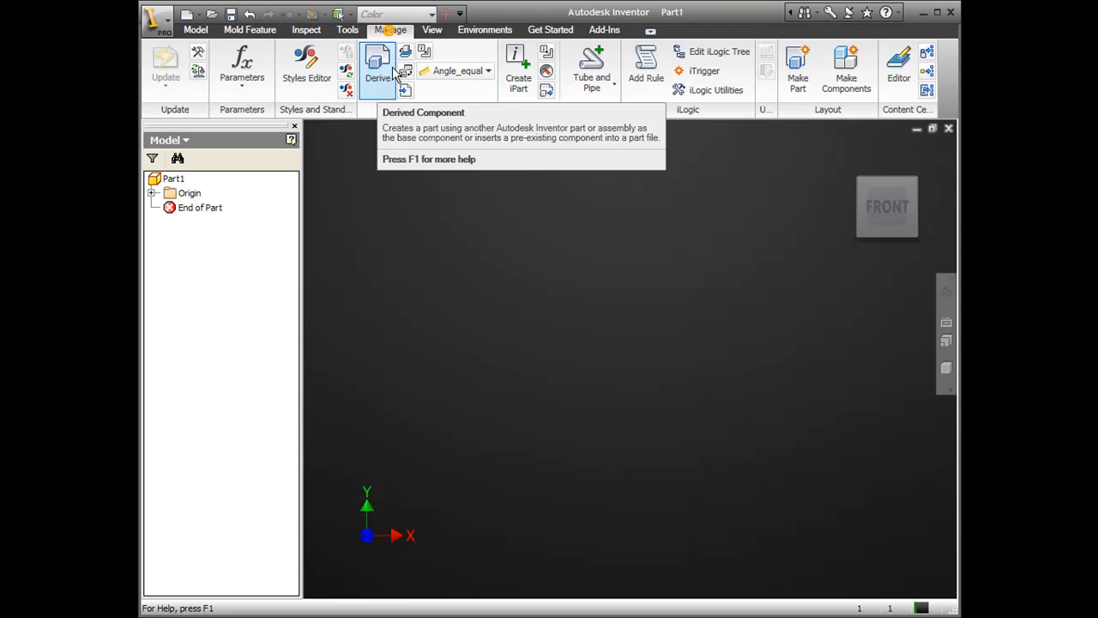
{"action": "left_click", "coordinate": [377, 69]}
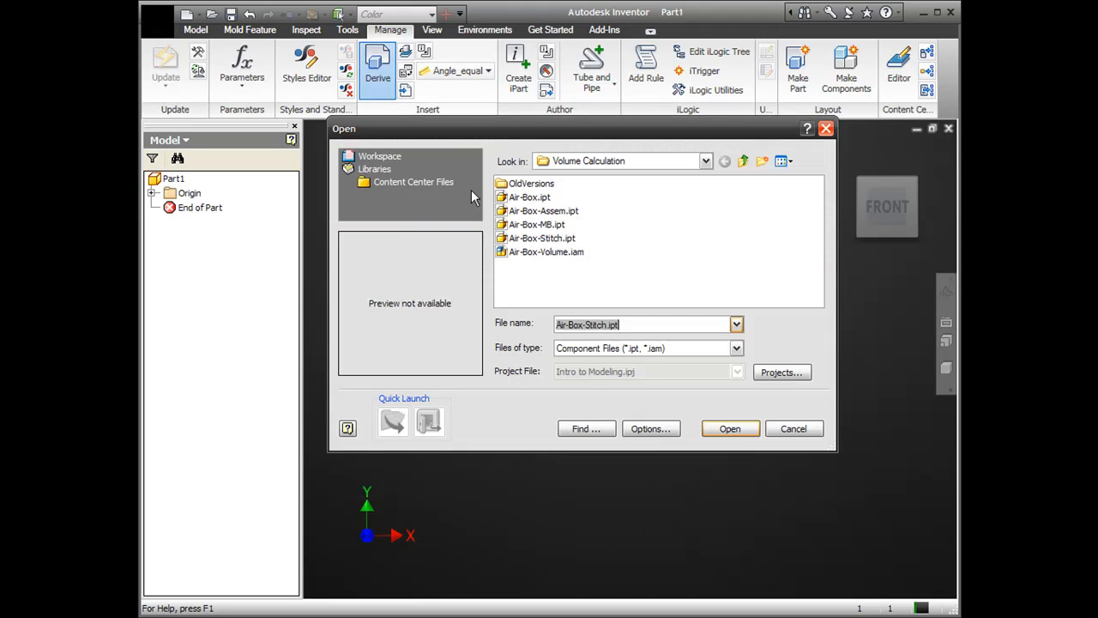
{"action": "left_click", "coordinate": [546, 251]}
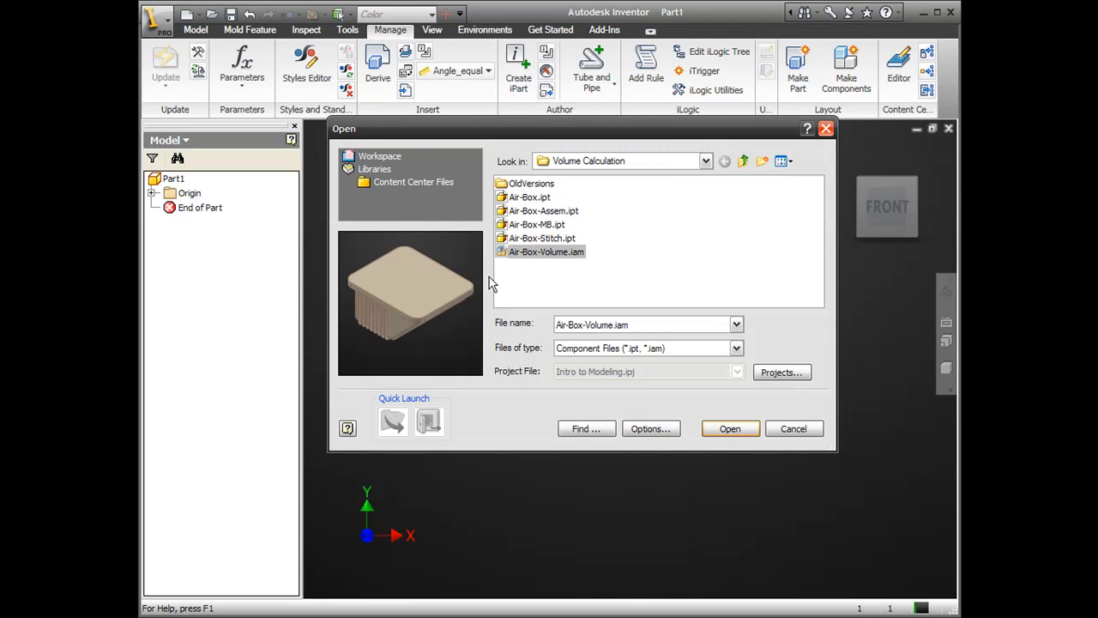
{"action": "mouse_move", "coordinate": [421, 334]}
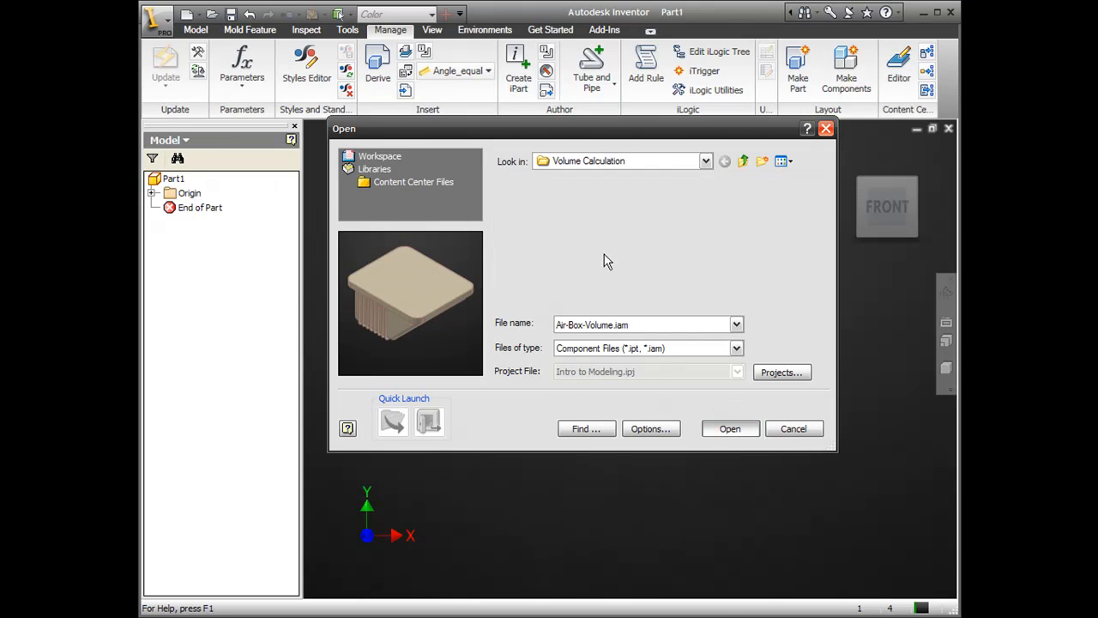
{"action": "left_click", "coordinate": [729, 429]}
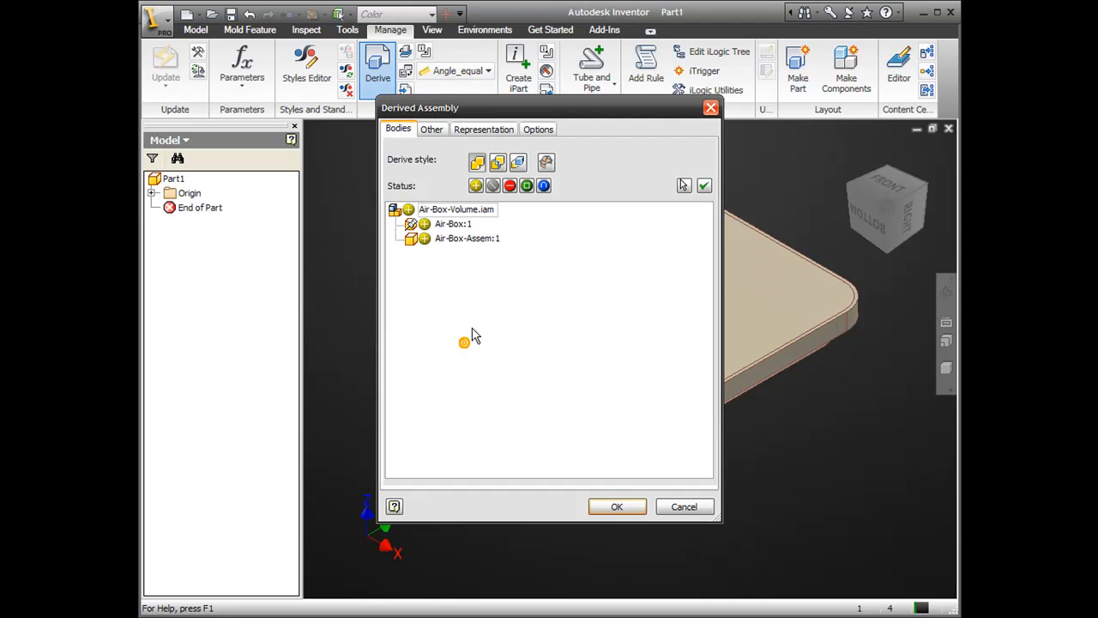
- Set Air-Box:1 to Subtract in Derived Assembly and create the single derived solid
{"action": "left_click", "coordinate": [457, 210]}
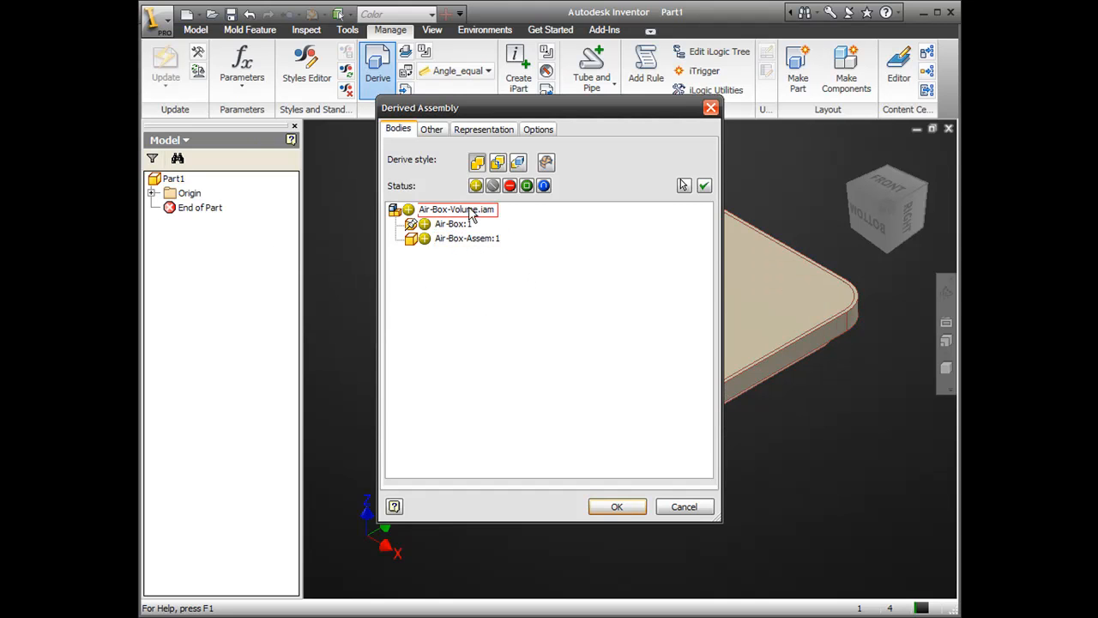
{"action": "mouse_move", "coordinate": [494, 185]}
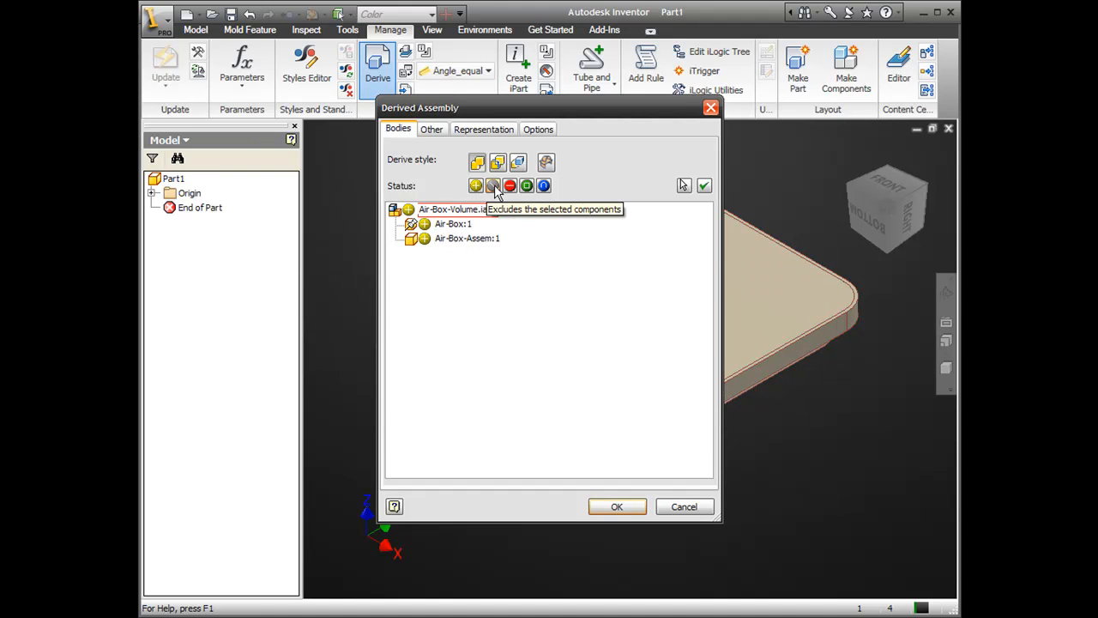
{"action": "mouse_move", "coordinate": [526, 186]}
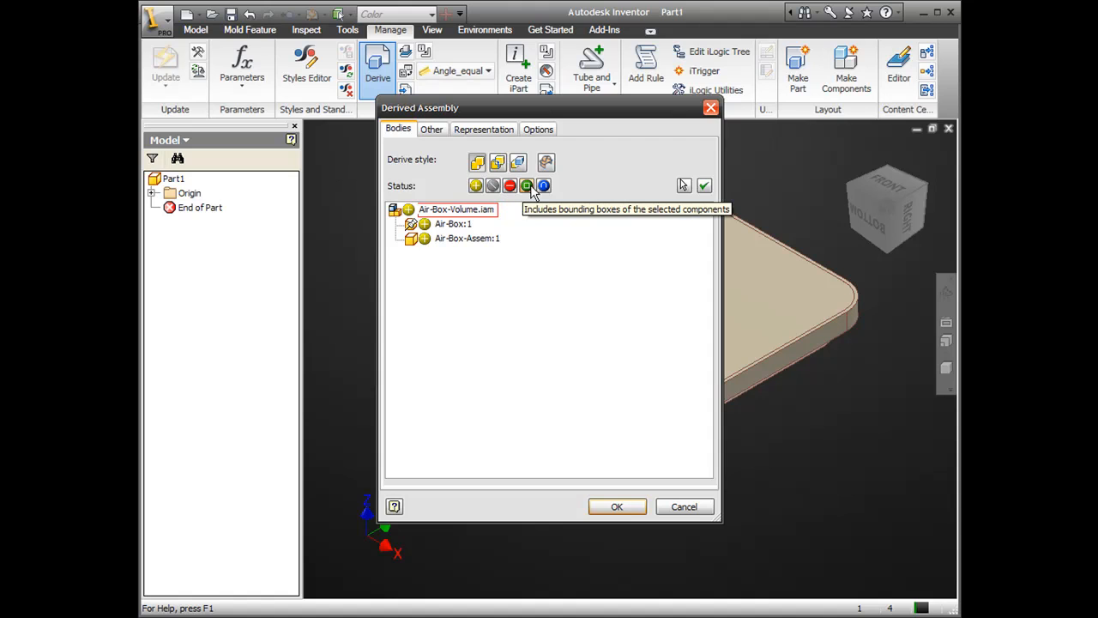
{"action": "mouse_move", "coordinate": [535, 240]}
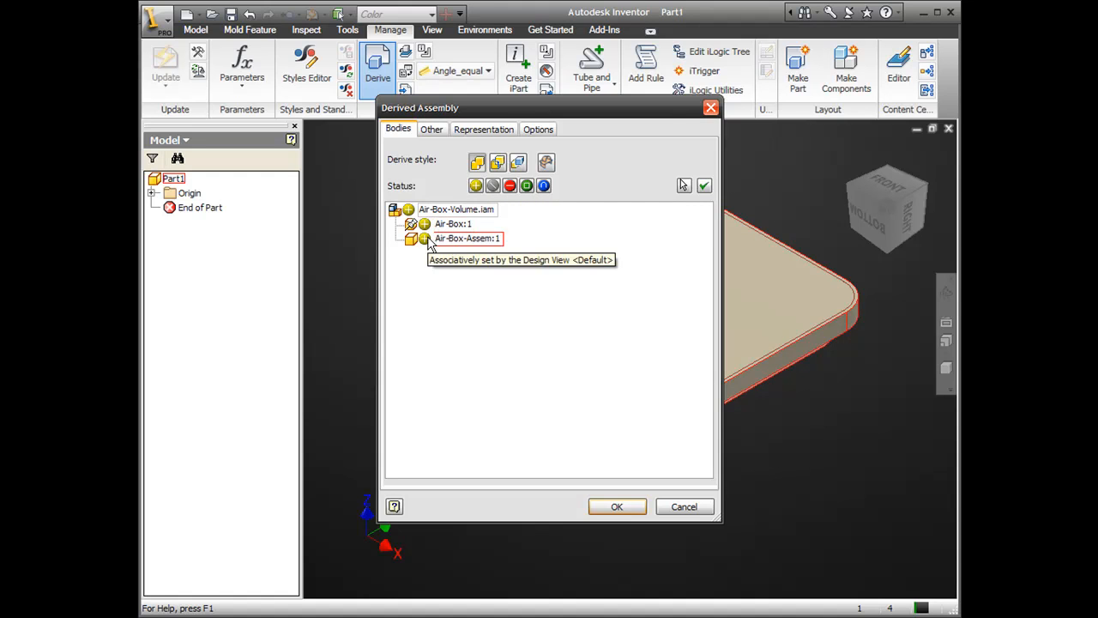
{"action": "mouse_move", "coordinate": [438, 249]}
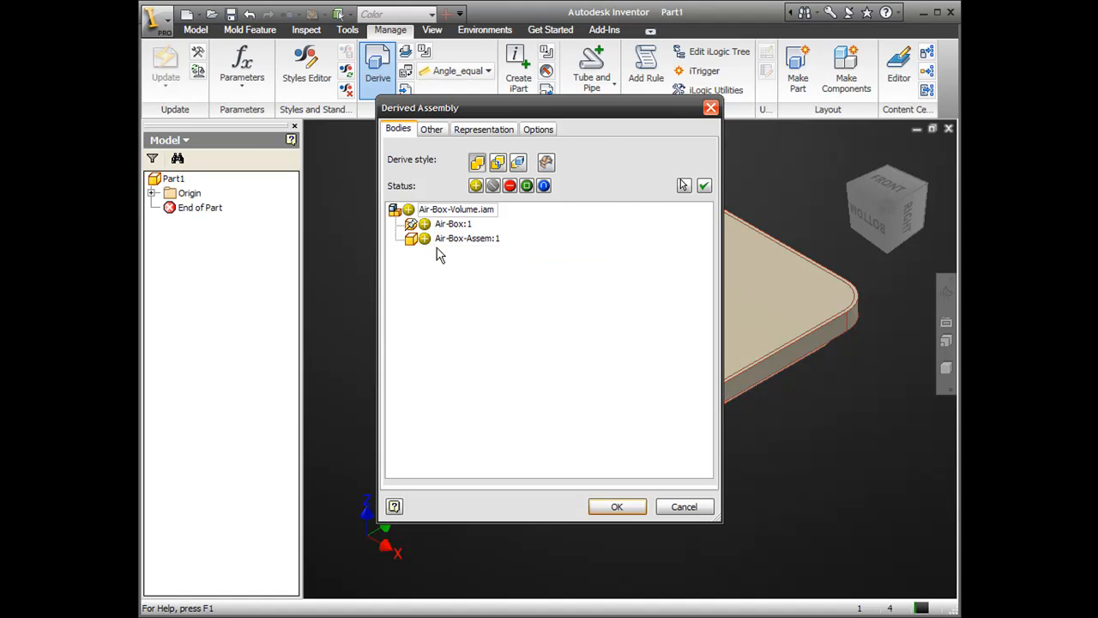
{"action": "left_click", "coordinate": [453, 223]}
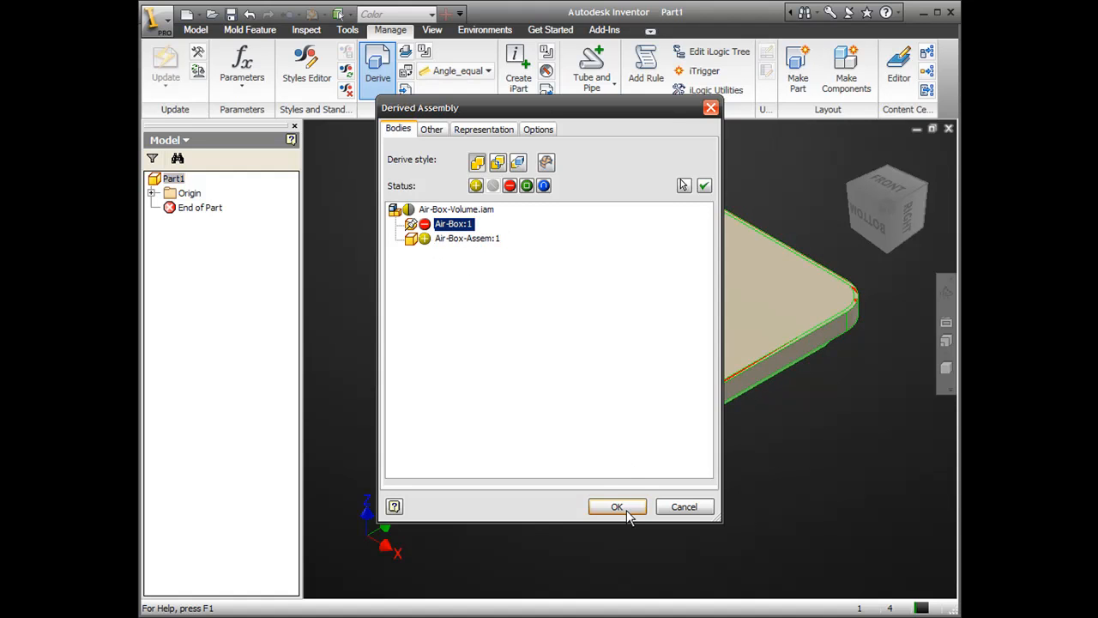
{"action": "left_click", "coordinate": [618, 506]}
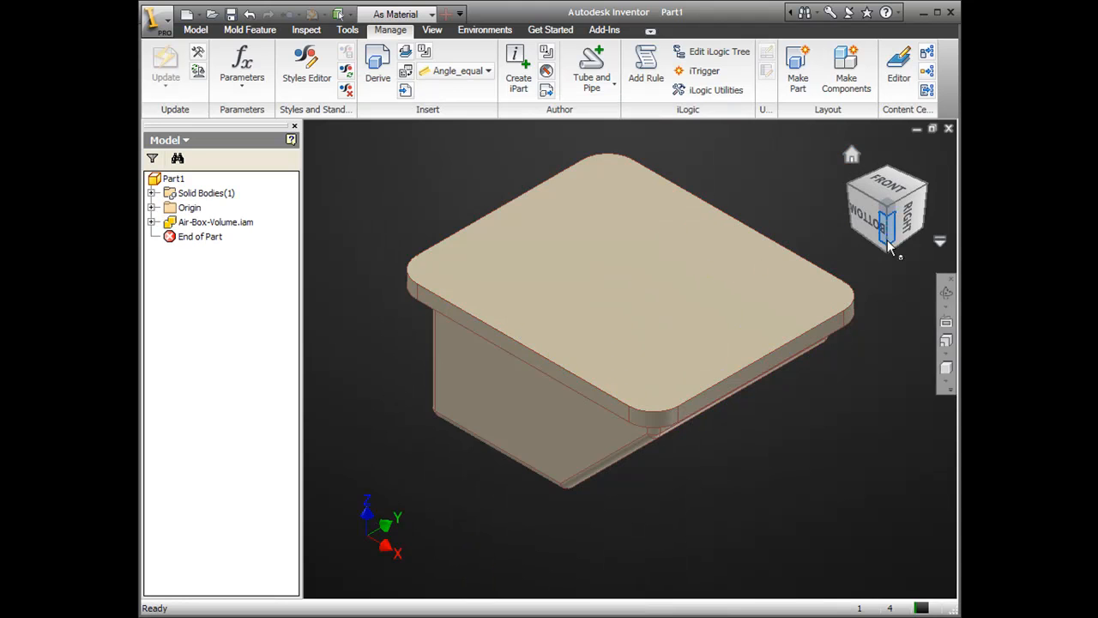
{"action": "mouse_move", "coordinate": [364, 197]}
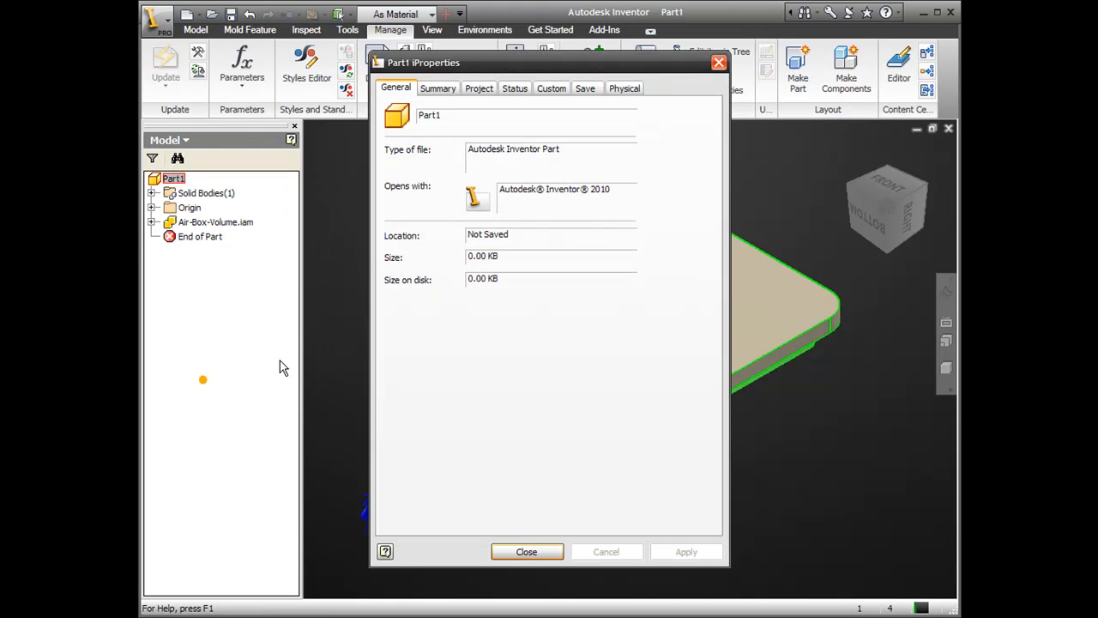
- Update the Physical iProperties and copy the computed volume 5816593.712 mm^3
{"action": "left_click", "coordinate": [625, 88]}
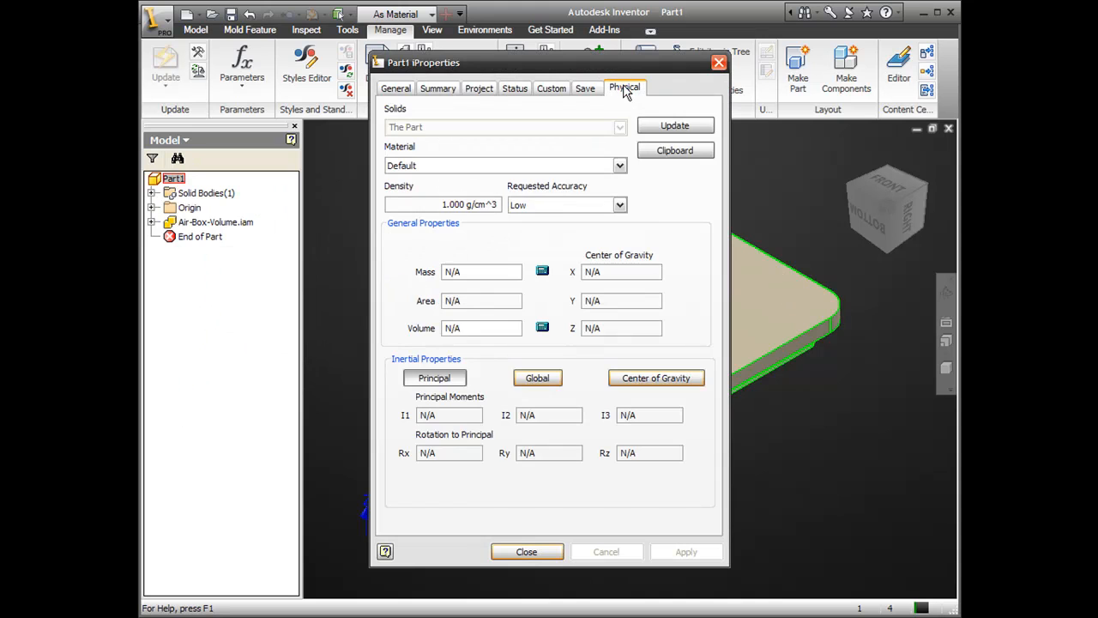
{"action": "left_click", "coordinate": [675, 125]}
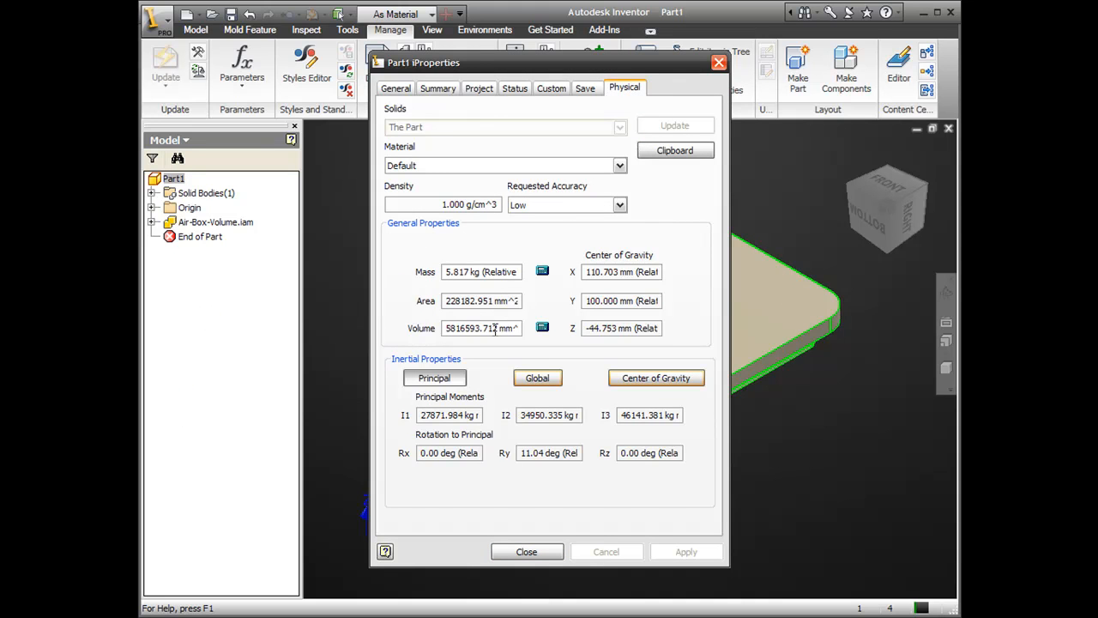
{"action": "right_click", "coordinate": [481, 328]}
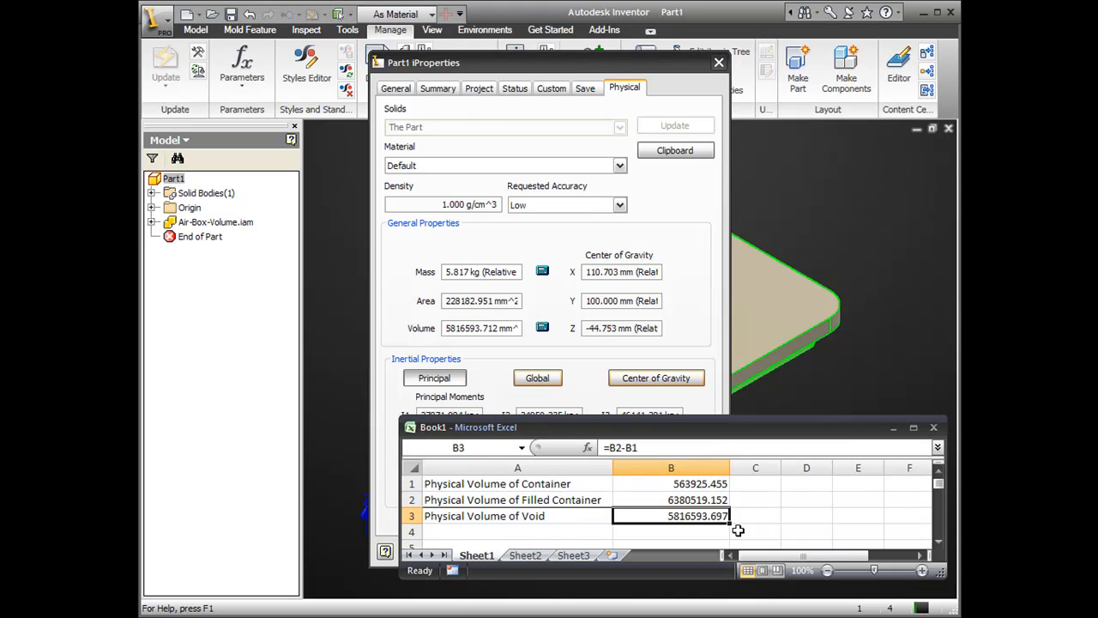
- Paste the volume 5816593.712 into cell B4, hide Excel and dismiss iProperties
{"action": "right_click", "coordinate": [671, 532]}
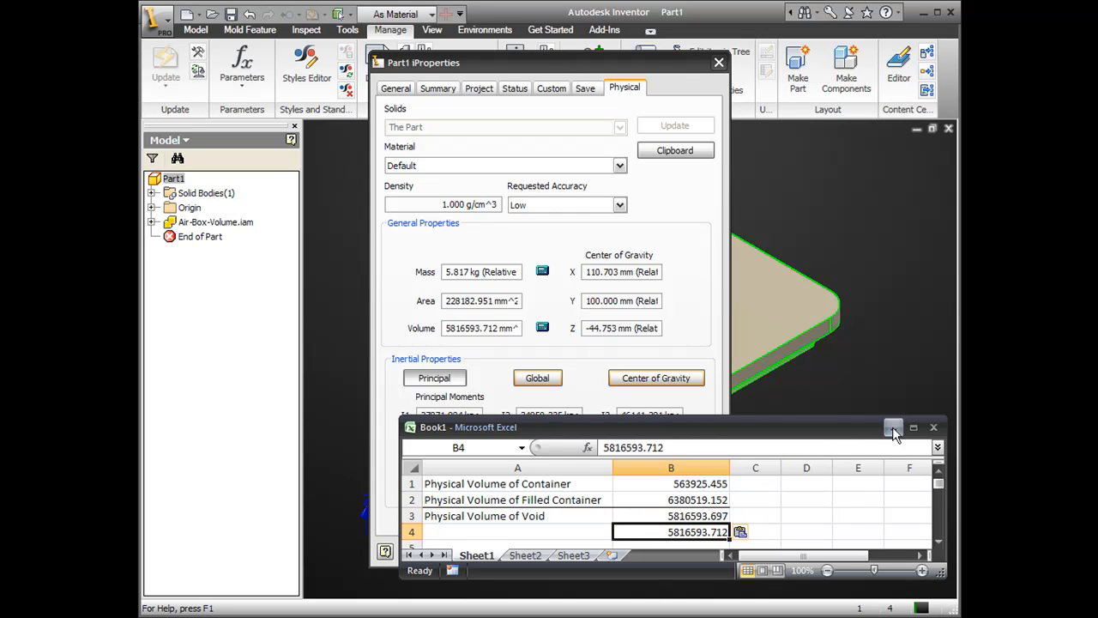
{"action": "left_click", "coordinate": [892, 428]}
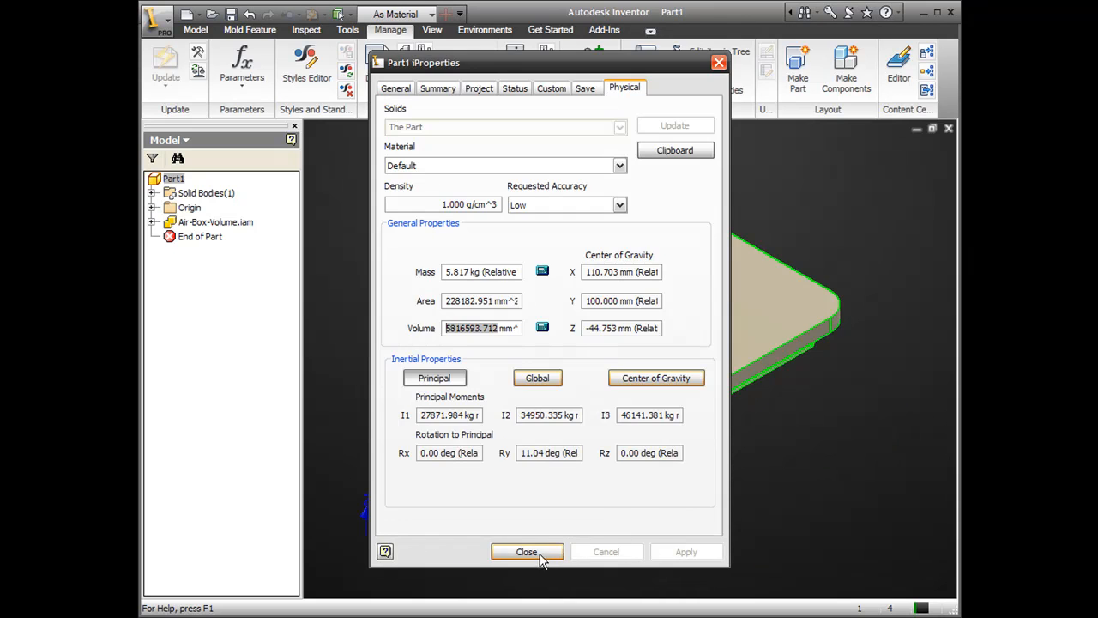
{"action": "left_click", "coordinate": [527, 552]}
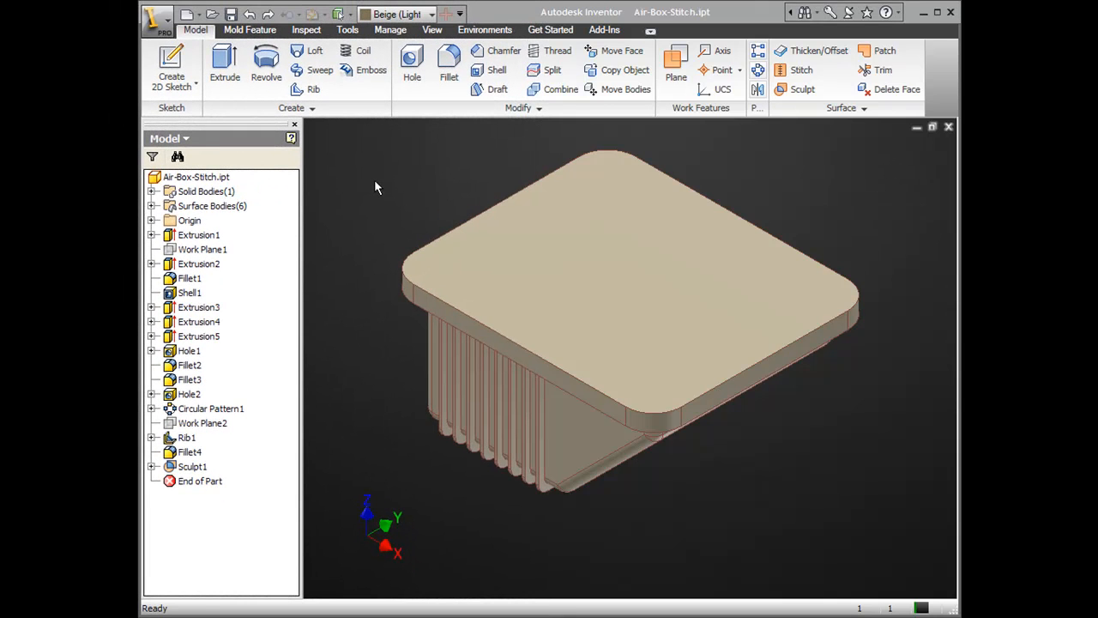
- Activate Air-Box-Stitch.ipt and inspect Sculpt1's boundary patches in the browser
{"action": "left_click", "coordinate": [195, 177]}
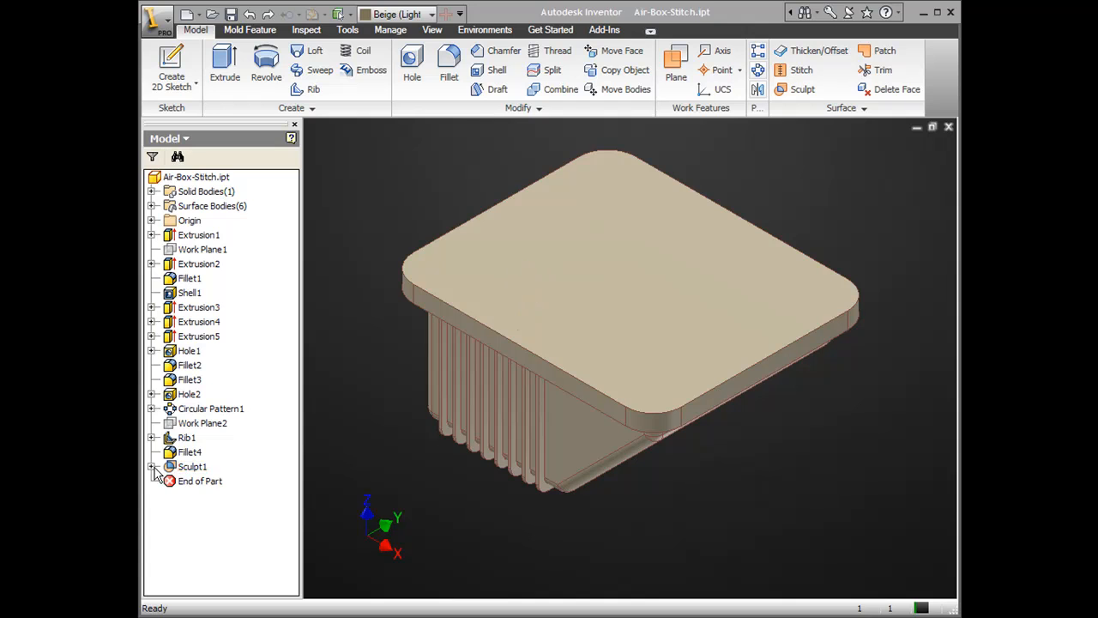
{"action": "left_click", "coordinate": [153, 467]}
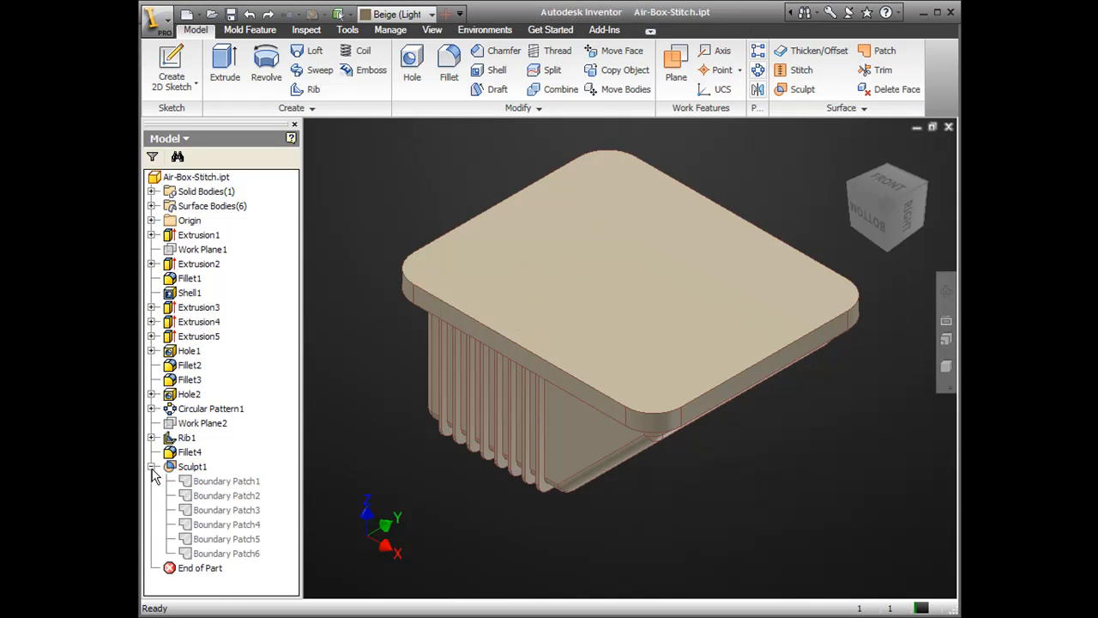
{"action": "left_click", "coordinate": [151, 467]}
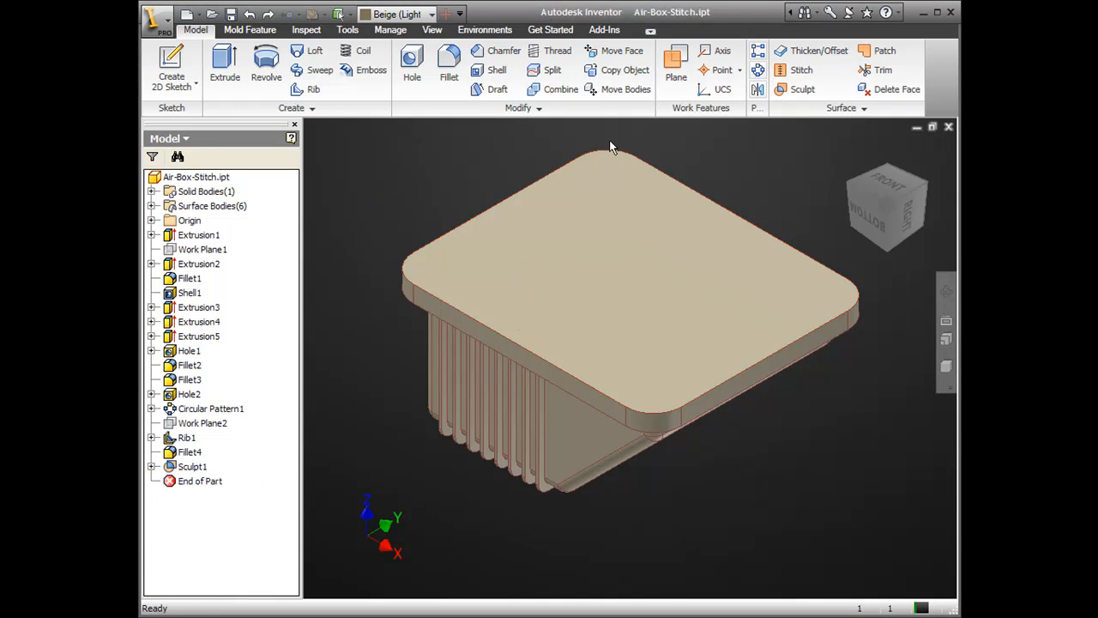
- Copy the air box body as a composite surface, deleting the original solid
{"action": "left_click", "coordinate": [624, 68]}
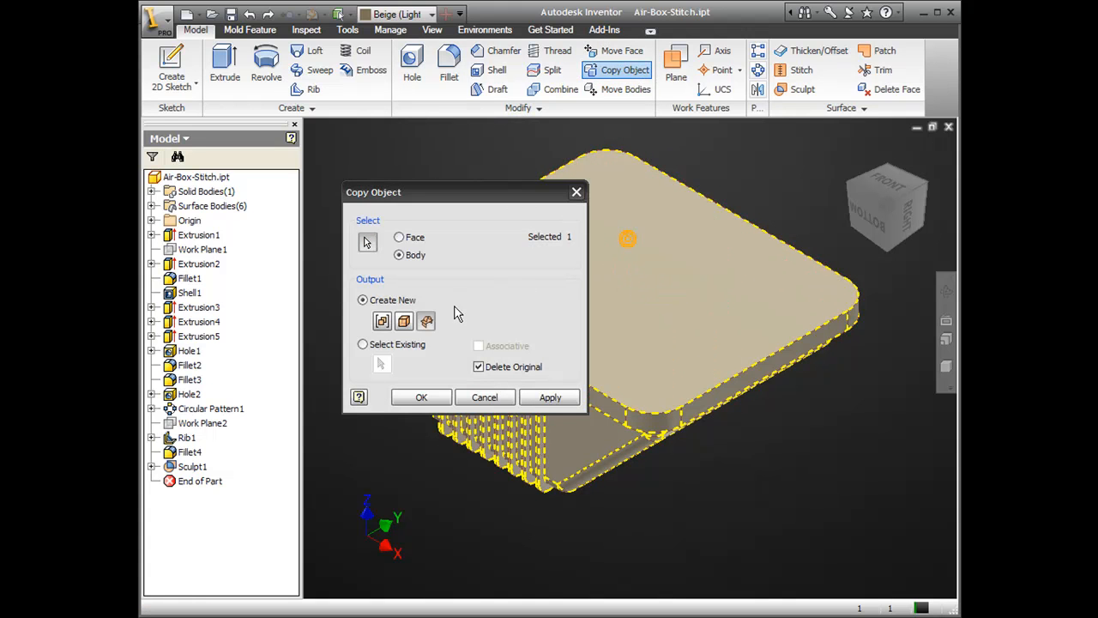
{"action": "mouse_move", "coordinate": [425, 321]}
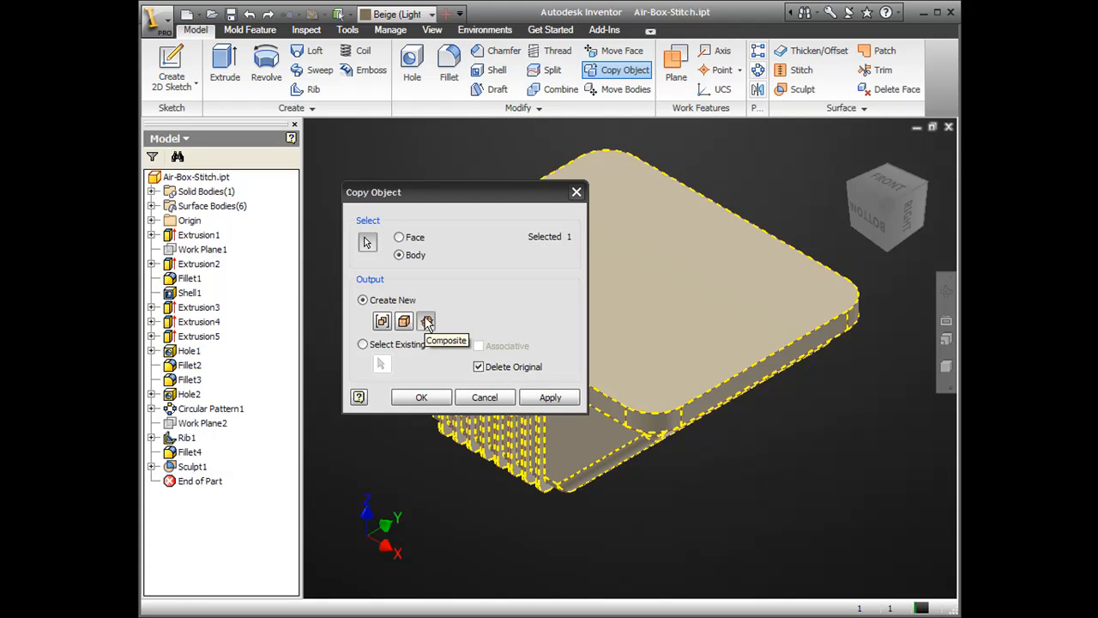
{"action": "mouse_move", "coordinate": [421, 398]}
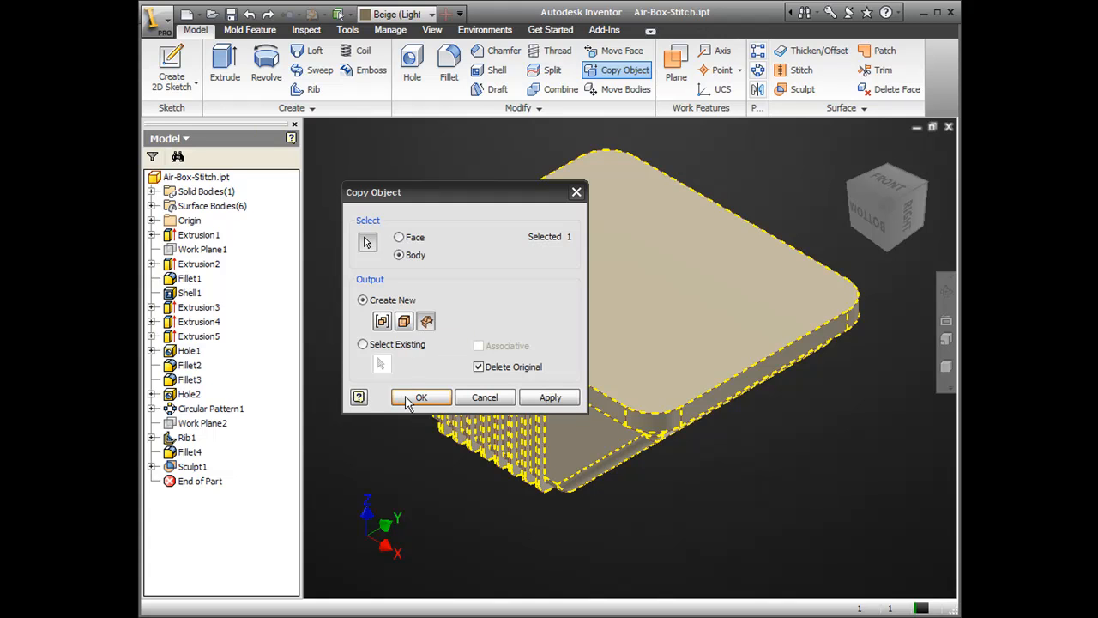
{"action": "left_click", "coordinate": [422, 398]}
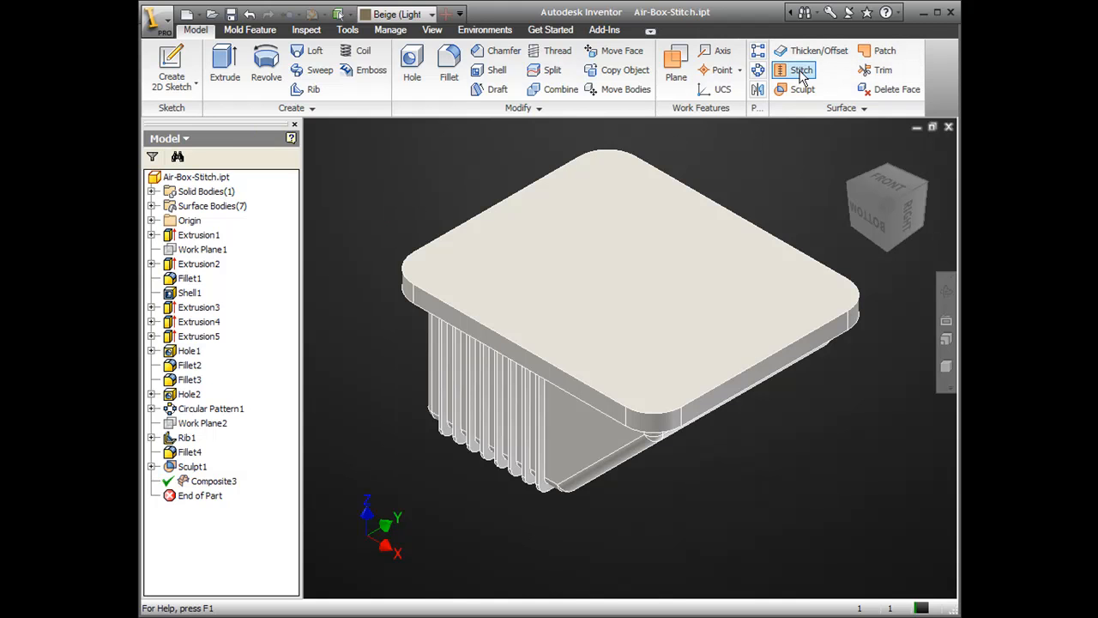
- Stitch the Composite3 surfaces back into a solid, creating Stitch Surface2
{"action": "left_click", "coordinate": [799, 68]}
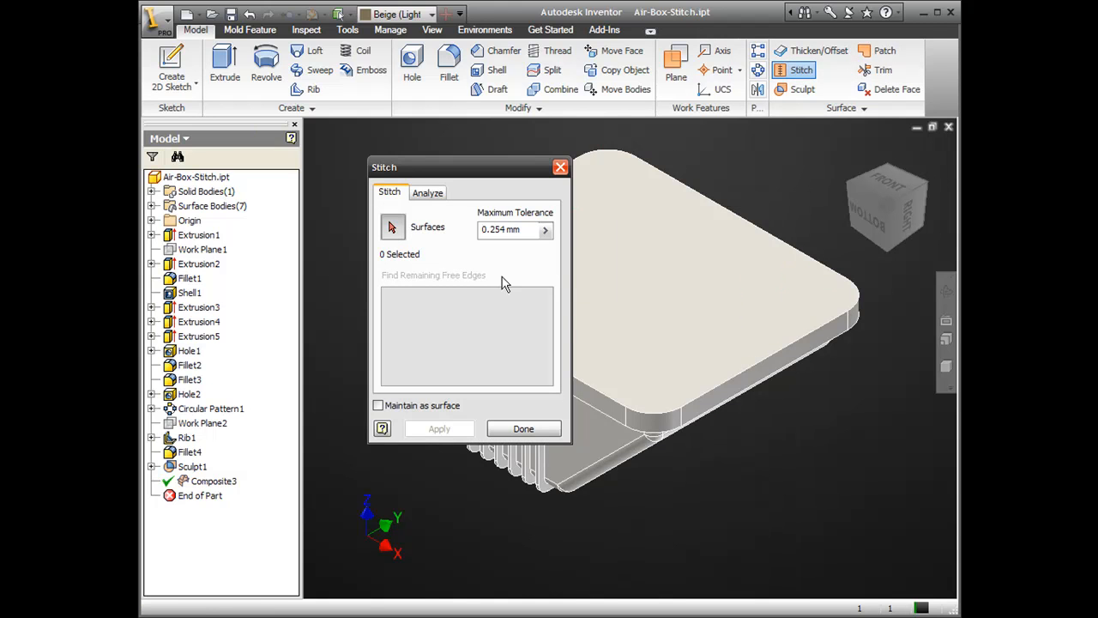
{"action": "left_click", "coordinate": [212, 481]}
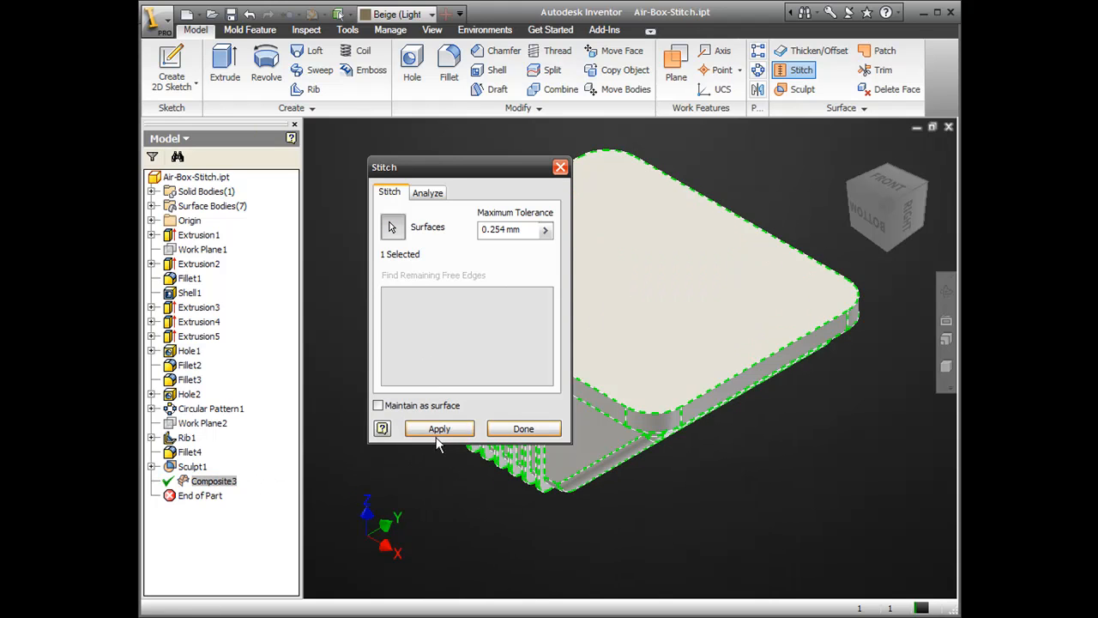
{"action": "left_click", "coordinate": [523, 429]}
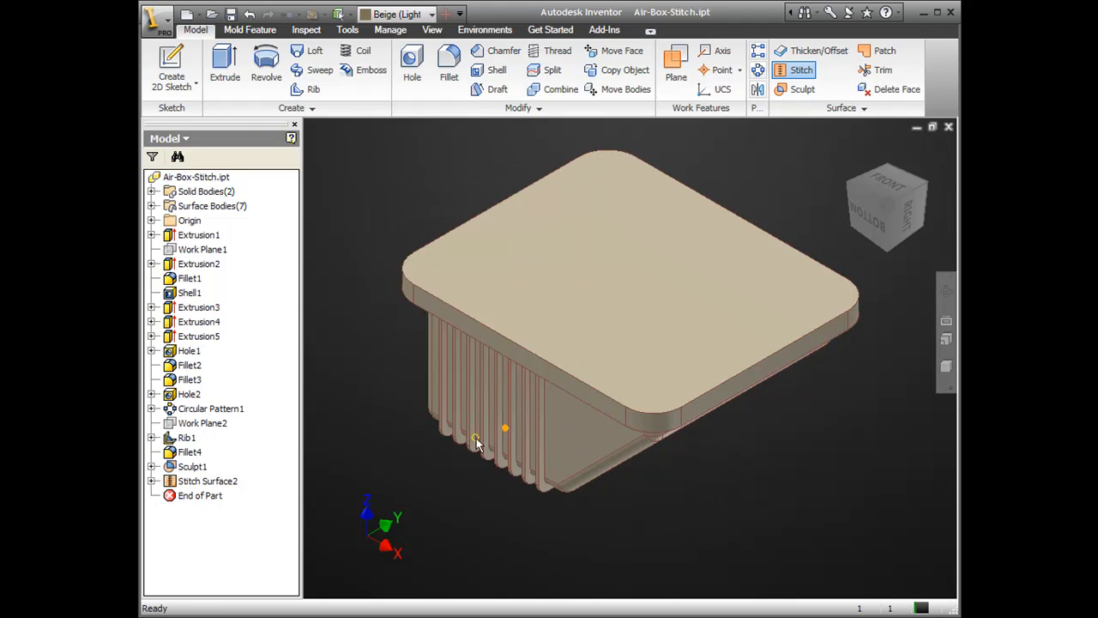
- Review the Solid Bodies folder showing Solid1 and Solid3 and their features
{"action": "left_click", "coordinate": [151, 481]}
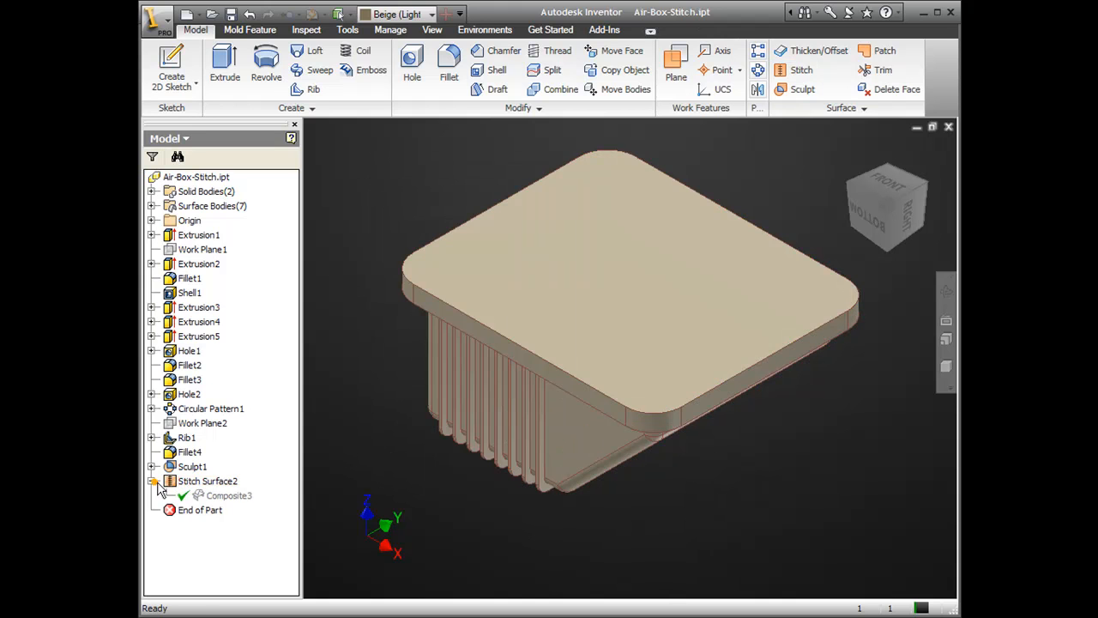
{"action": "left_click", "coordinate": [206, 190]}
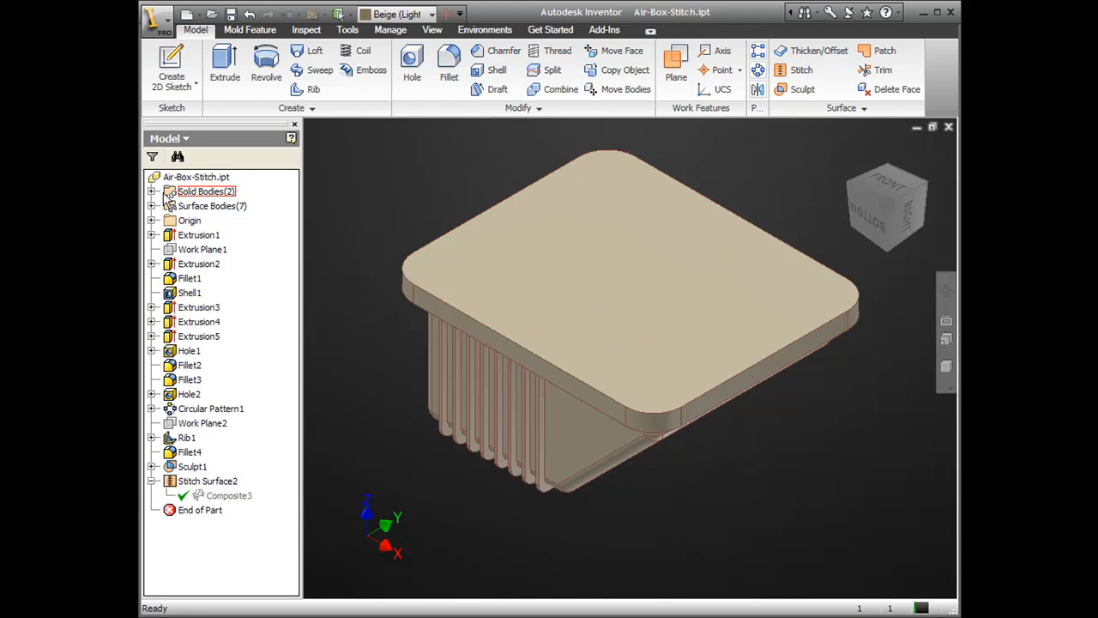
{"action": "left_click", "coordinate": [153, 191]}
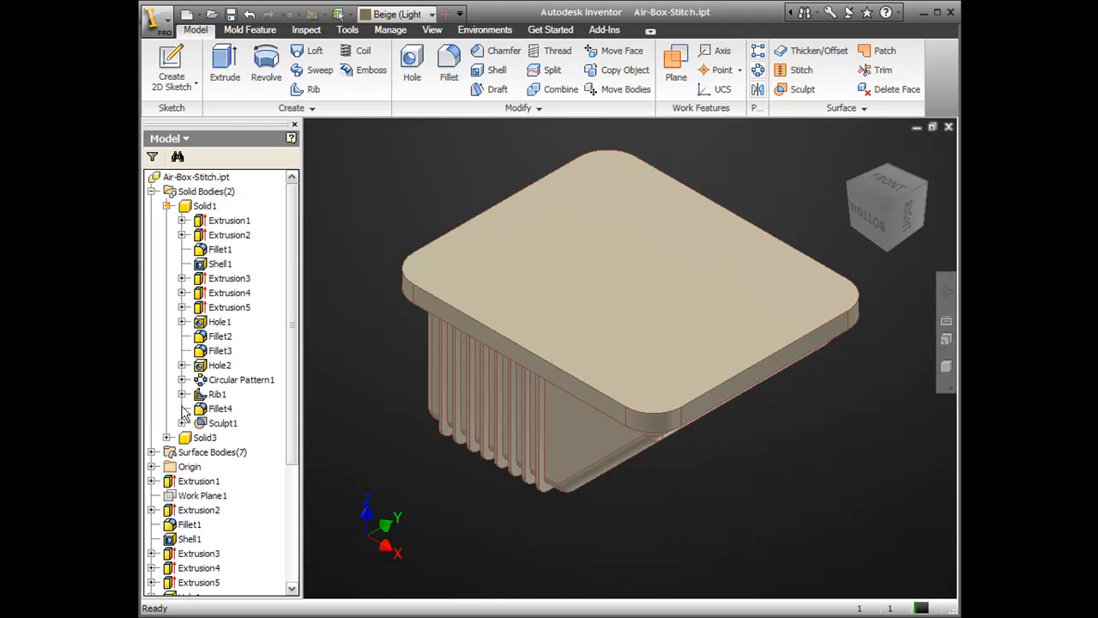
{"action": "left_click", "coordinate": [230, 220]}
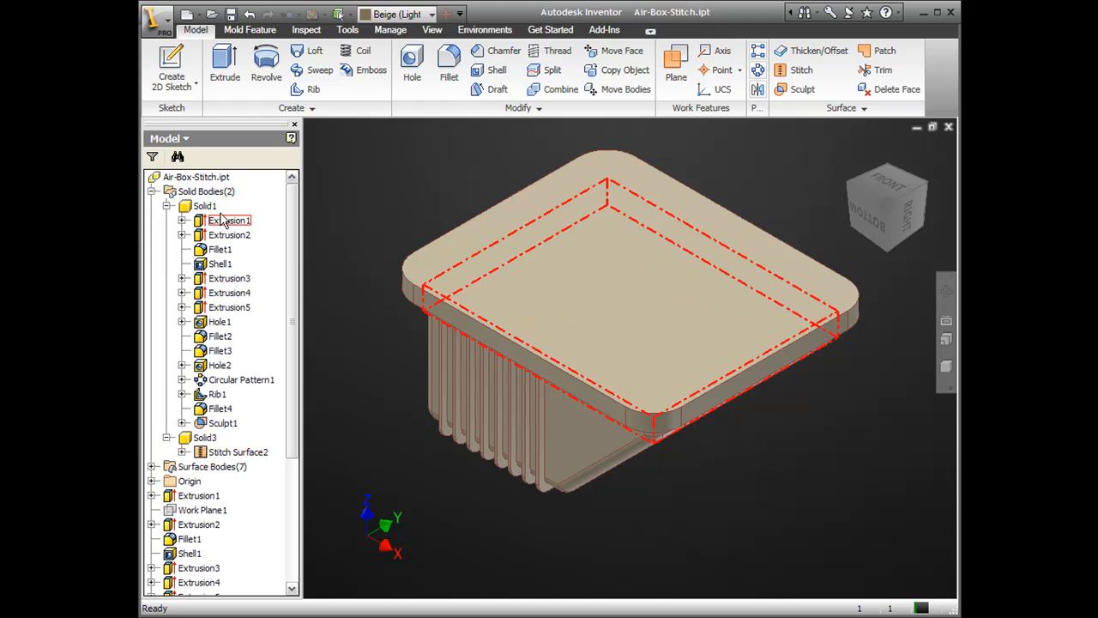
{"action": "left_click", "coordinate": [168, 206]}
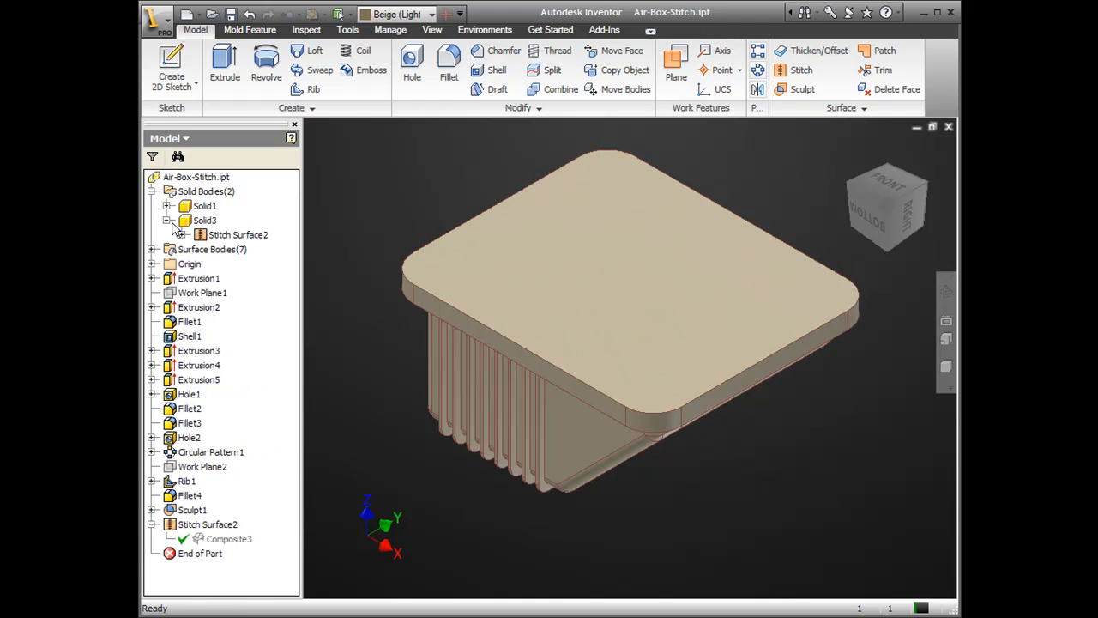
- Suppress the Sculpt1 feature so both solid bodies remain available
{"action": "left_click", "coordinate": [166, 220]}
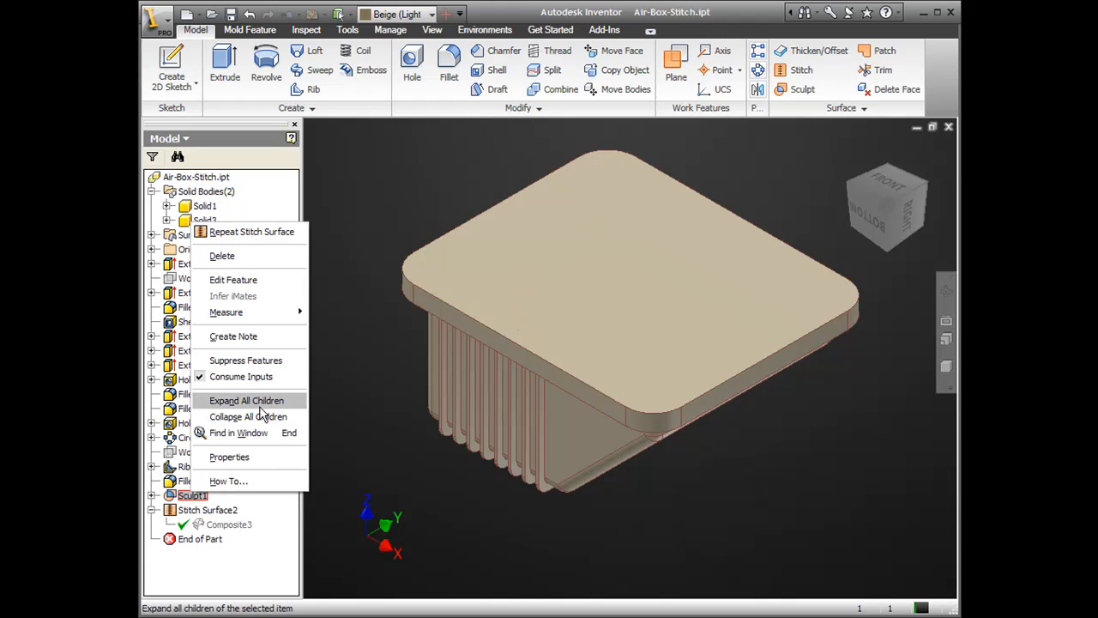
{"action": "mouse_move", "coordinate": [388, 220]}
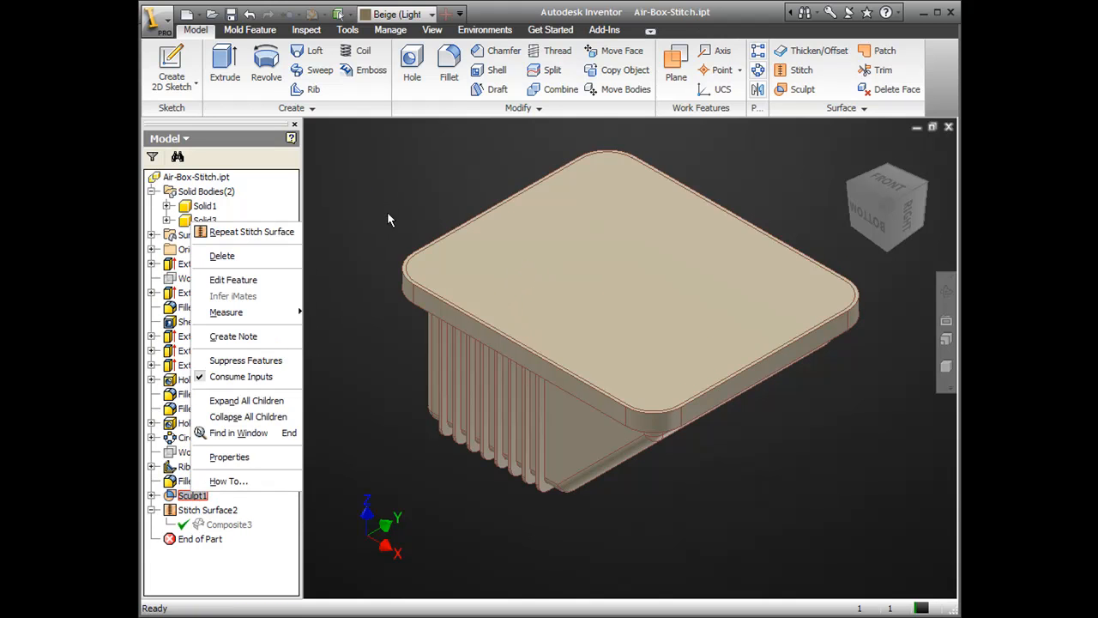
{"action": "left_click", "coordinate": [245, 360]}
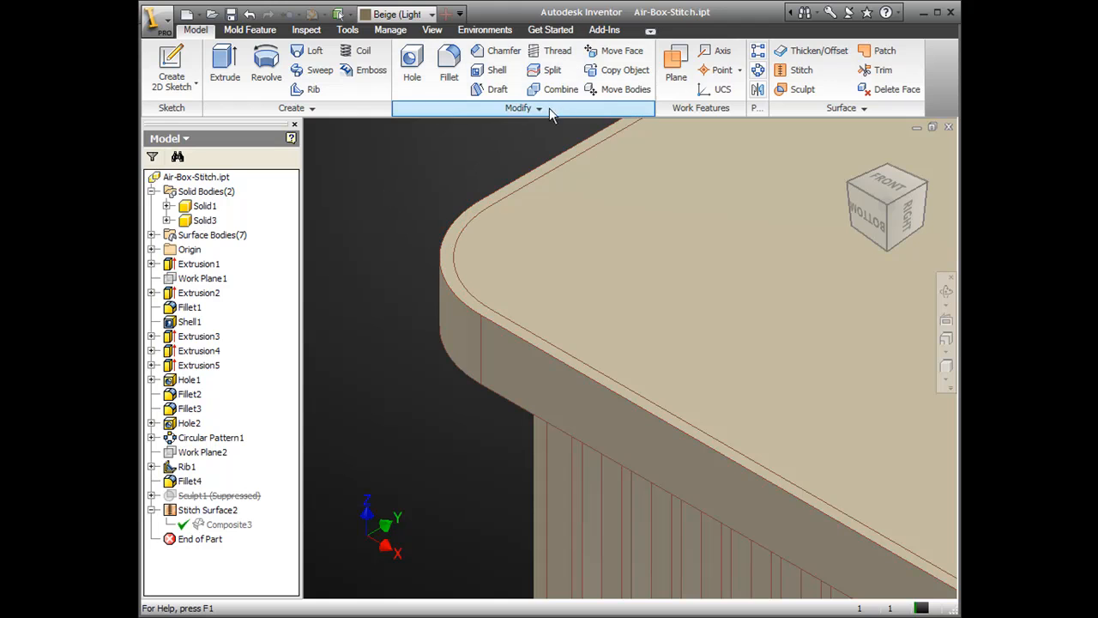
{"action": "mouse_move", "coordinate": [559, 89]}
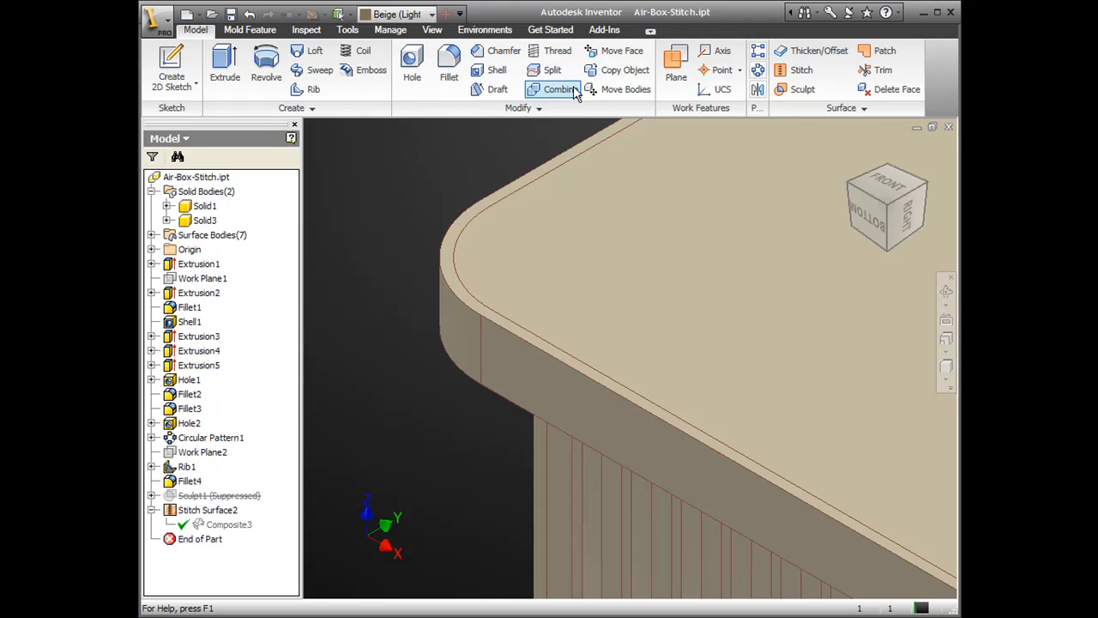
- Combine the base body with Solid3 as toolbody, leaving only the void-shaped Solid3
{"action": "left_click", "coordinate": [559, 90]}
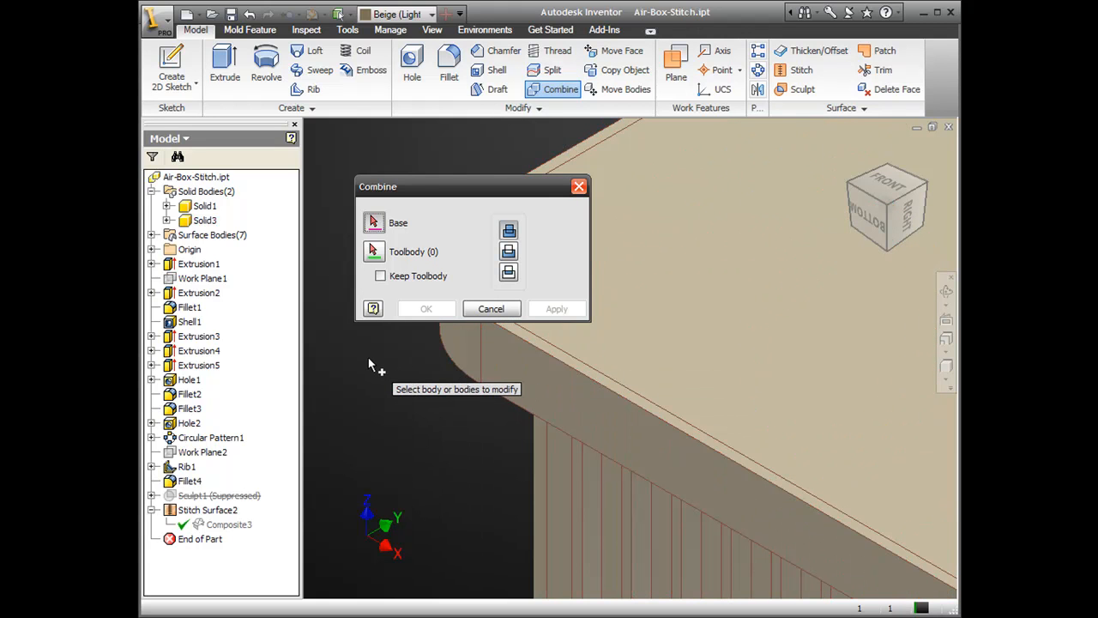
{"action": "mouse_move", "coordinate": [371, 359]}
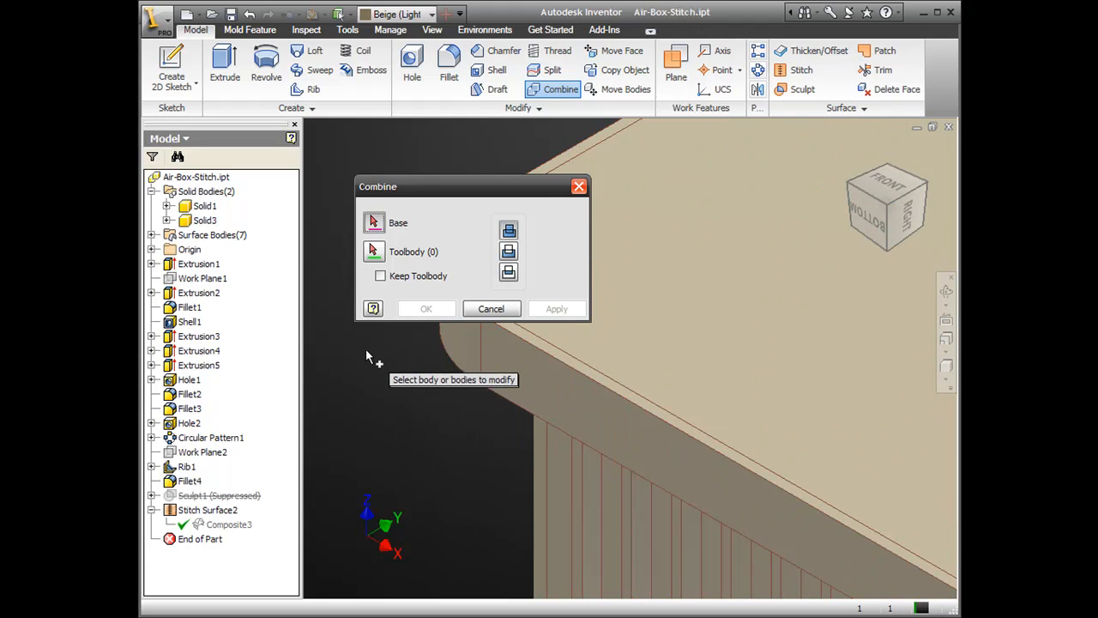
{"action": "left_click", "coordinate": [204, 220]}
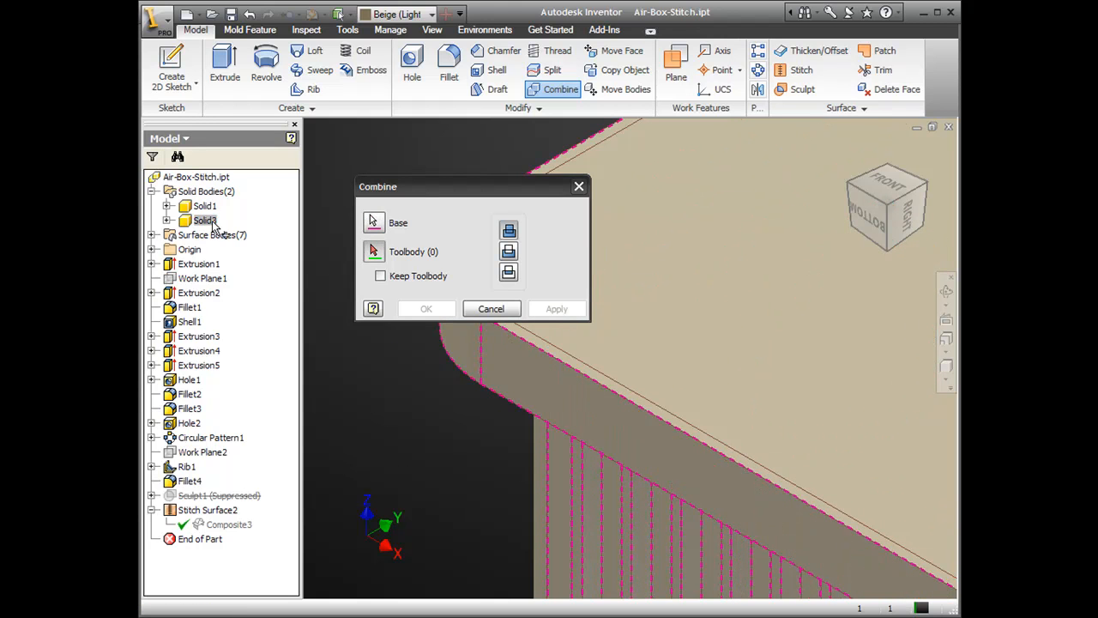
{"action": "left_click", "coordinate": [205, 206]}
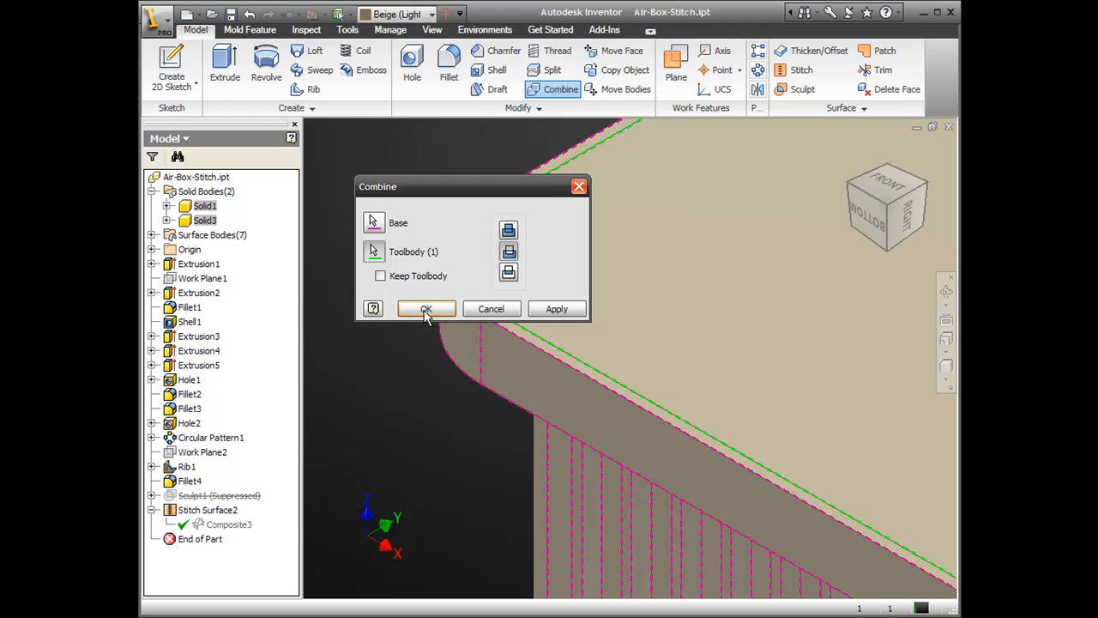
{"action": "left_click", "coordinate": [425, 309]}
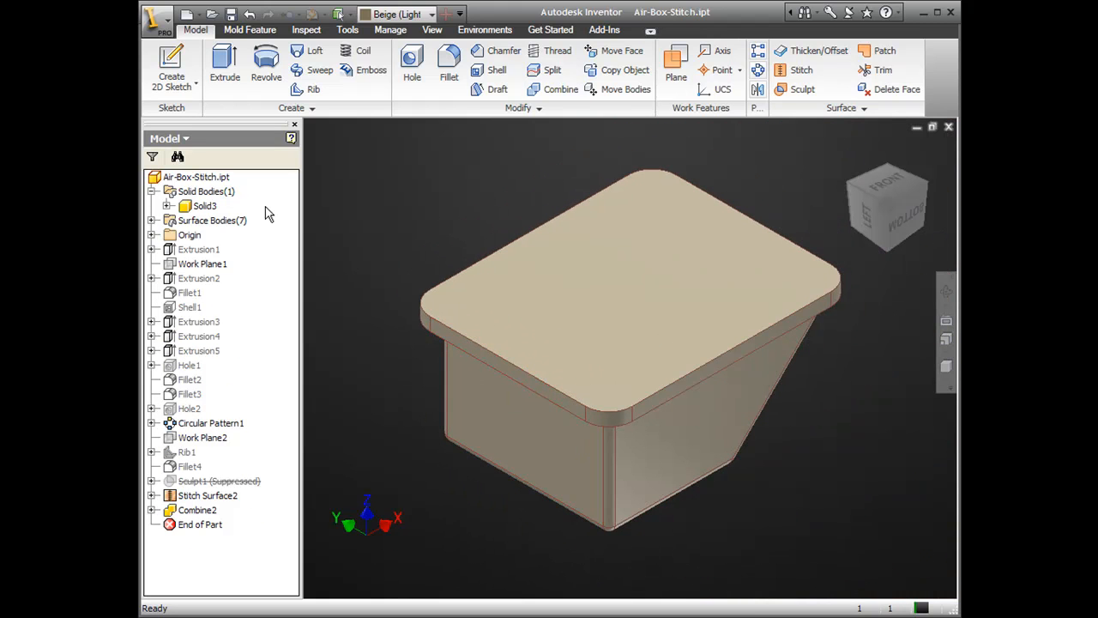
- Update the combined part's Physical iProperties and copy the volume 5816593.712 mm^3
{"action": "right_click", "coordinate": [195, 176]}
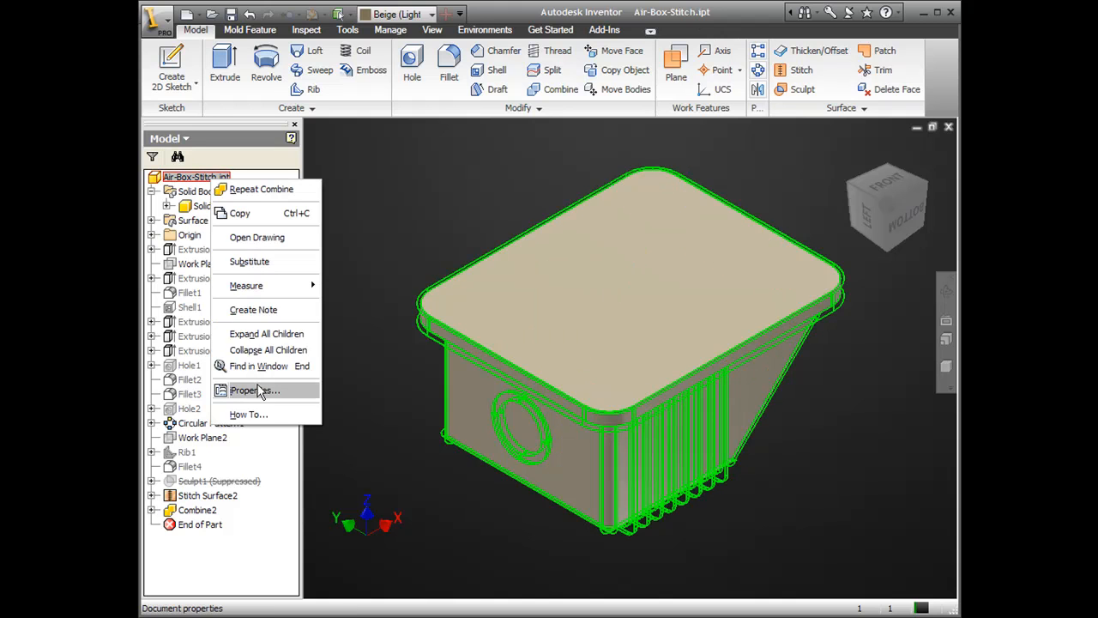
{"action": "left_click", "coordinate": [254, 391]}
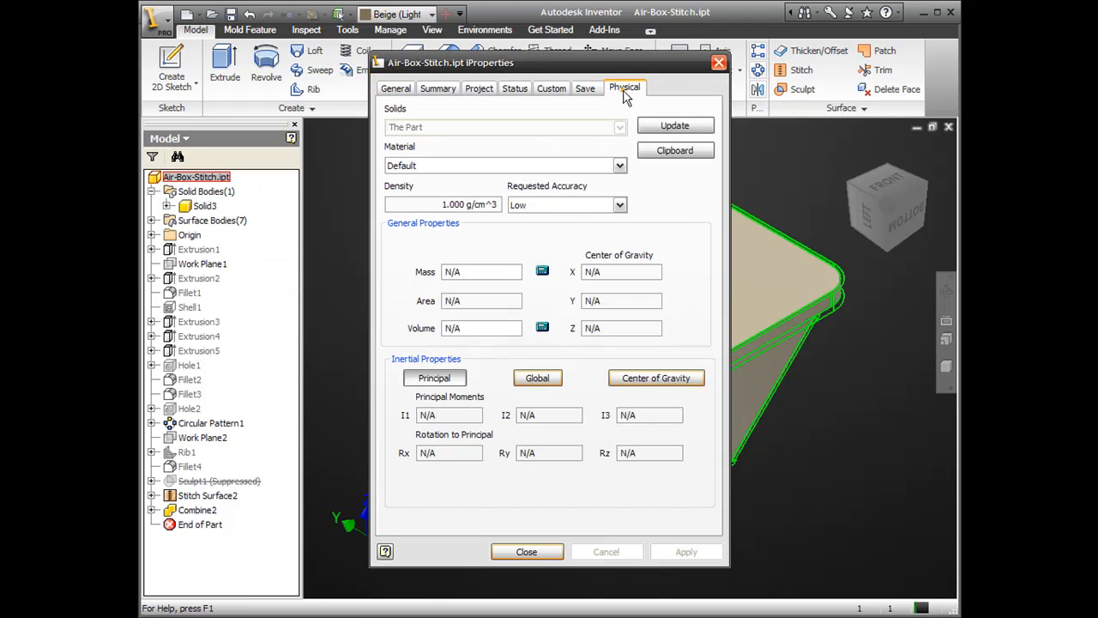
{"action": "left_click", "coordinate": [675, 125]}
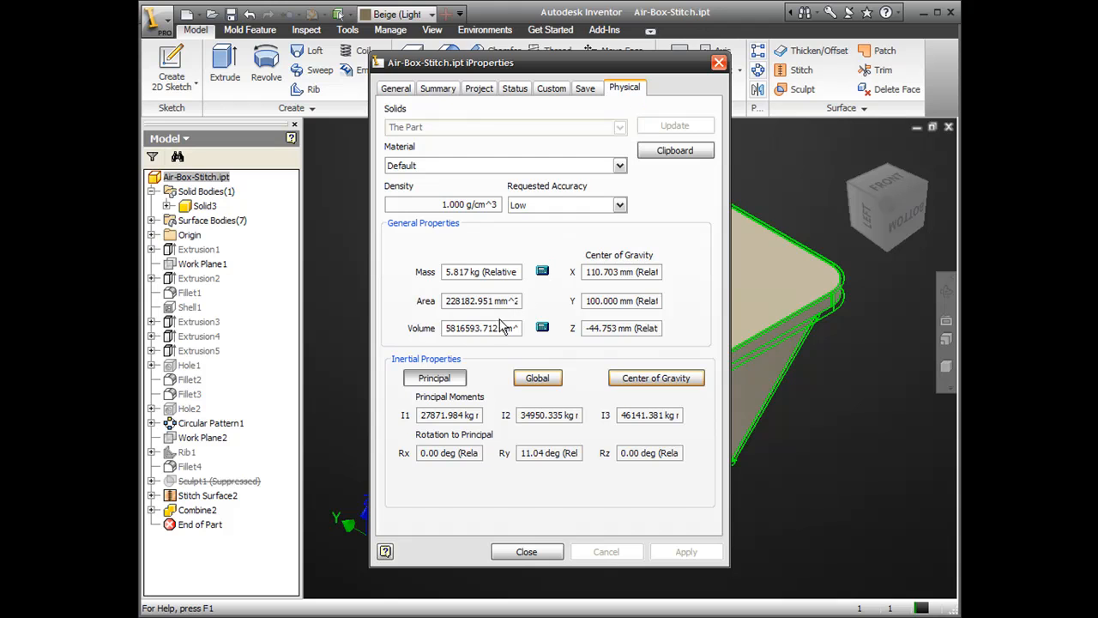
{"action": "right_click", "coordinate": [481, 328]}
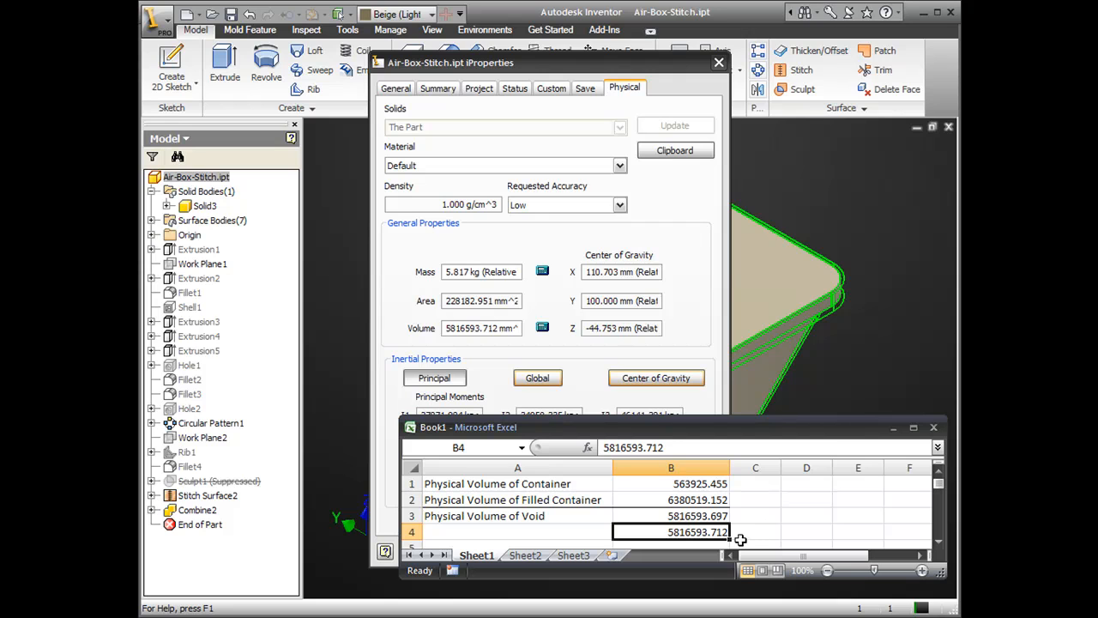
{"action": "mouse_move", "coordinate": [755, 531]}
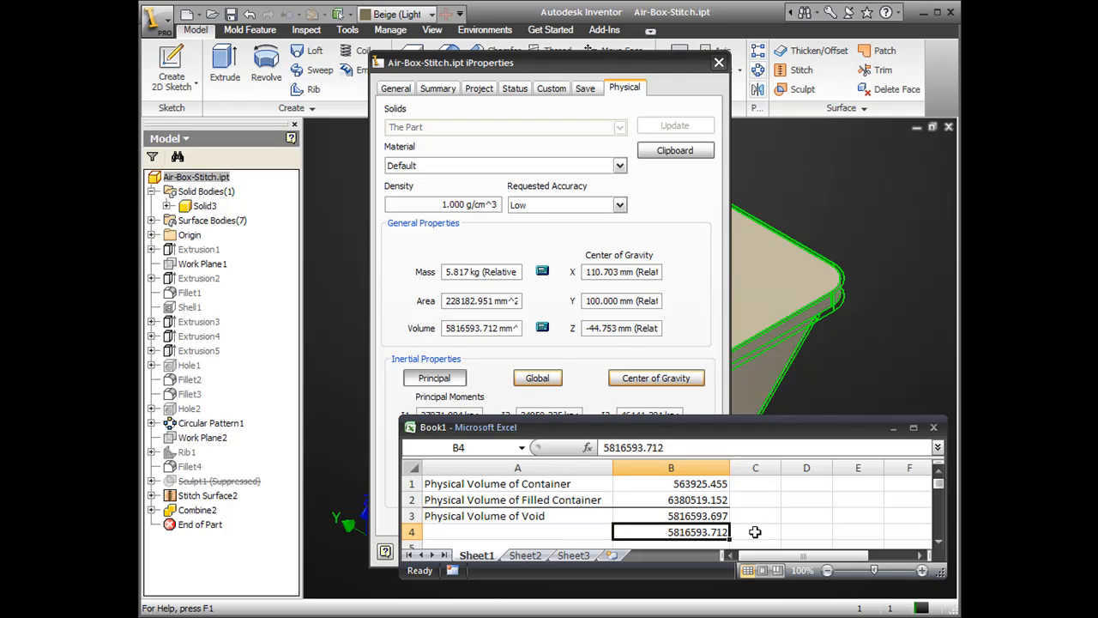
- Paste the volume 5816593.712 into cell B5 beneath the matching B4 value
{"action": "right_click", "coordinate": [672, 532]}
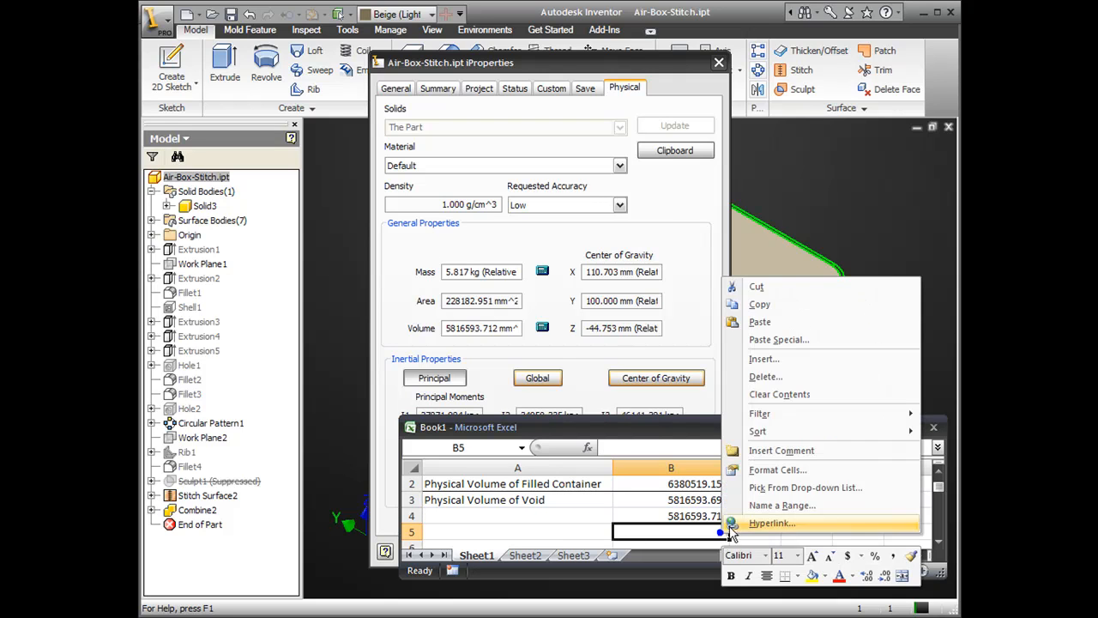
{"action": "left_click", "coordinate": [758, 323]}
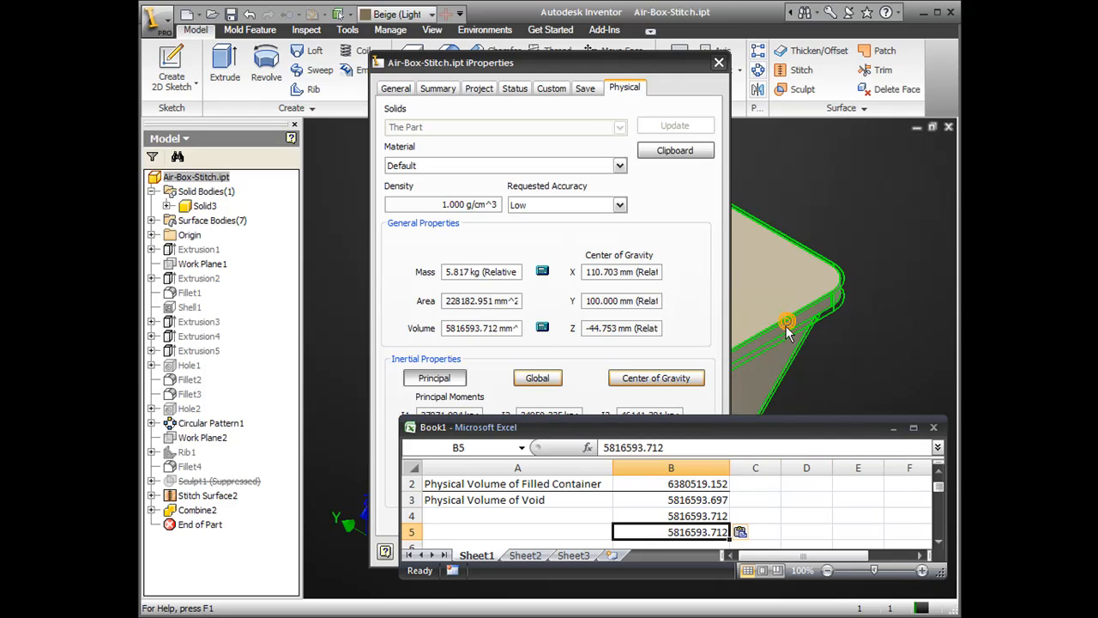